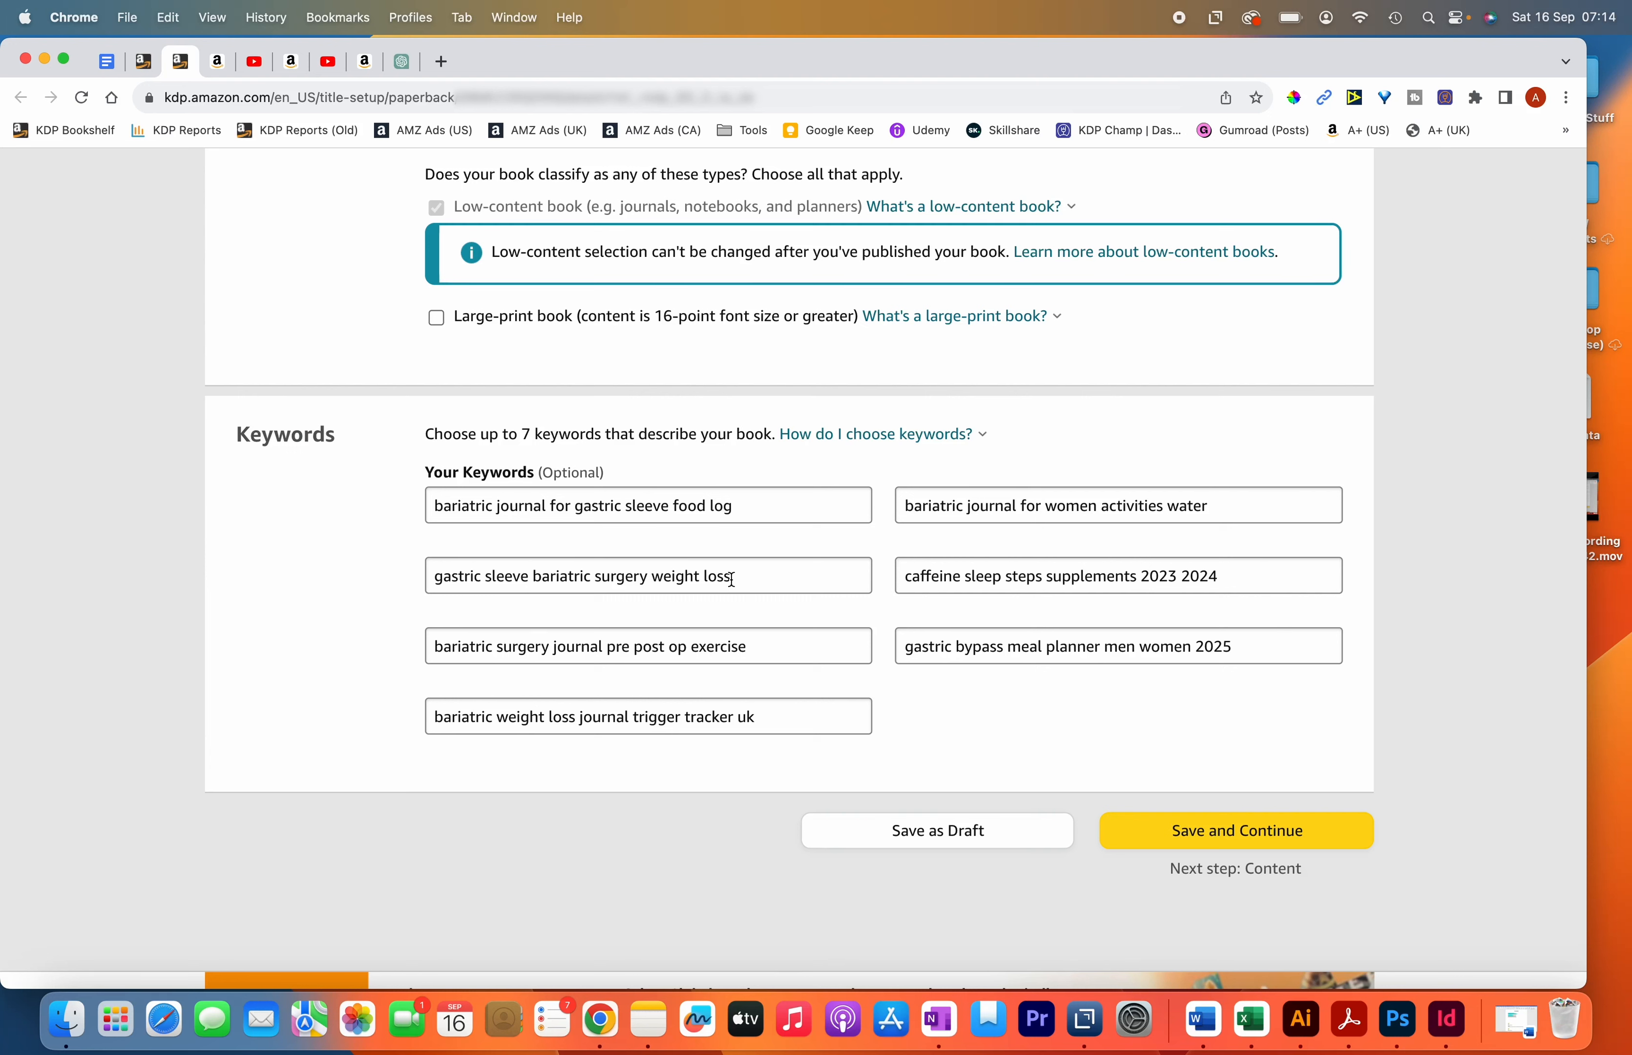
mouse_move(717, 557)
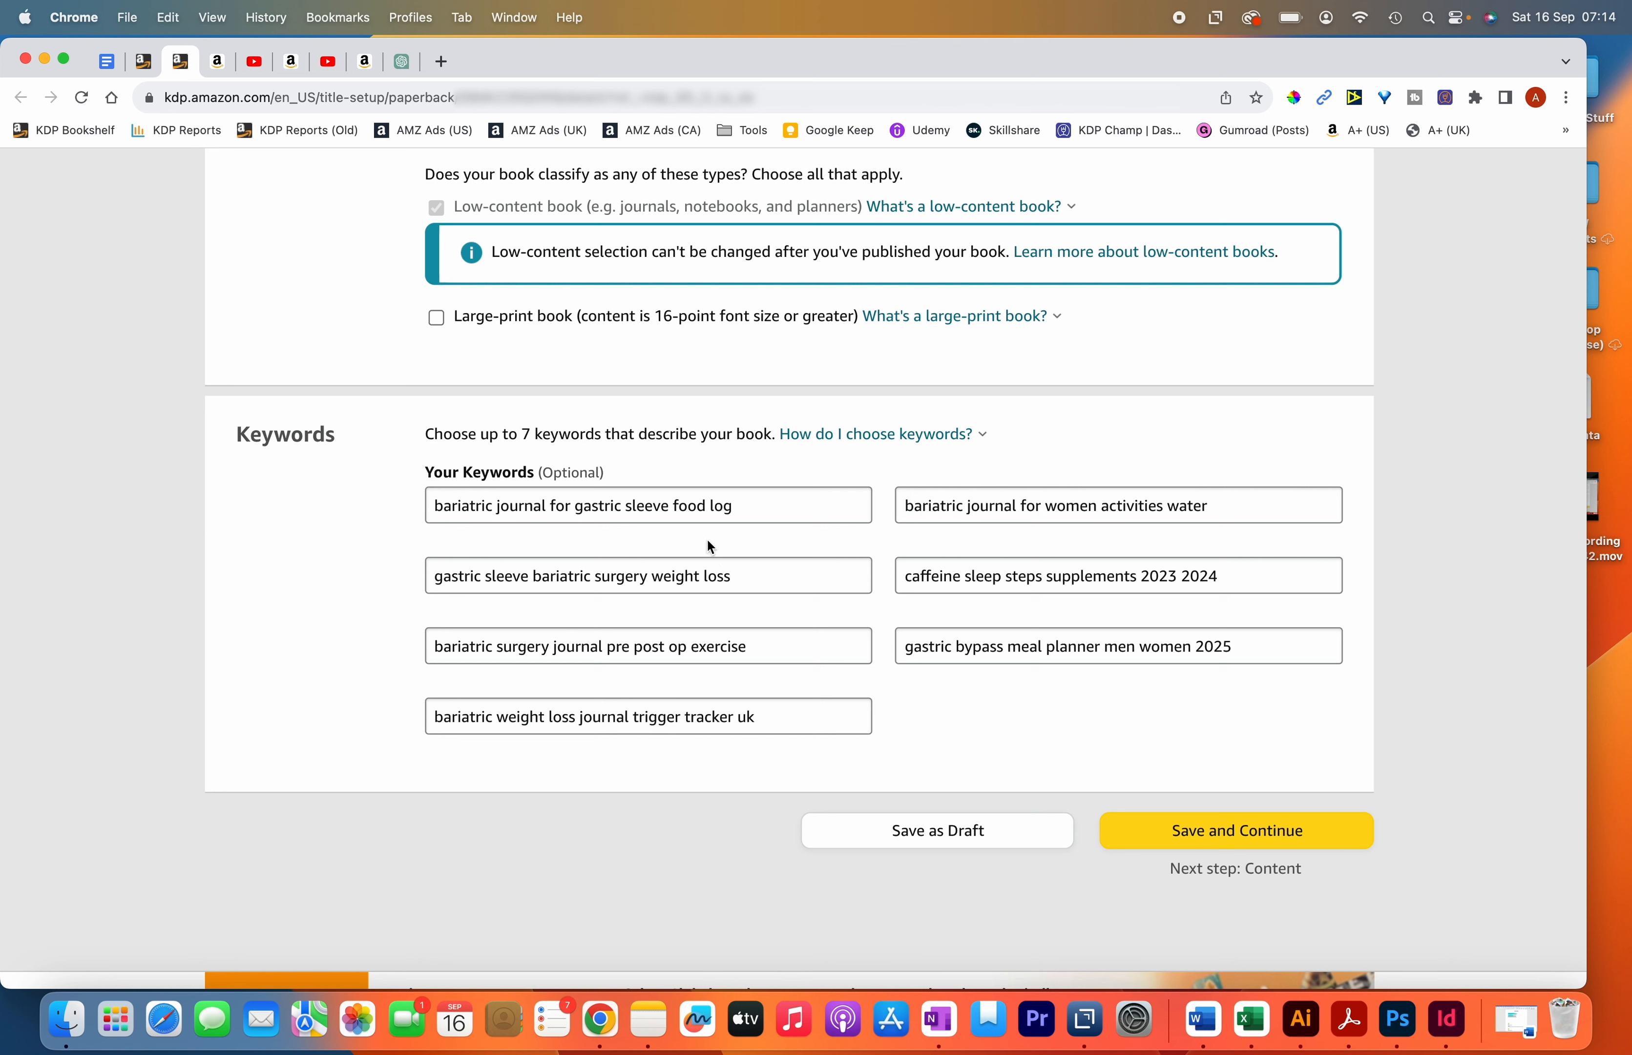
mouse_move(510, 544)
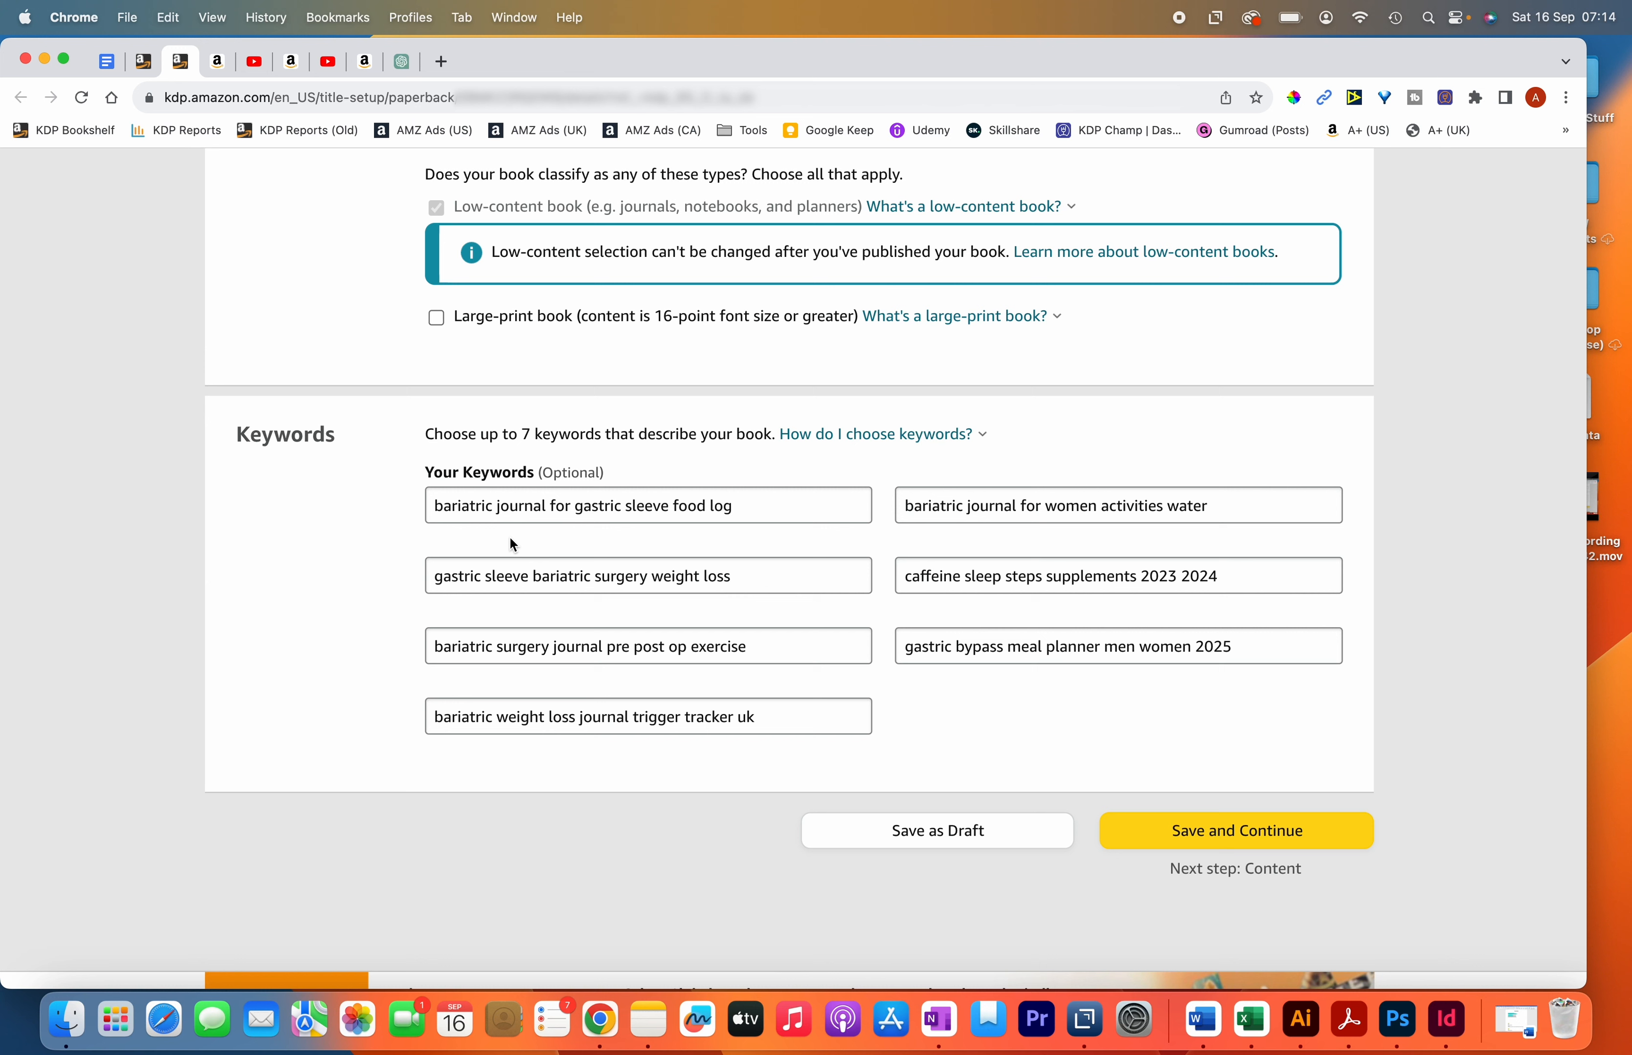
mouse_move(480, 549)
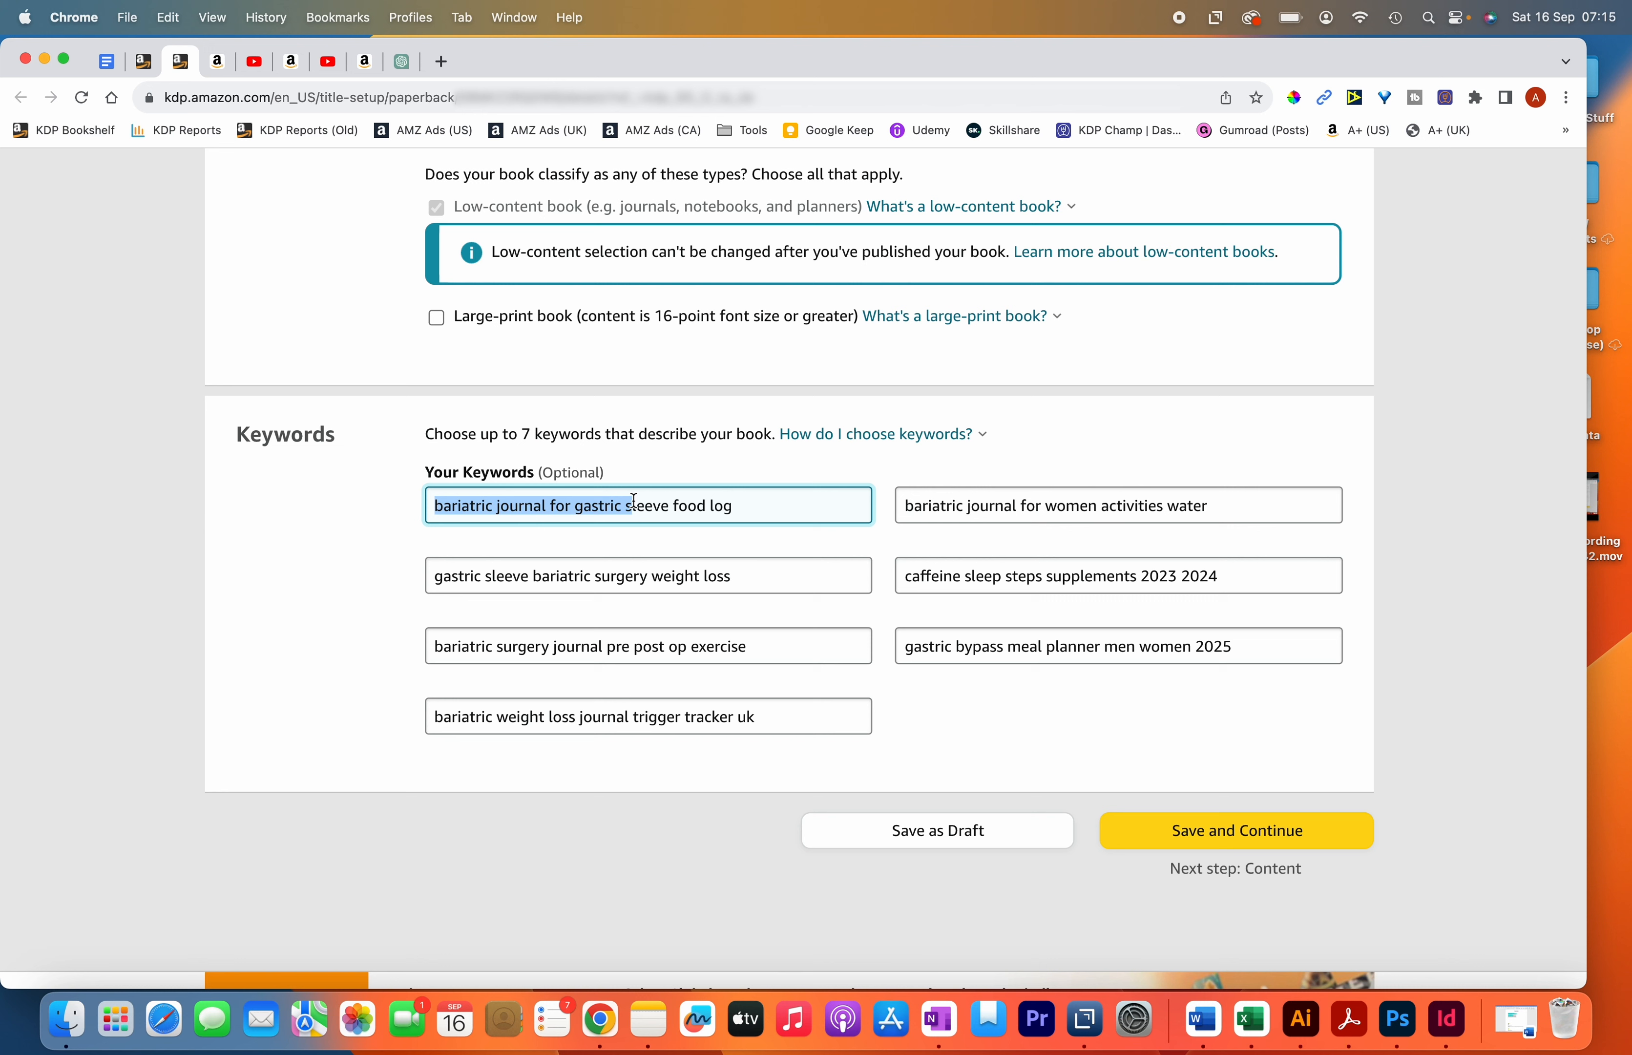
mouse_move(361, 258)
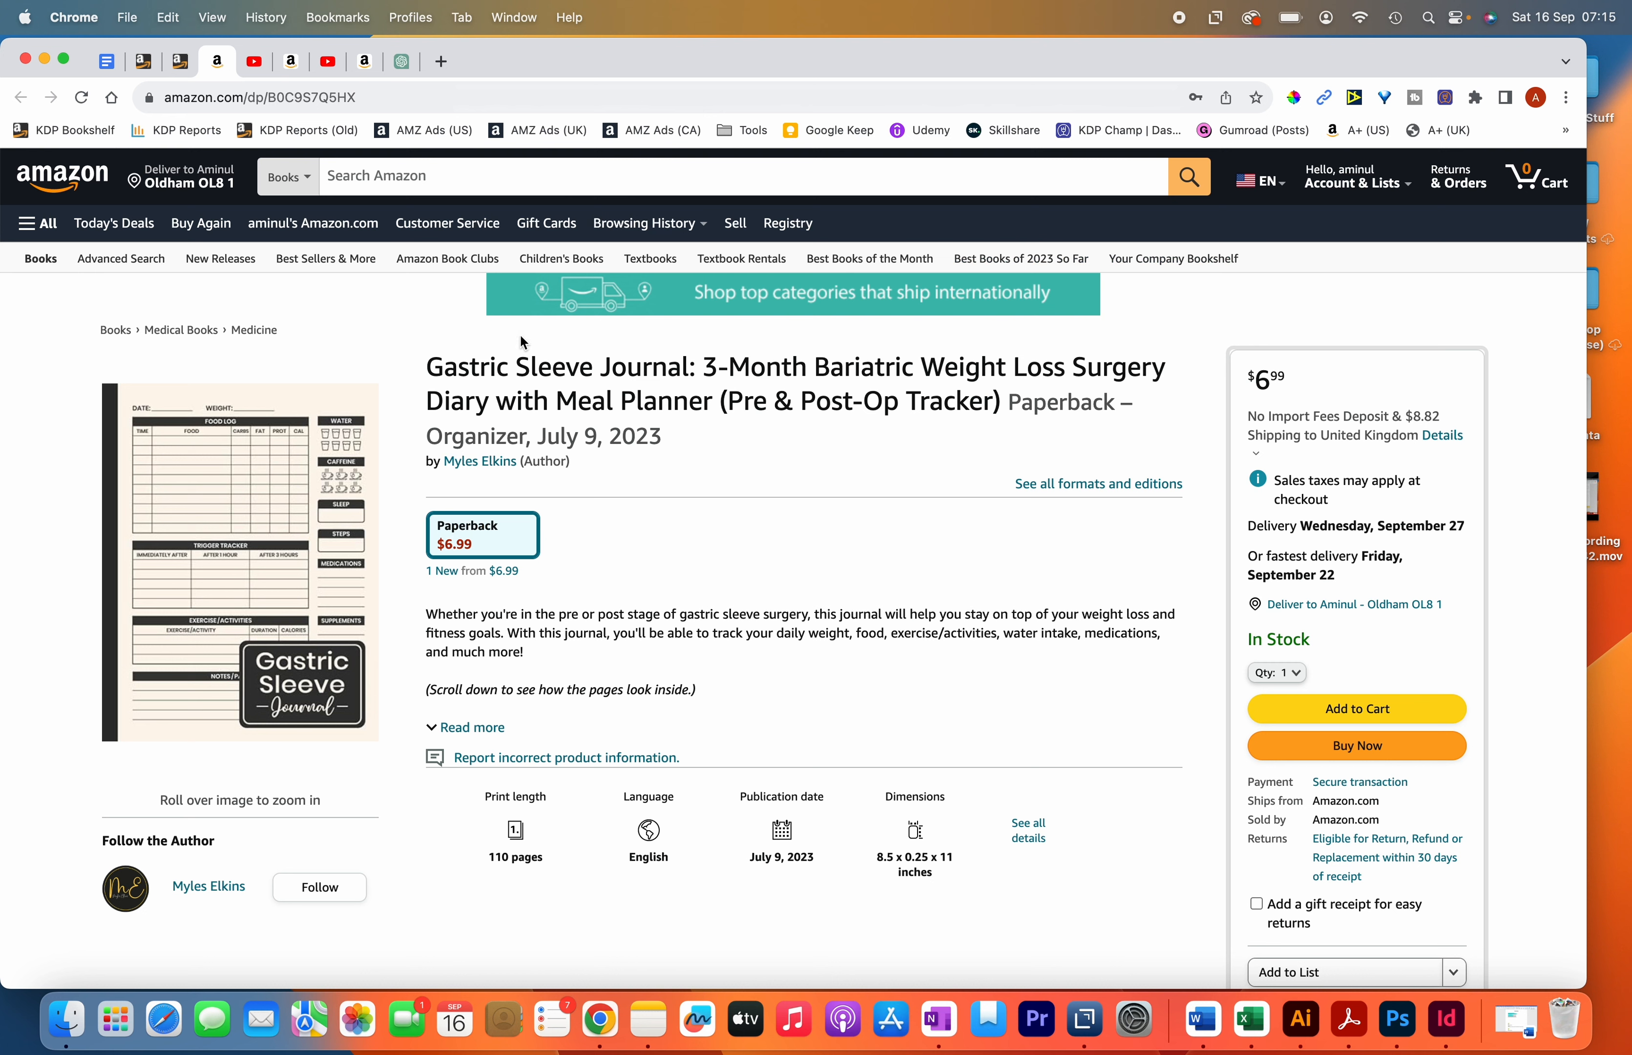
mouse_move(521, 364)
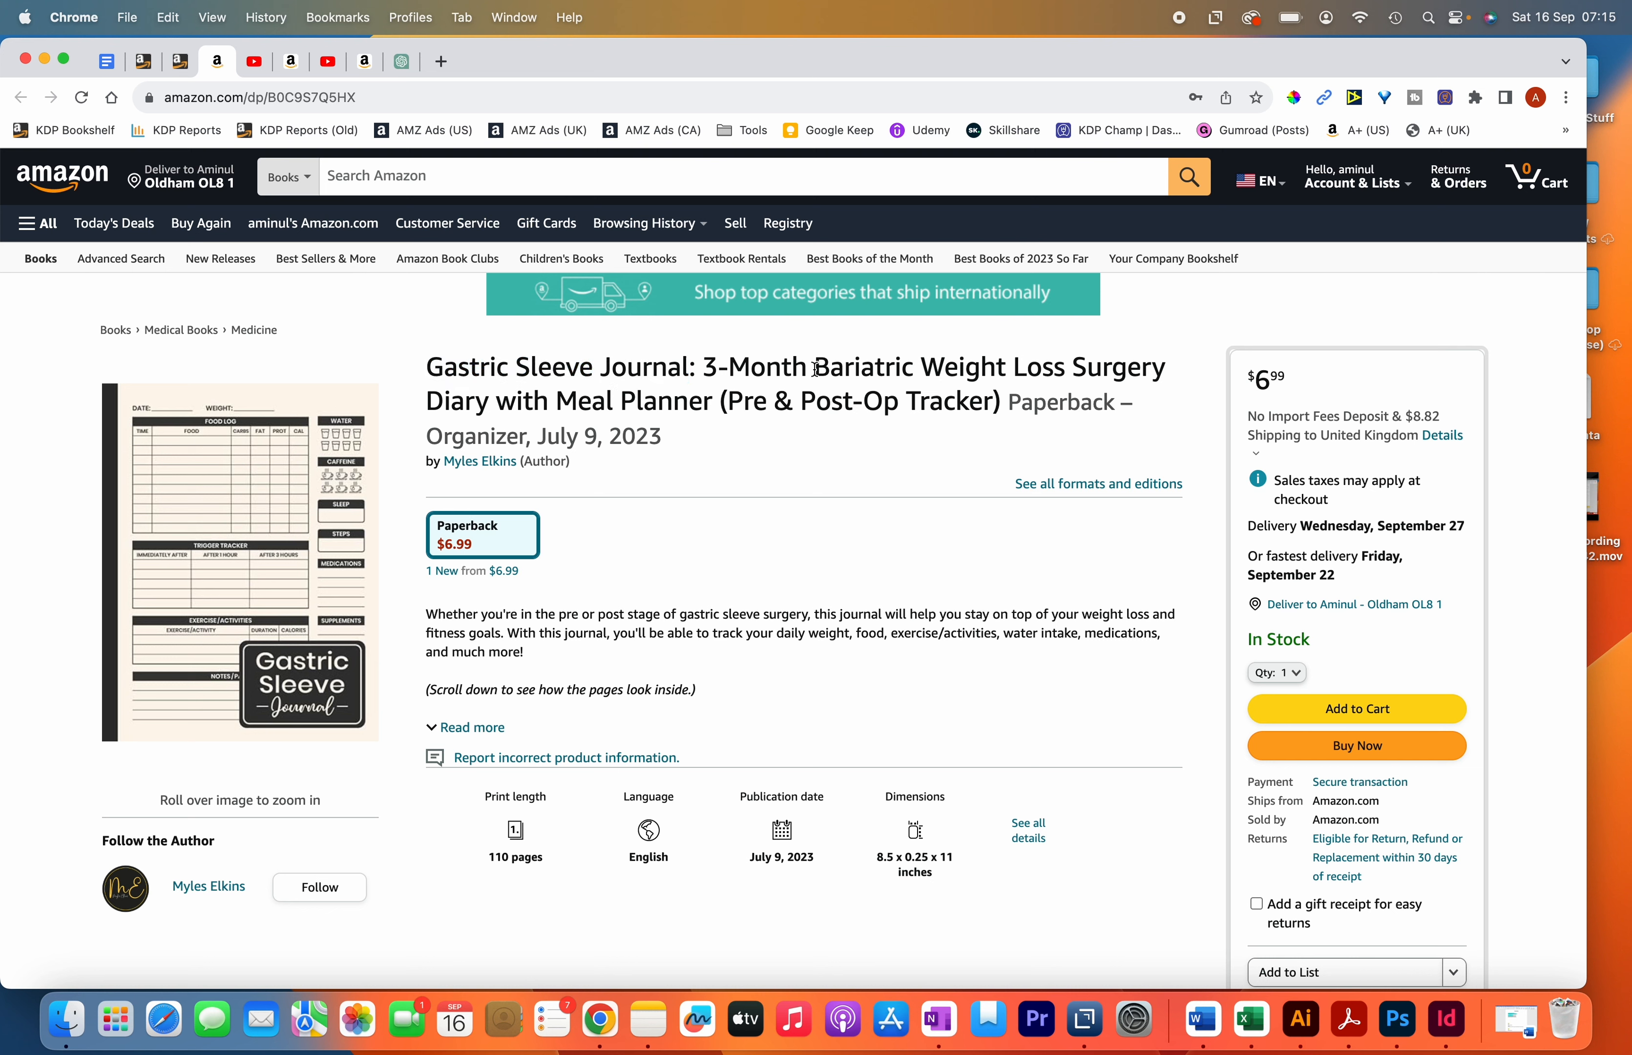
Step: Highlight the word 'Bariatric' in the Gastric Sleeve Journal product title
double_click(862, 366)
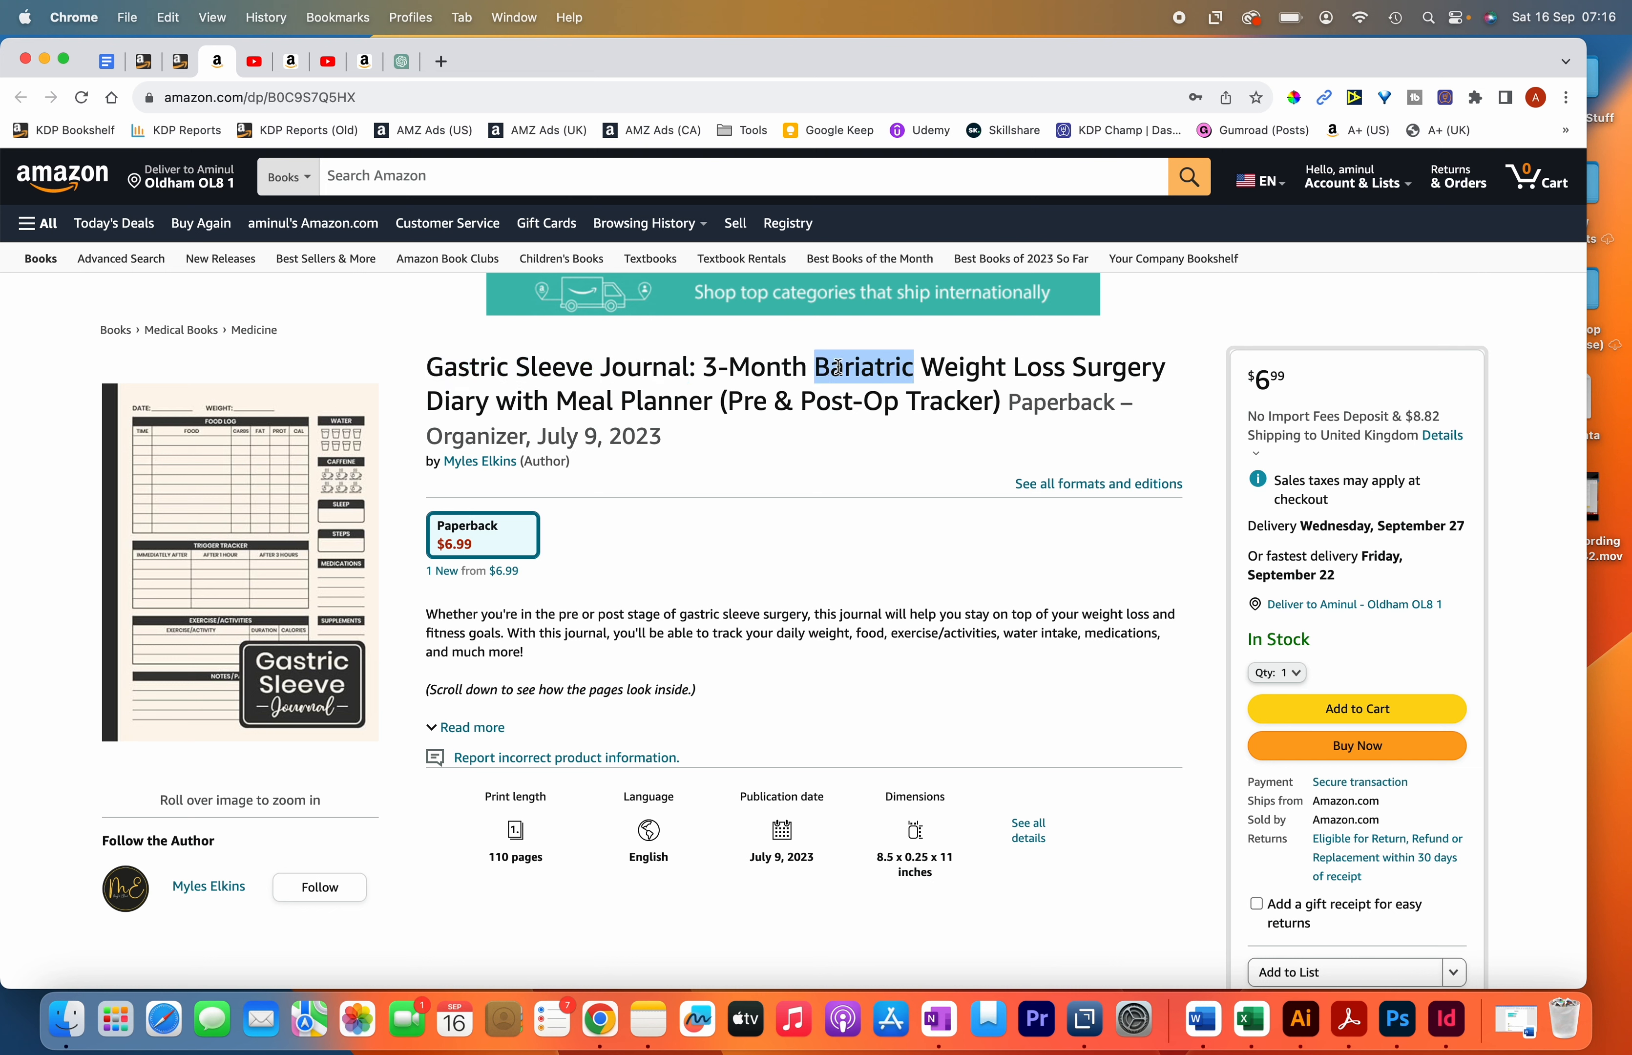
mouse_move(616, 373)
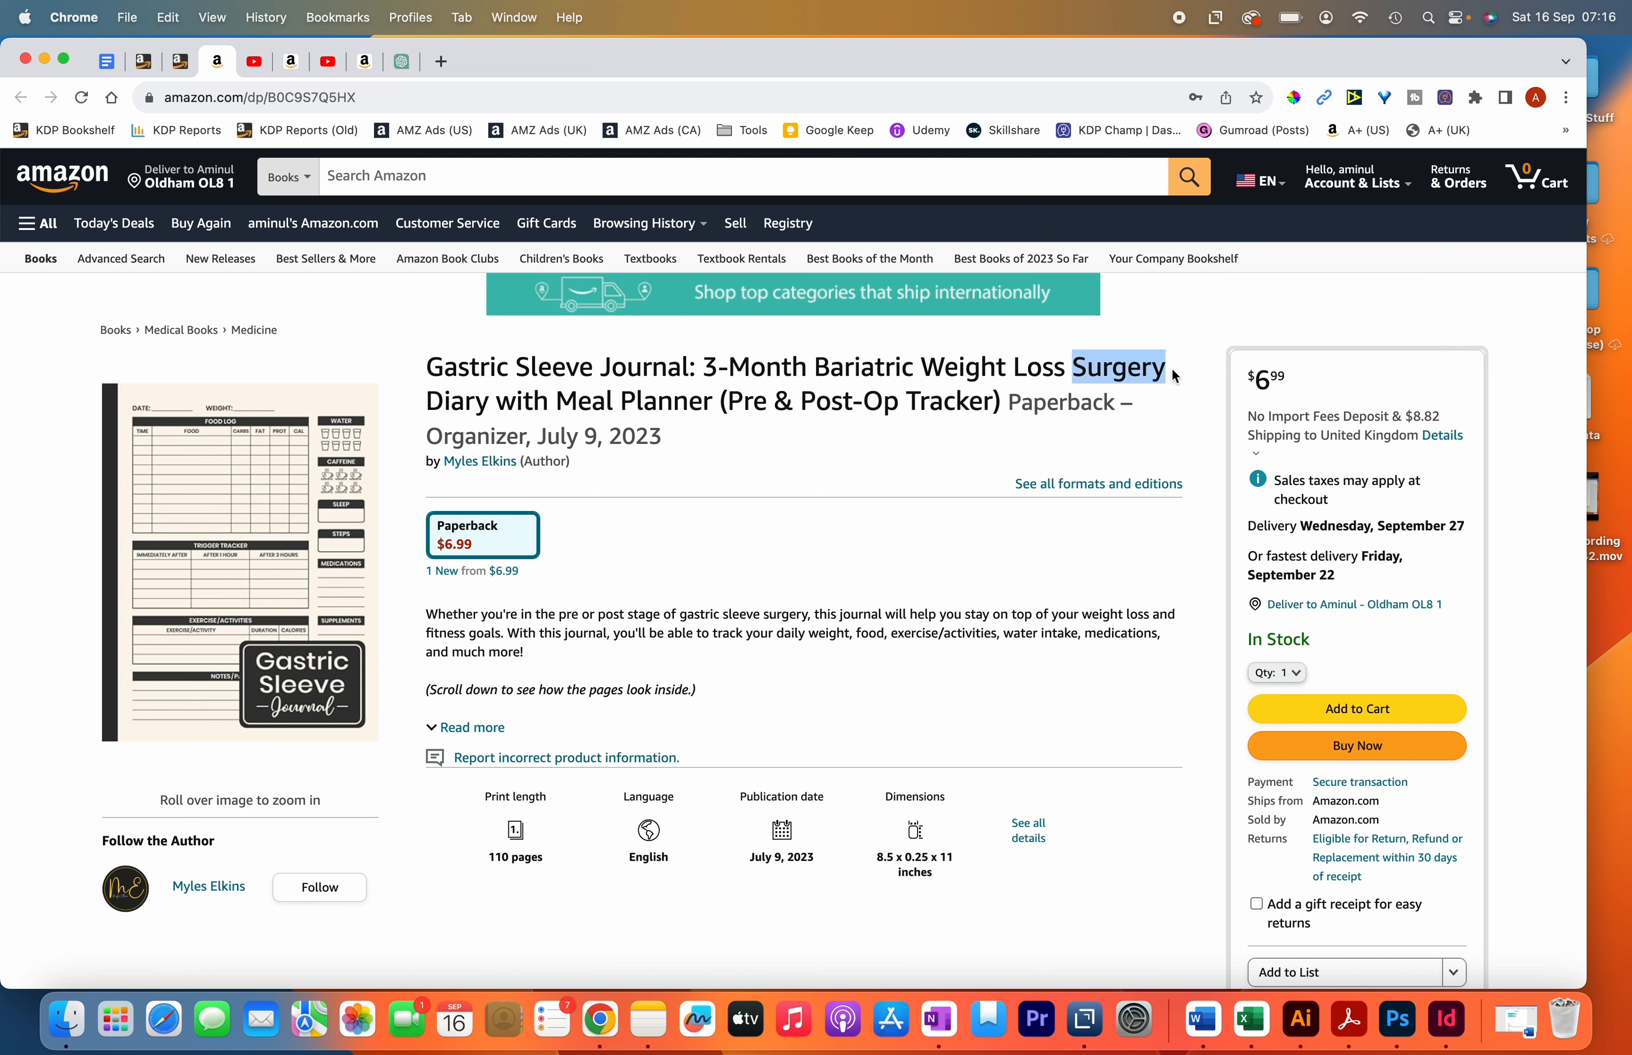
mouse_move(731, 467)
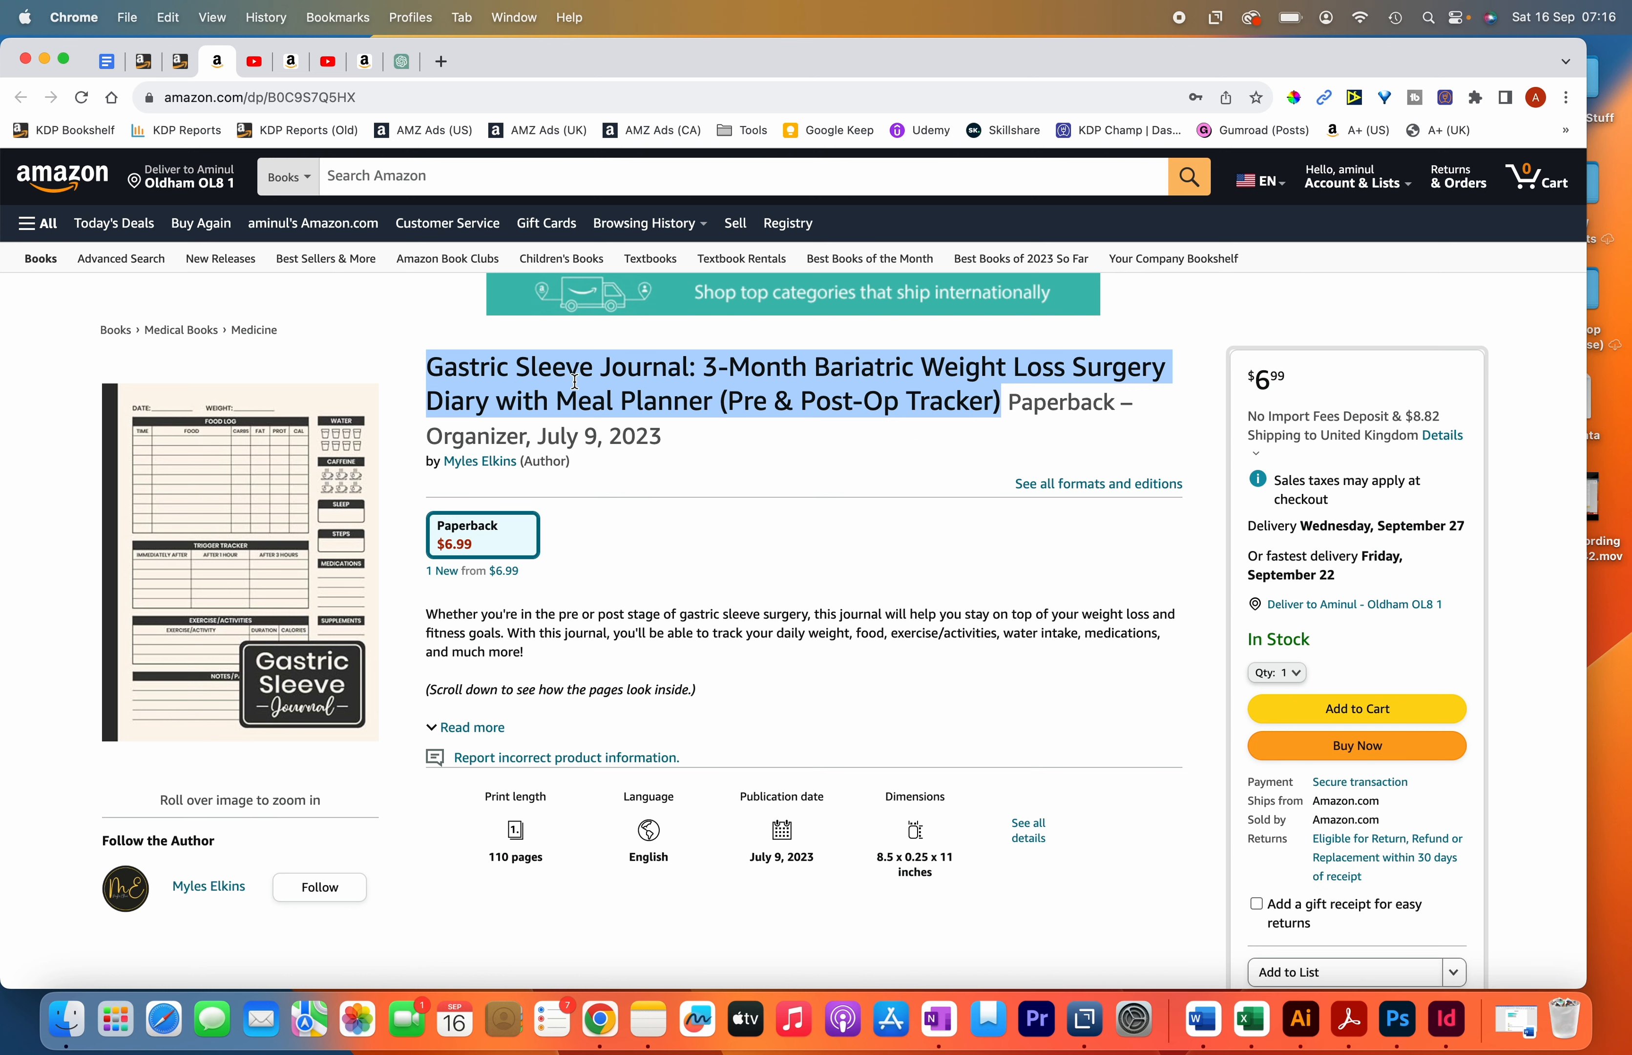
mouse_move(335, 216)
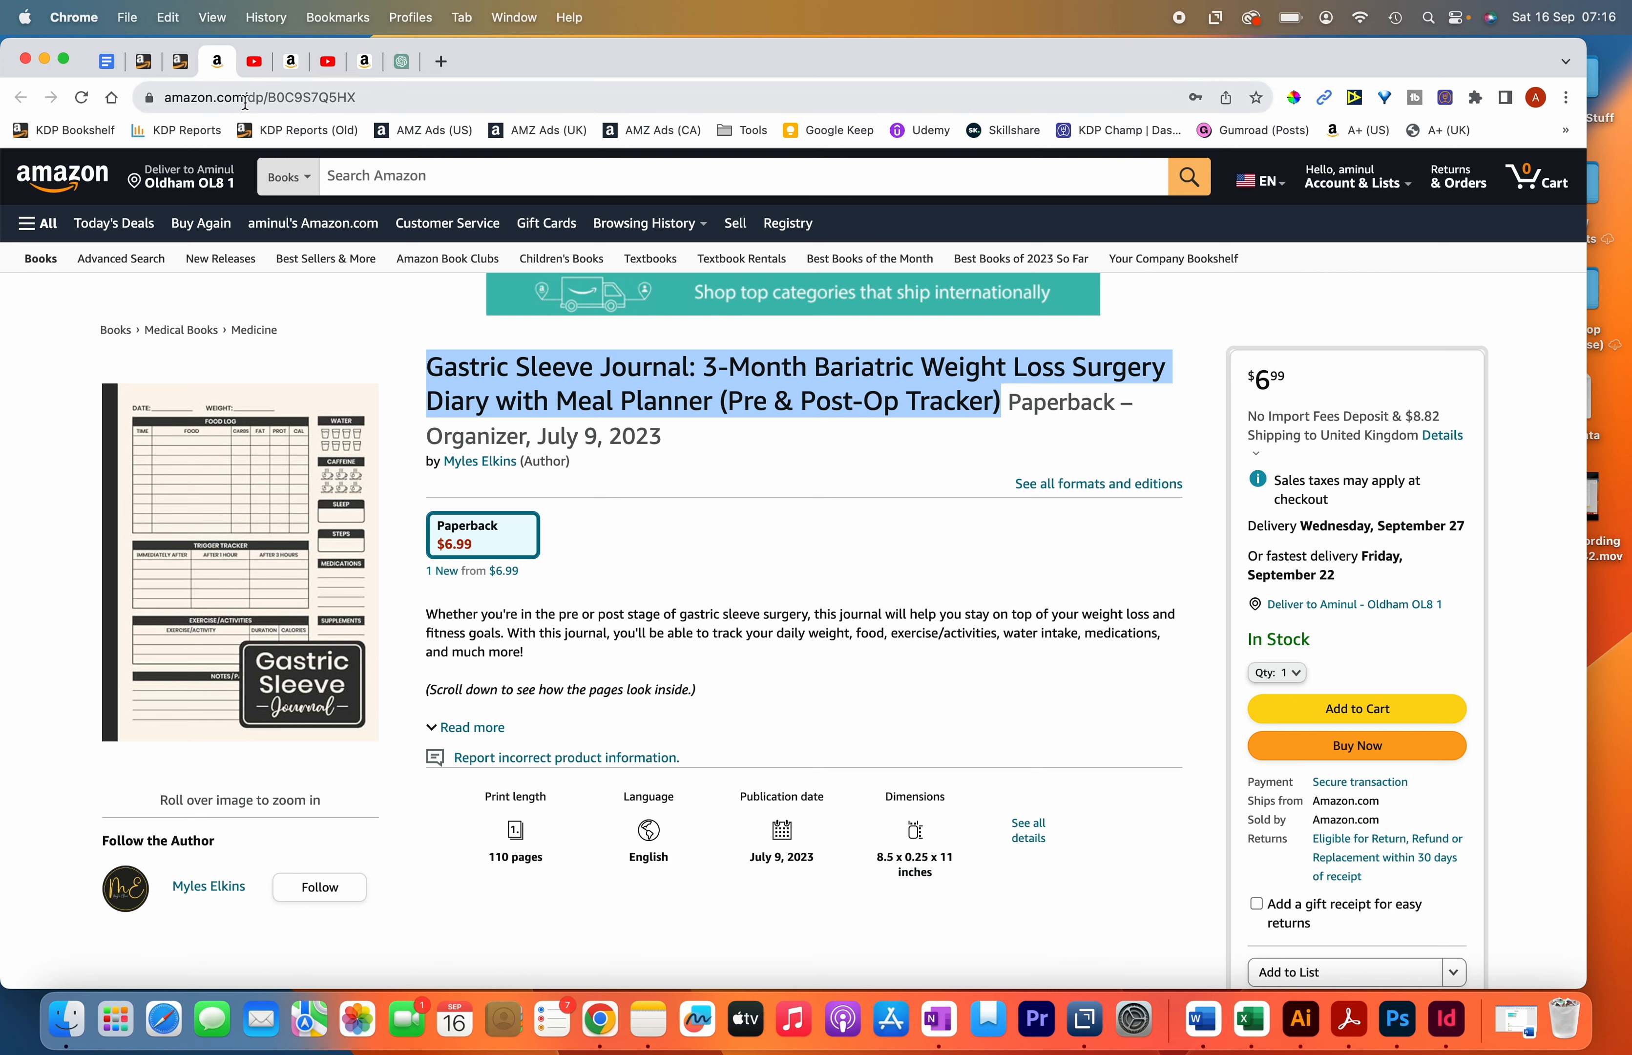
mouse_move(179, 61)
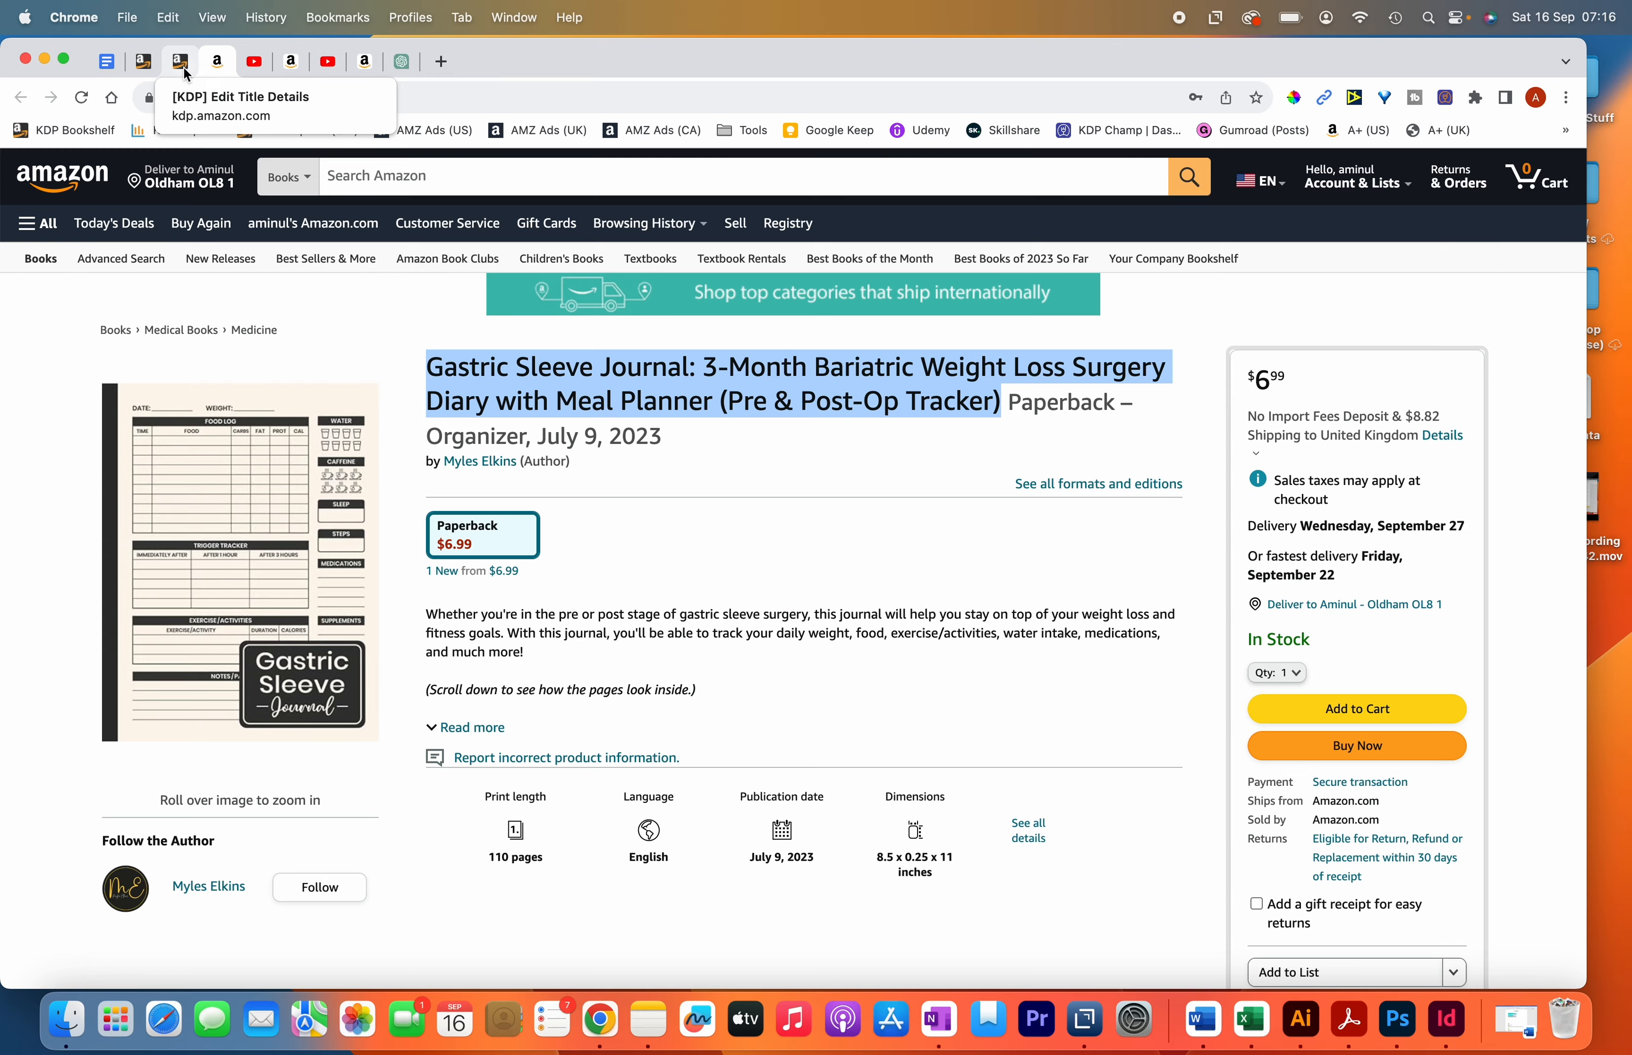
Step: Review the 'gastric sleeve journal' search results and BSR, then bring up the keyword notes document
left_click(179, 60)
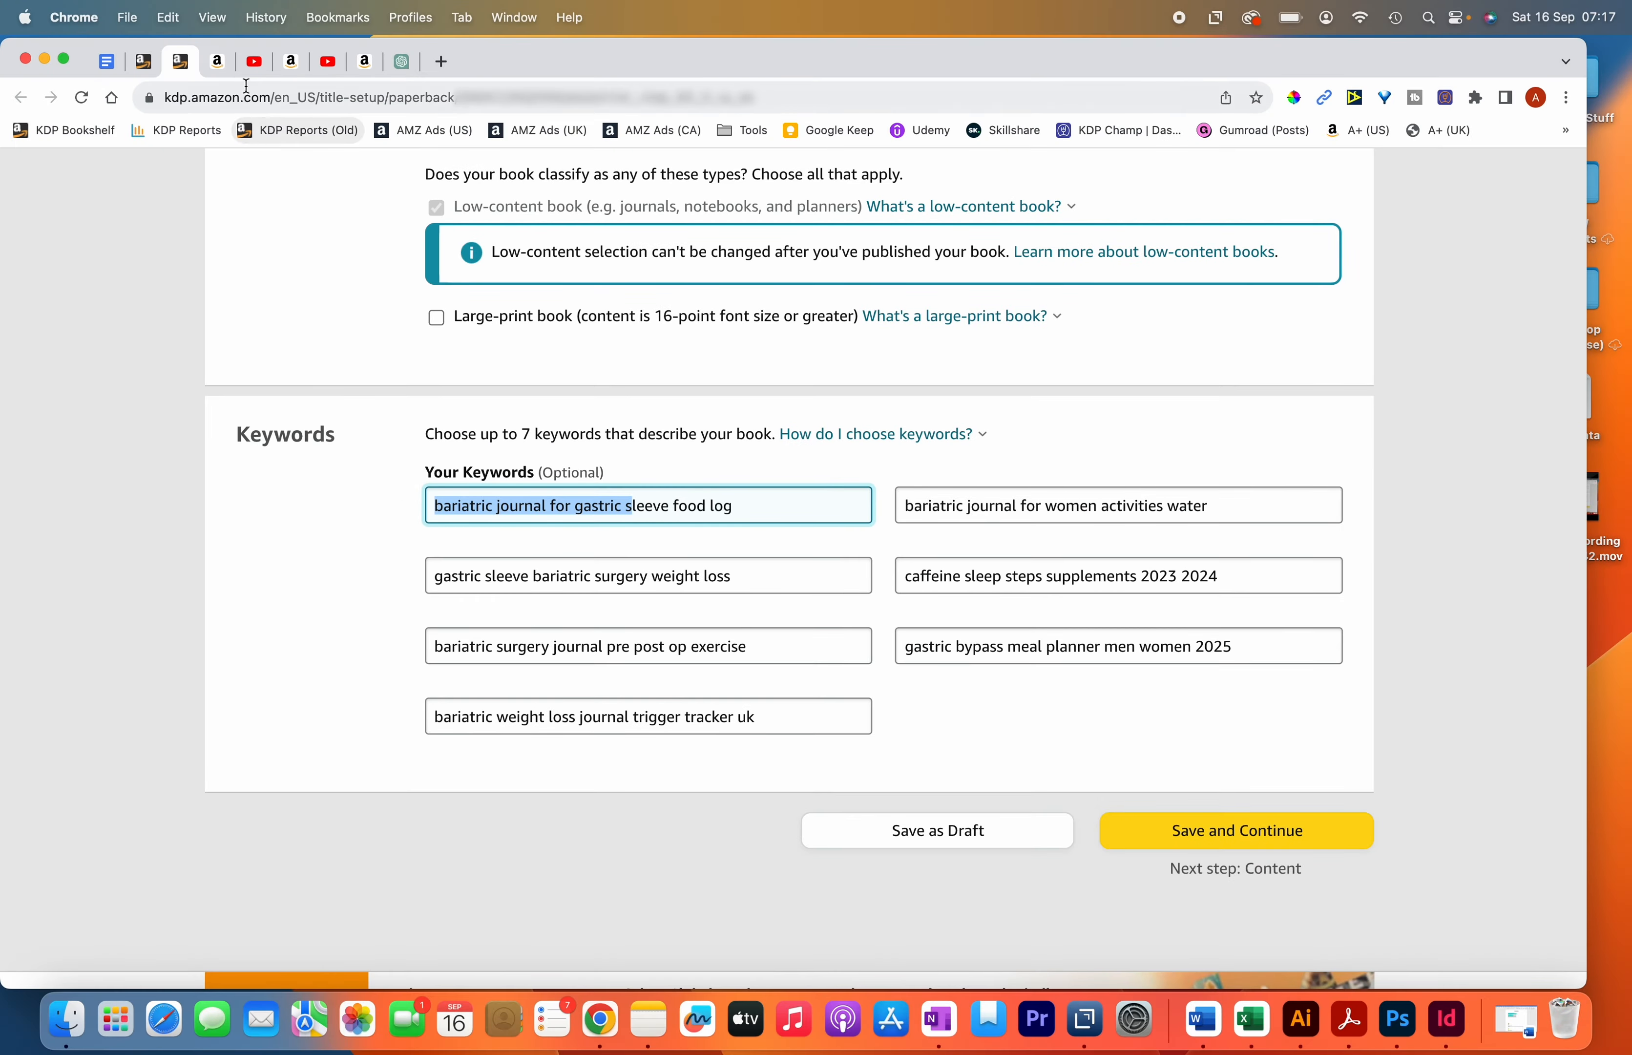
left_click(217, 61)
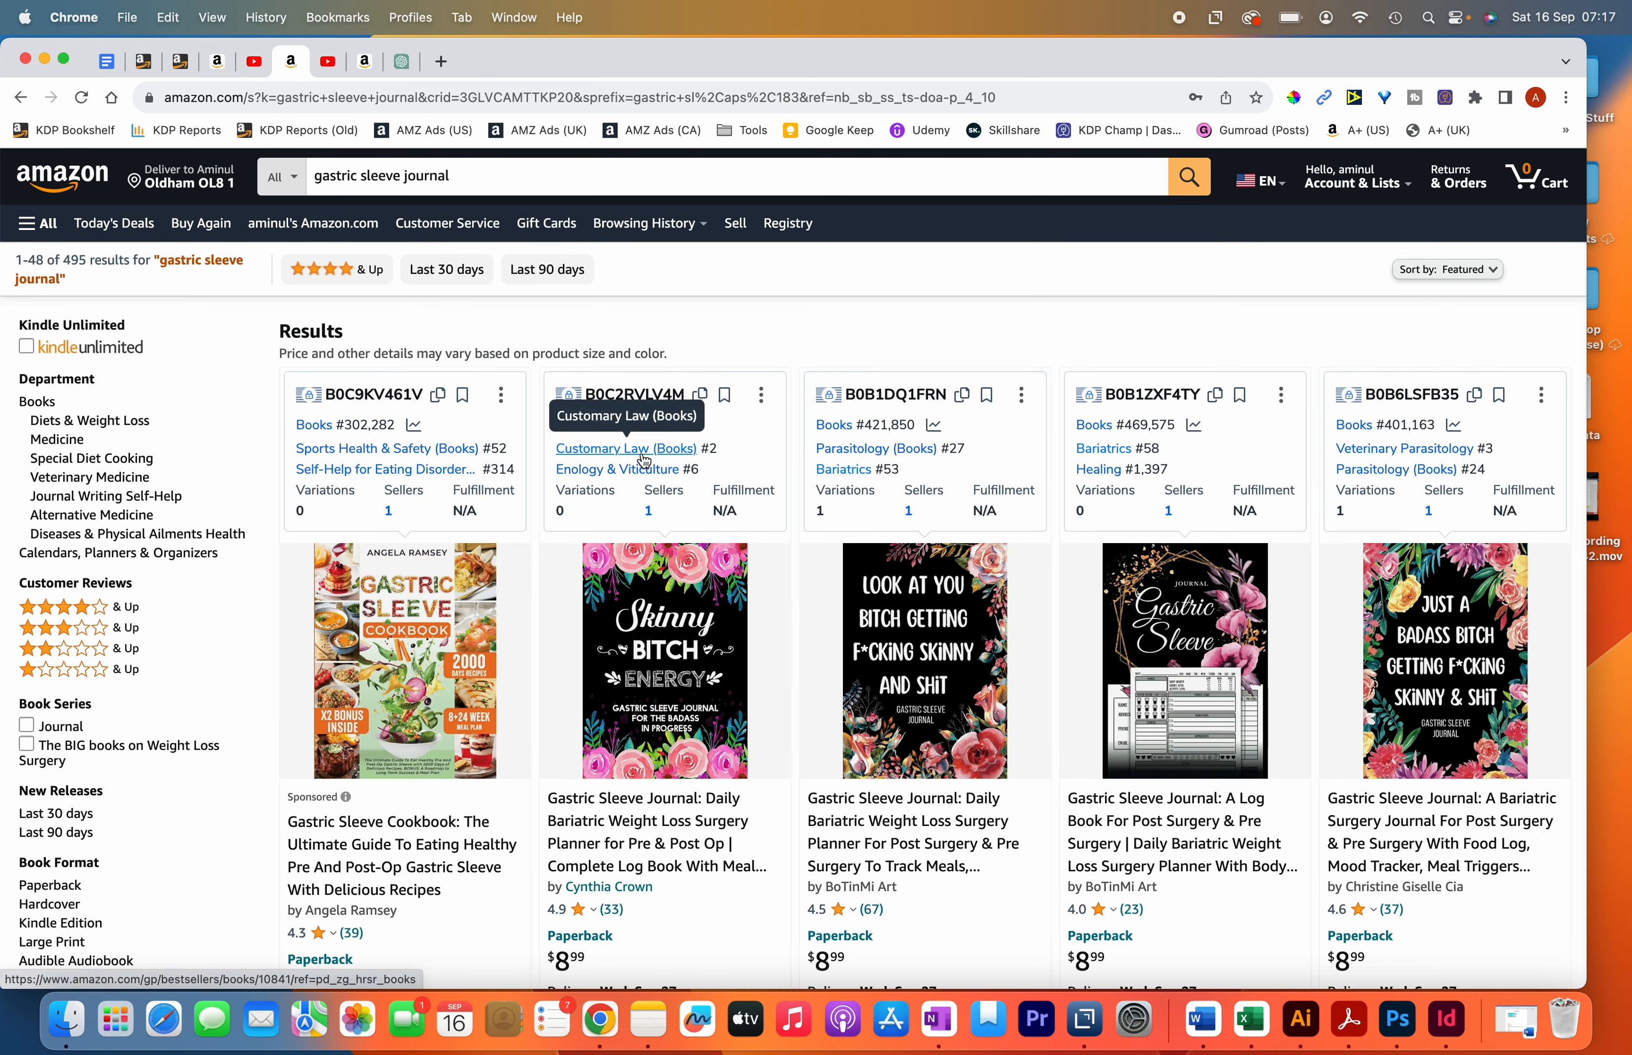
scroll("down", 3)
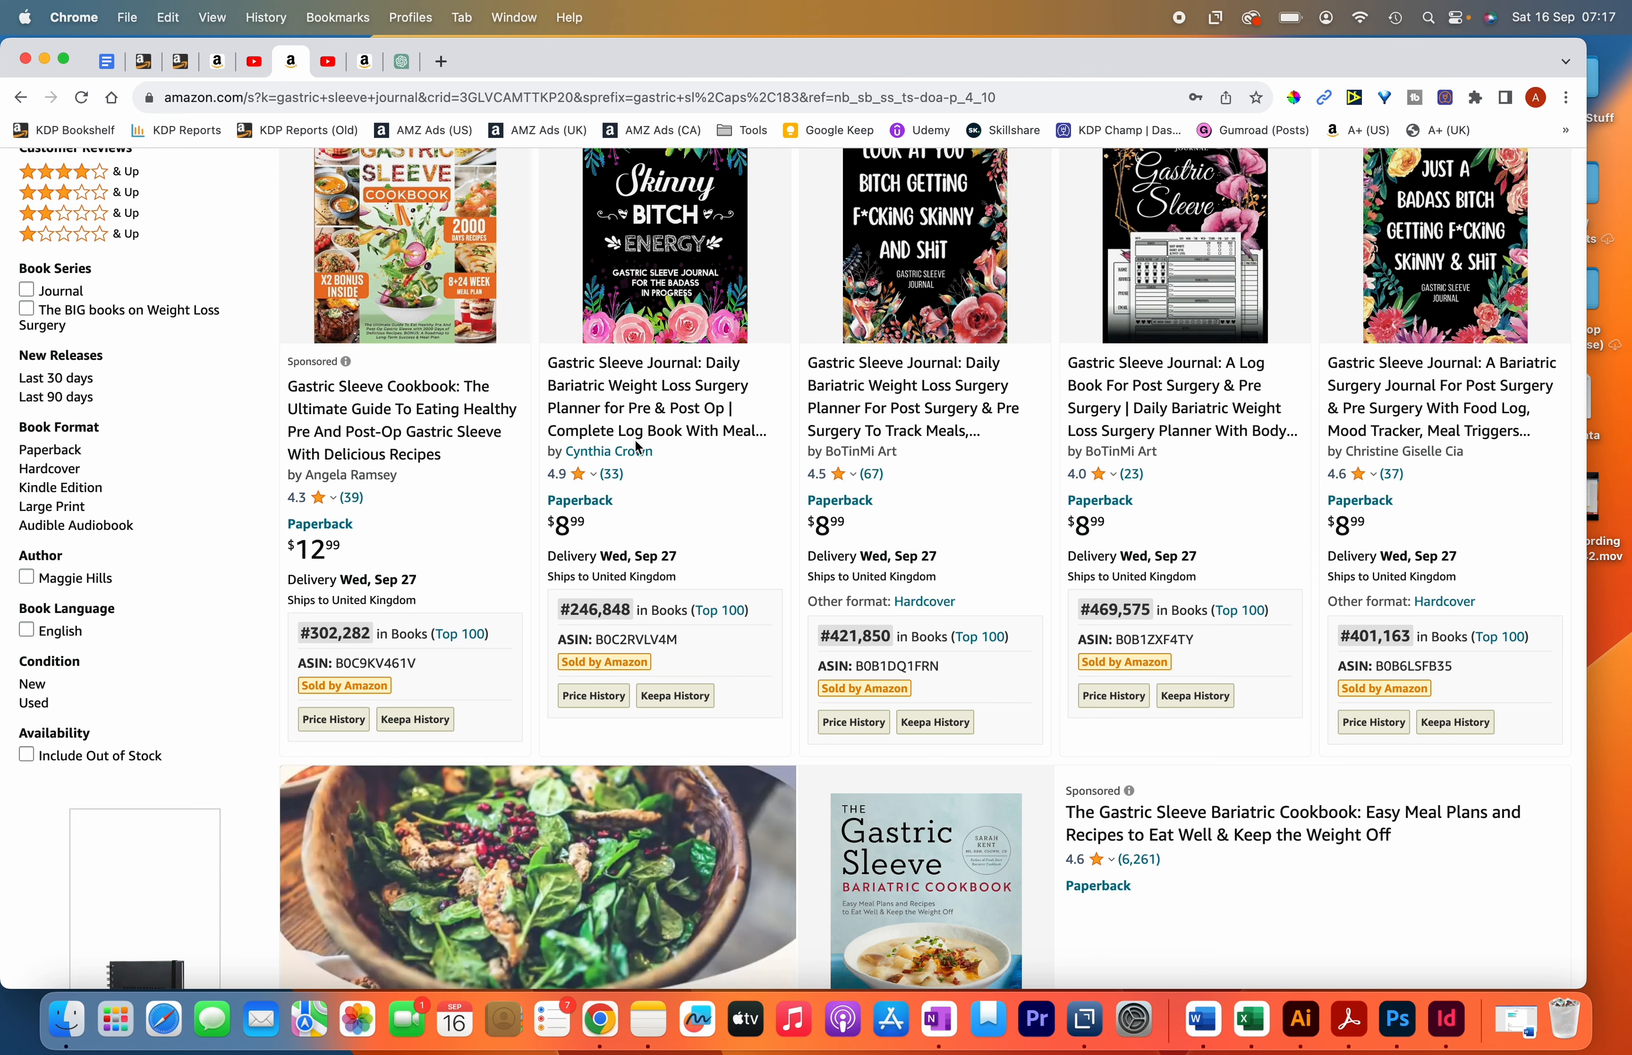
mouse_move(687, 479)
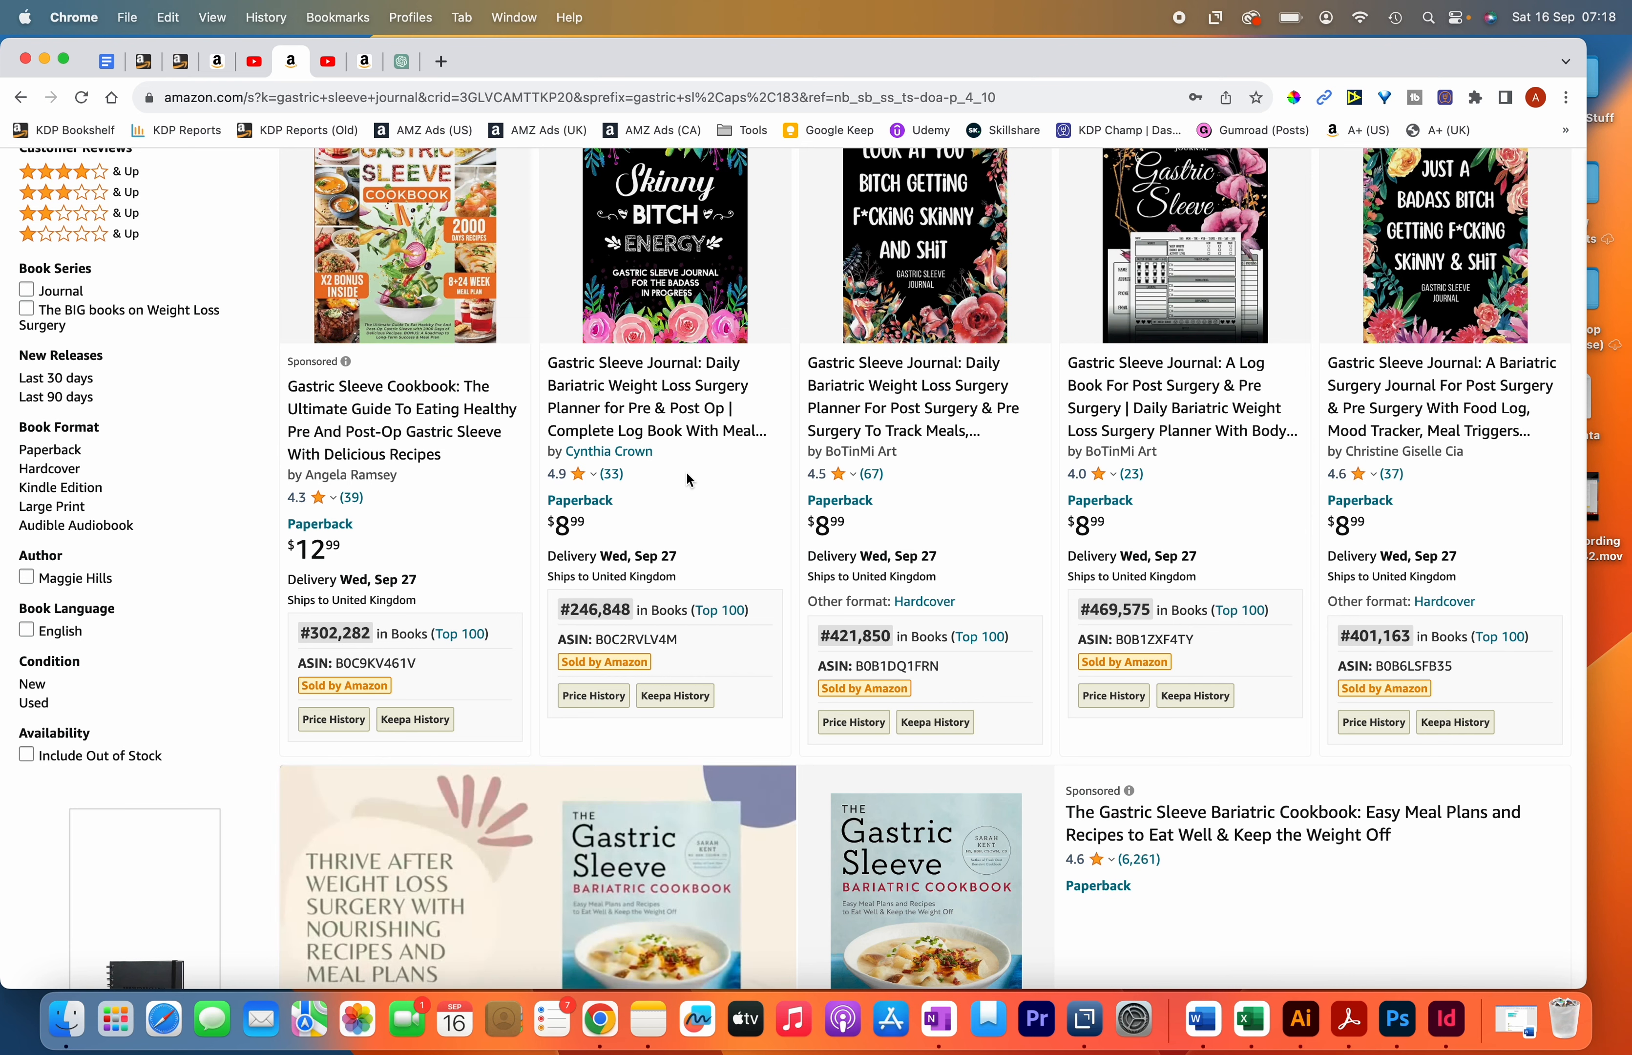
left_click(1233, 1020)
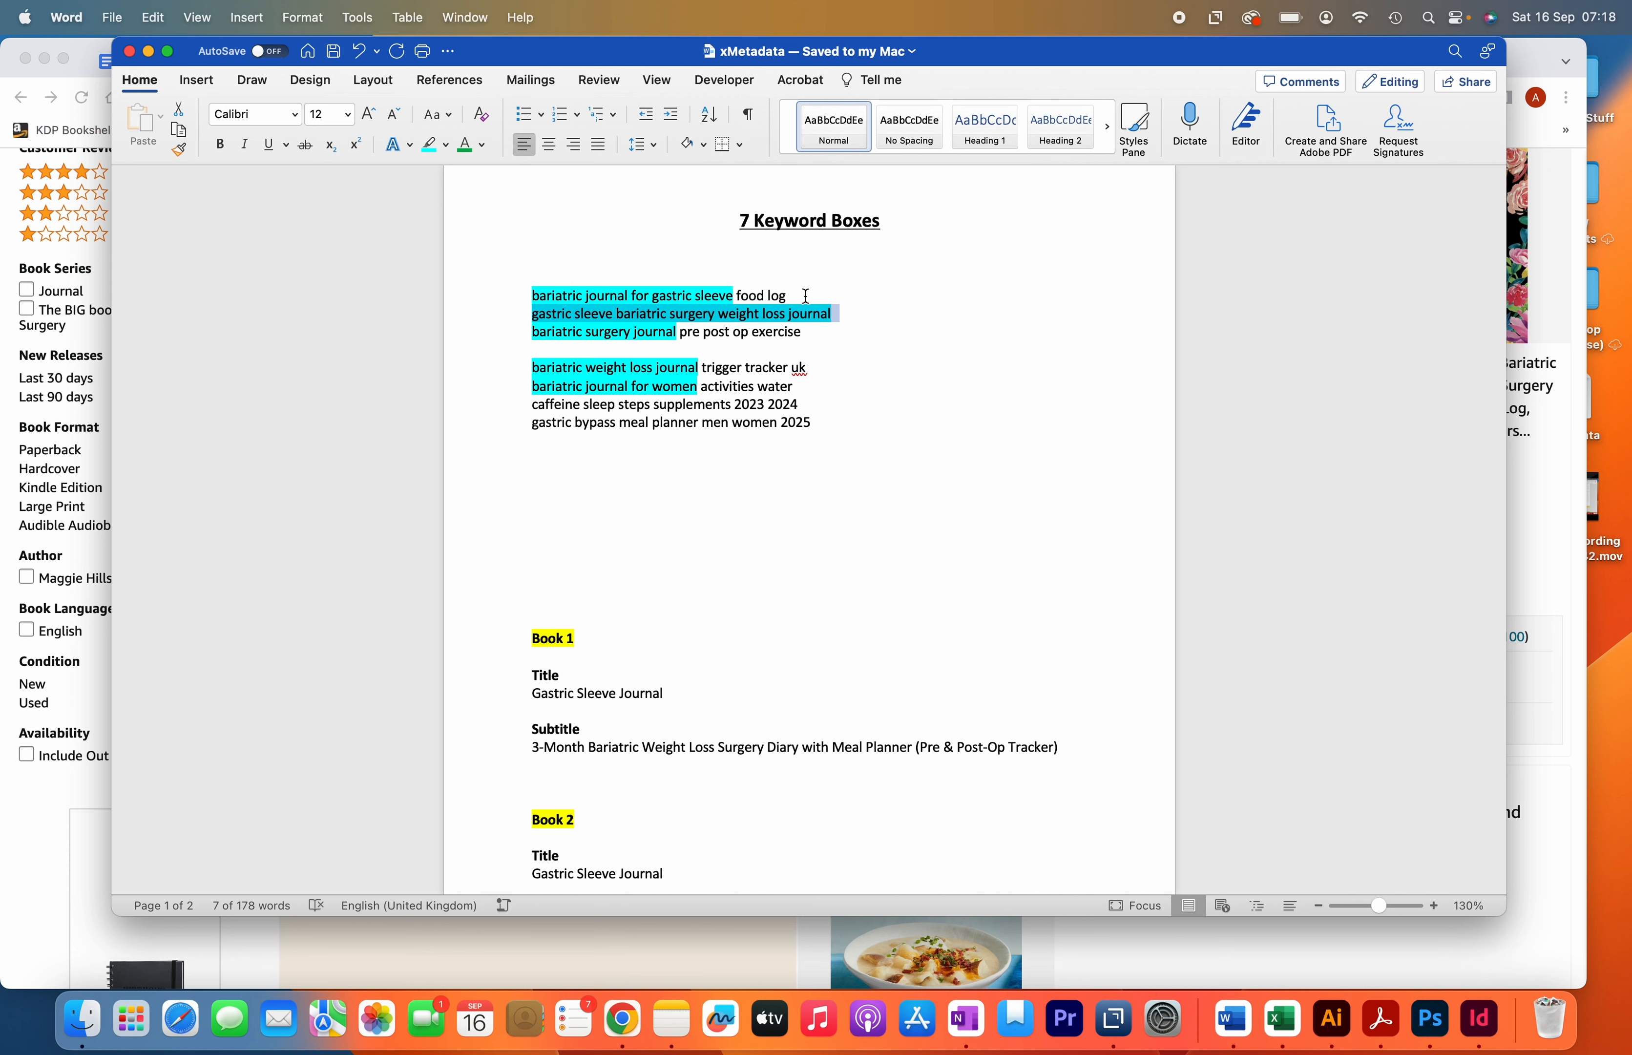
mouse_move(704, 331)
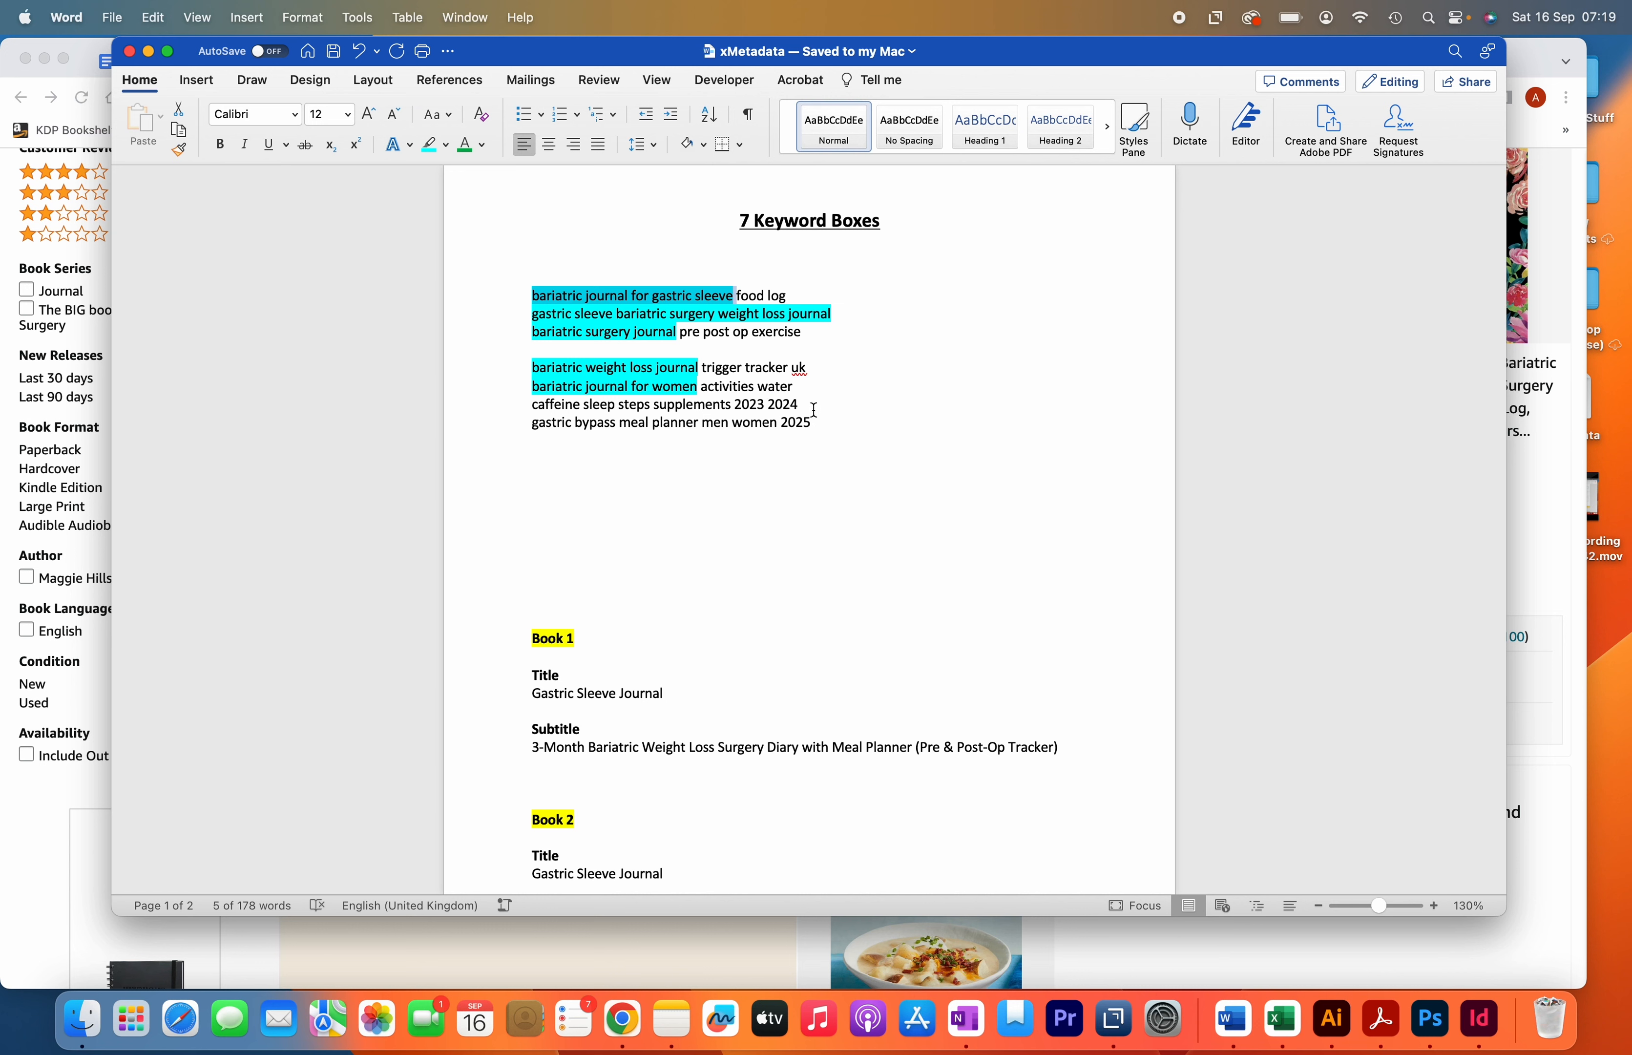
mouse_move(670, 366)
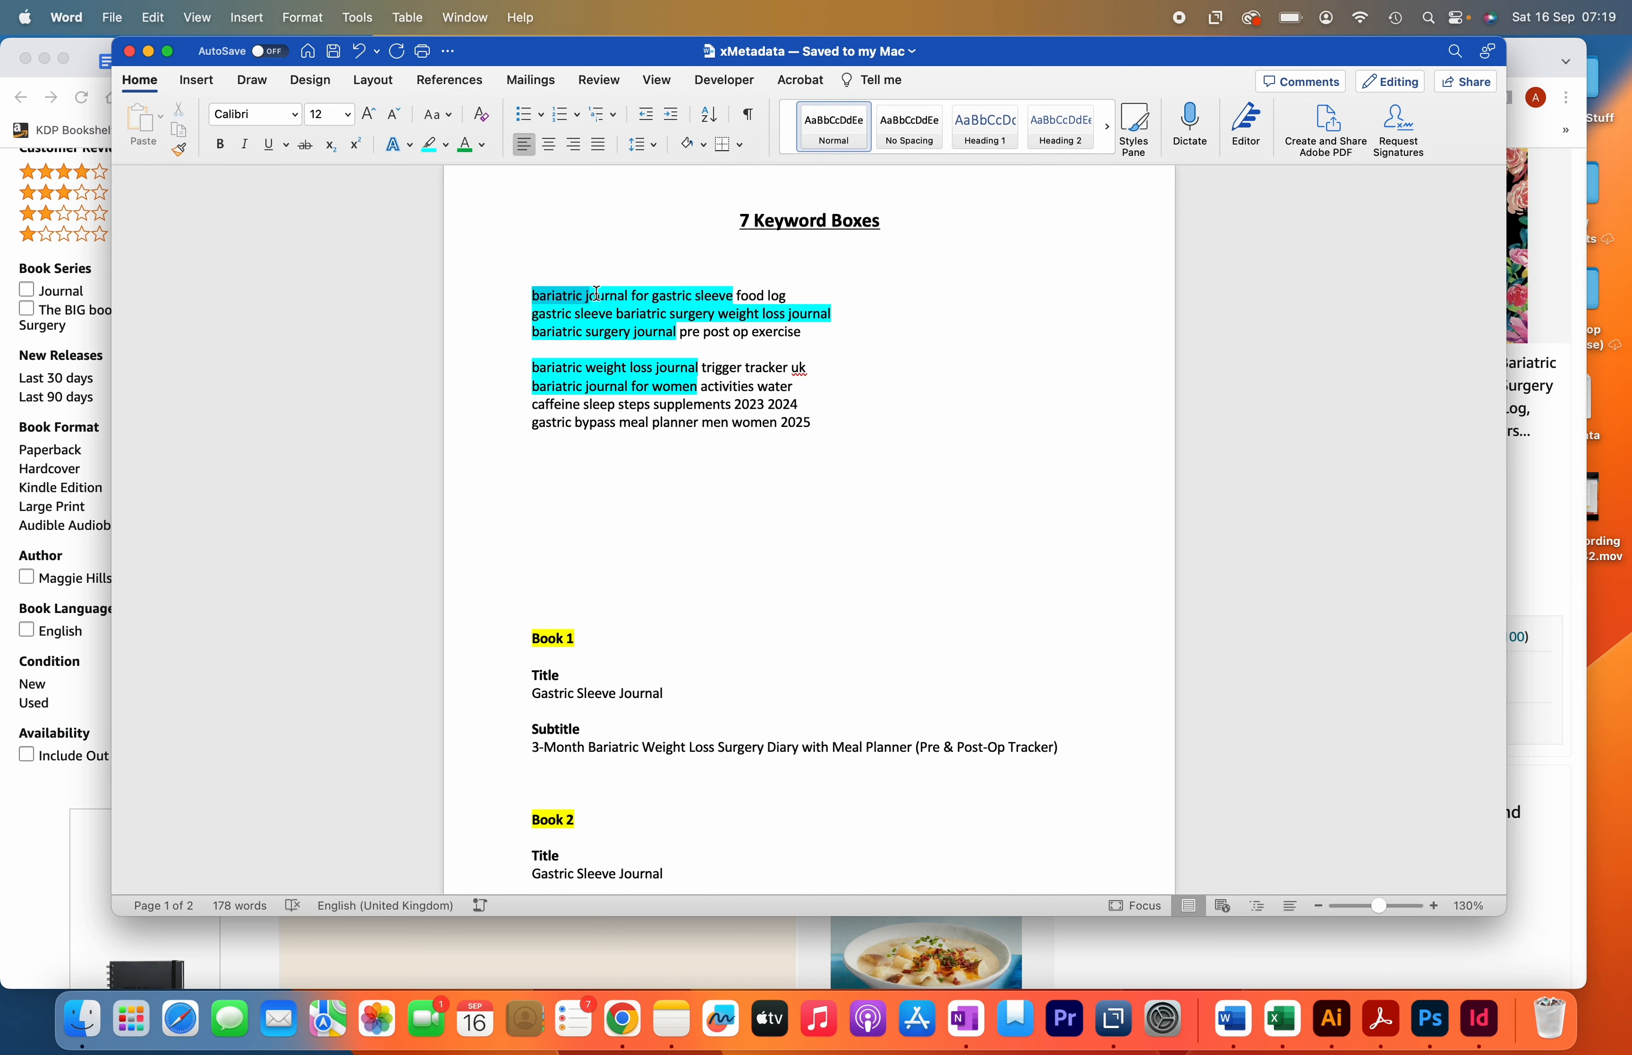
mouse_move(731, 306)
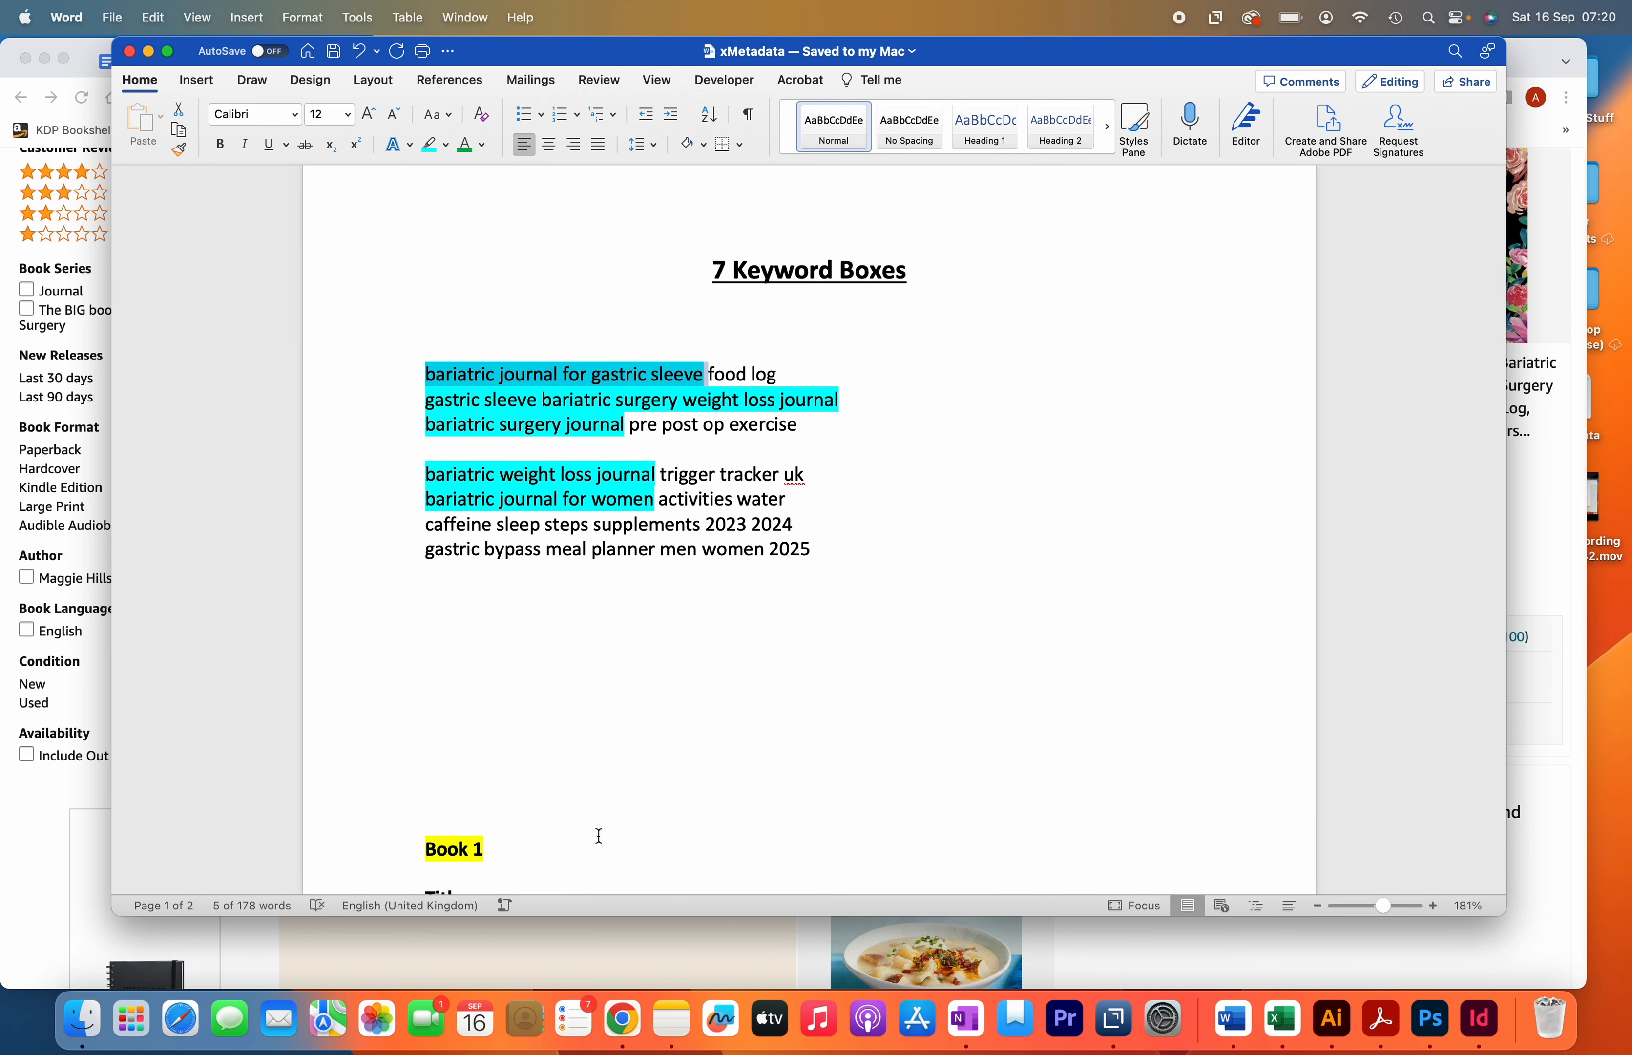
Step: Return to the Amazon results and show autocomplete suggestions for 'gastric sleeve journal'
left_click(622, 1019)
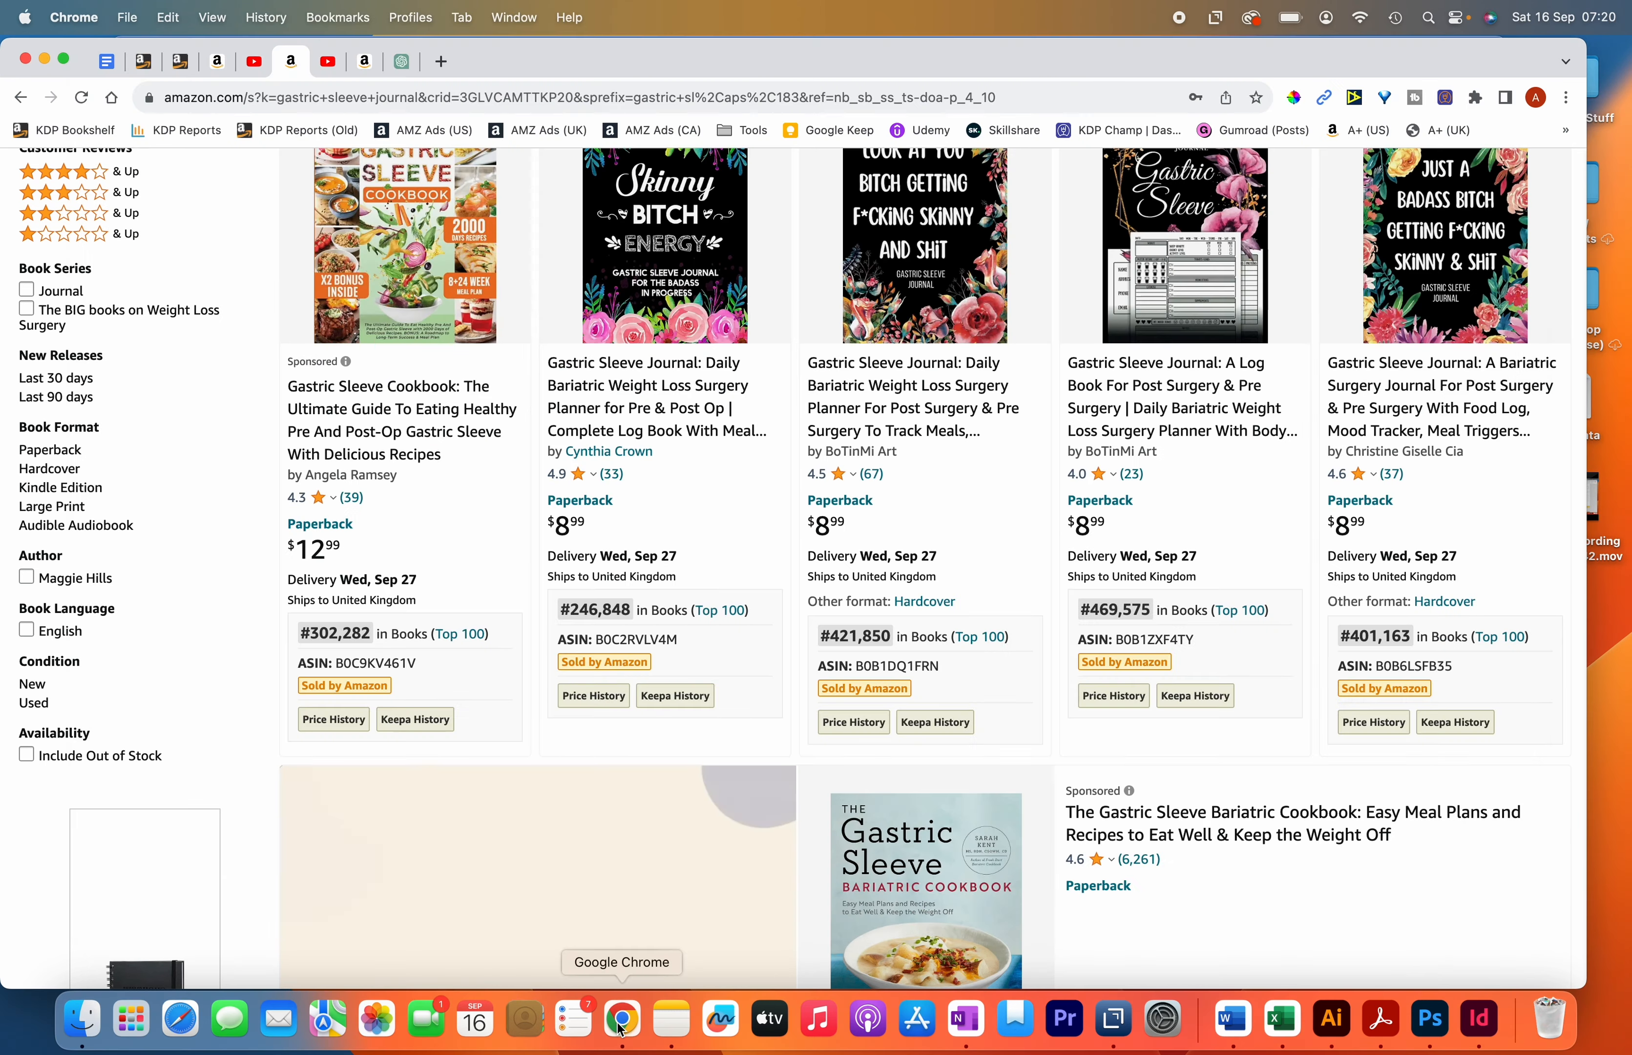
scroll("up", 3)
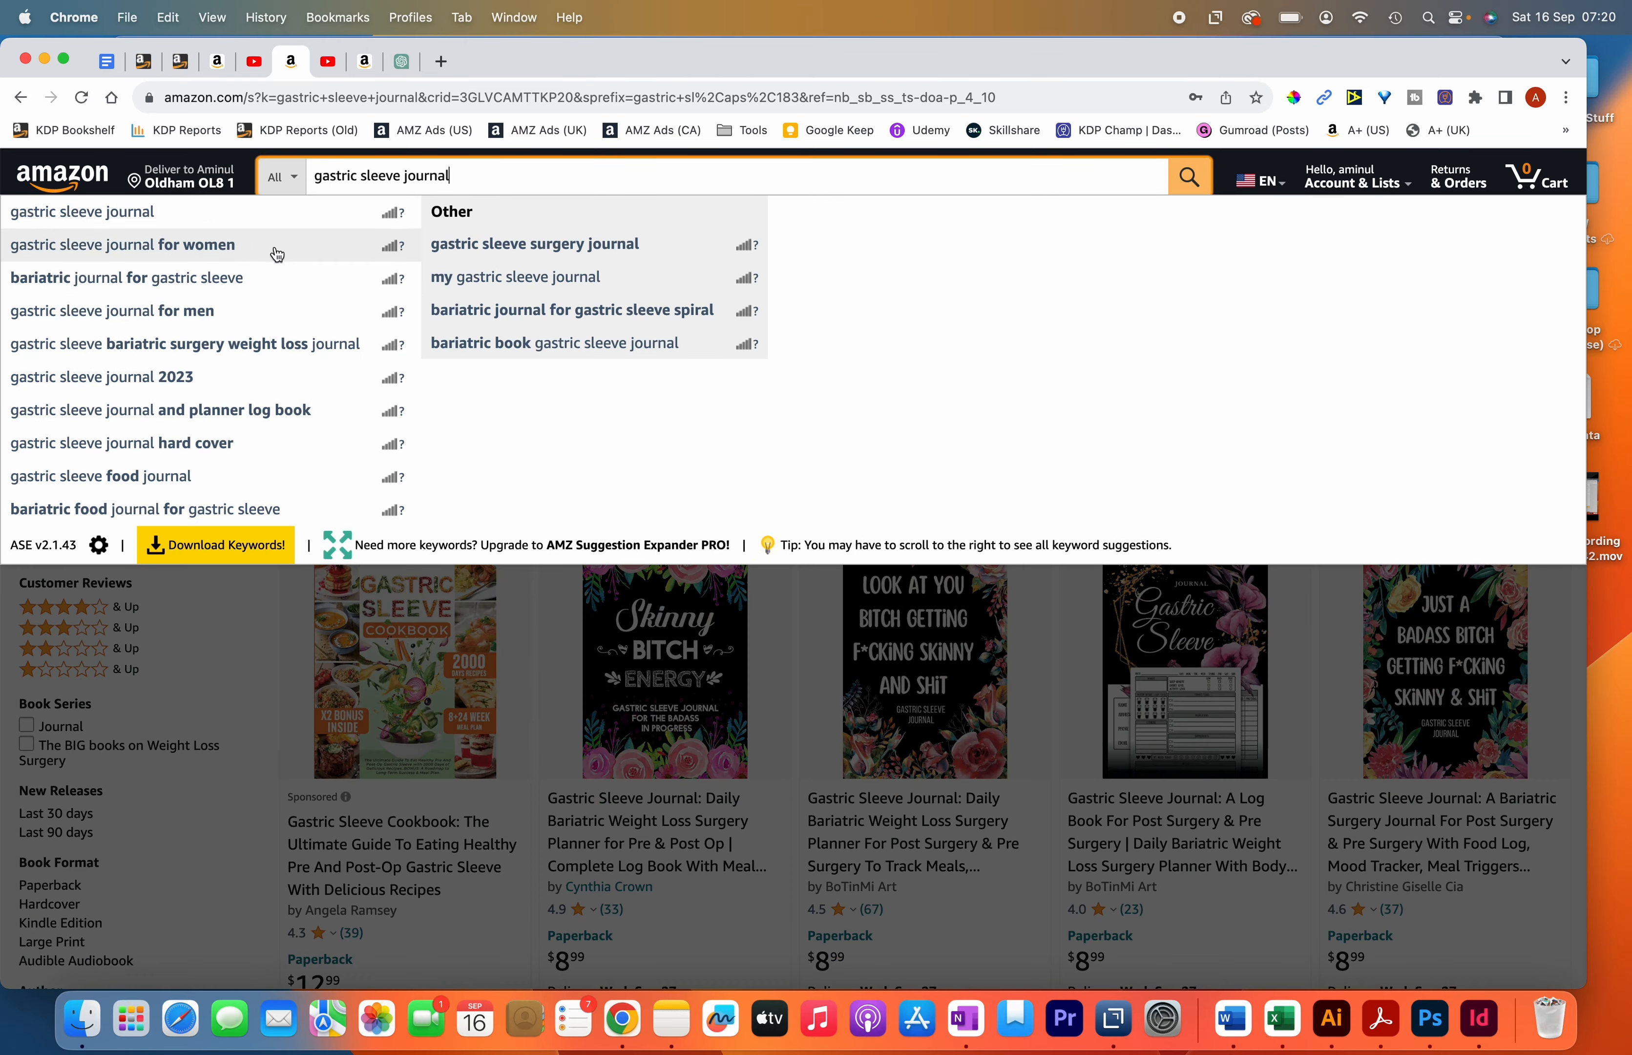
mouse_move(265, 247)
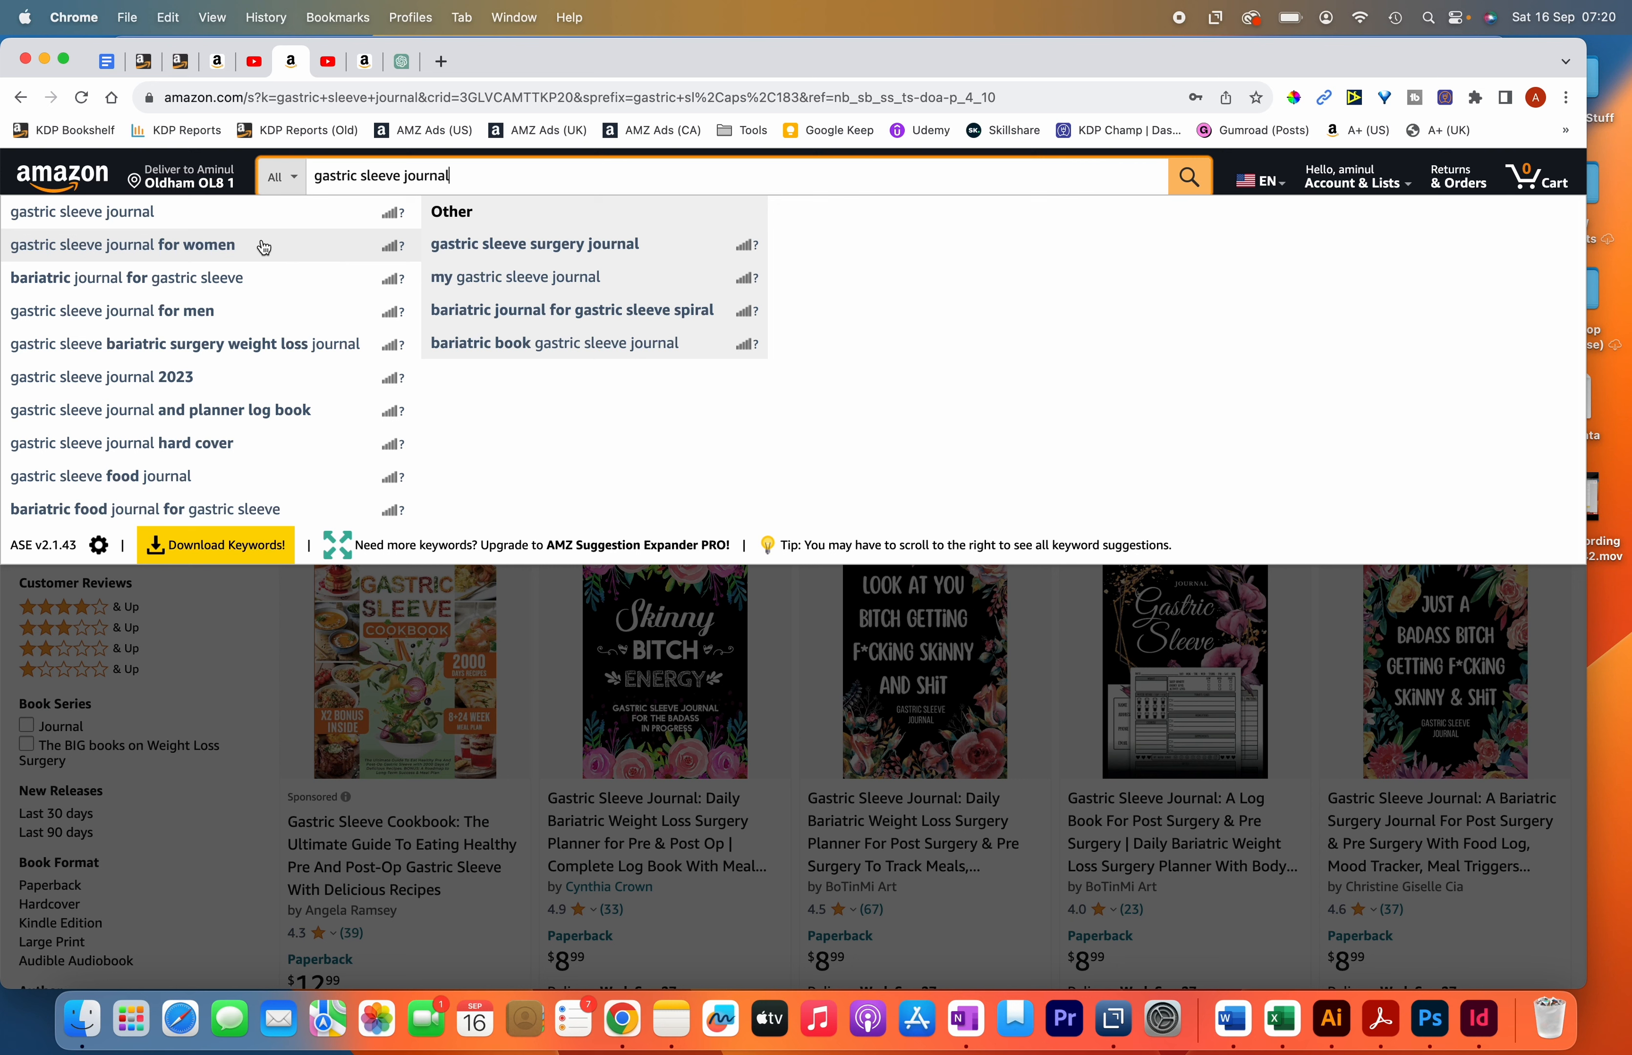
mouse_move(131, 1019)
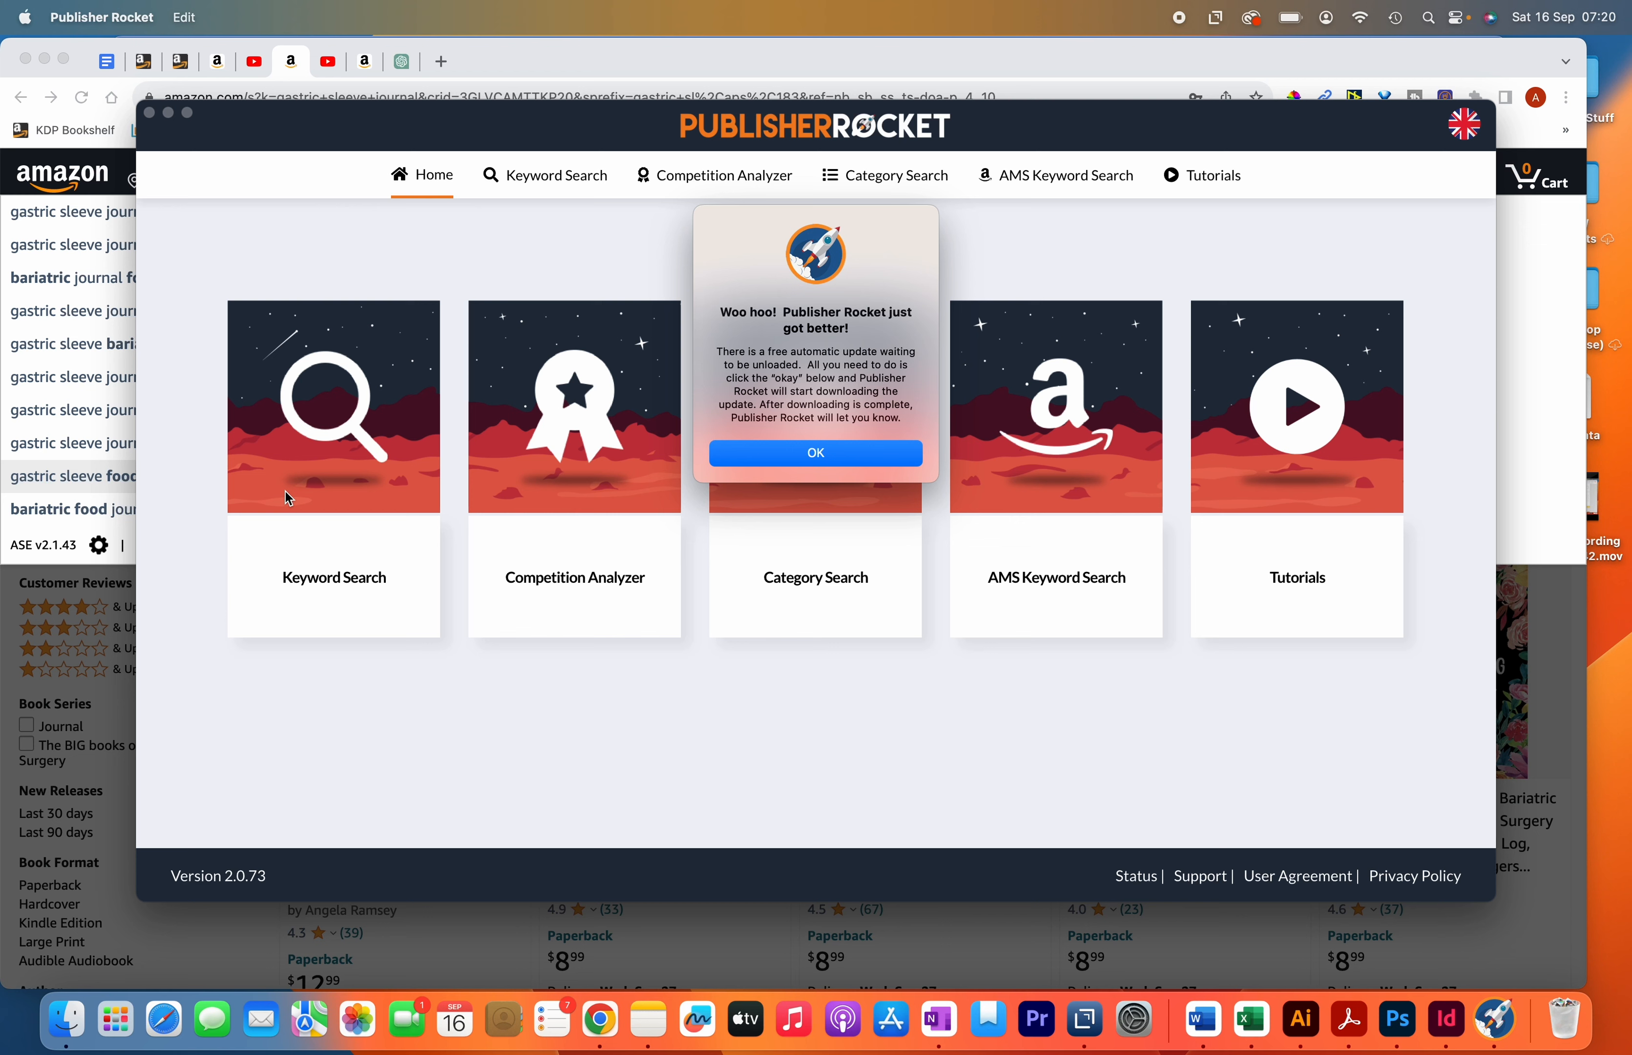
Step: Accept the free Publisher Rocket update and let the app close to finish it
left_click(814, 453)
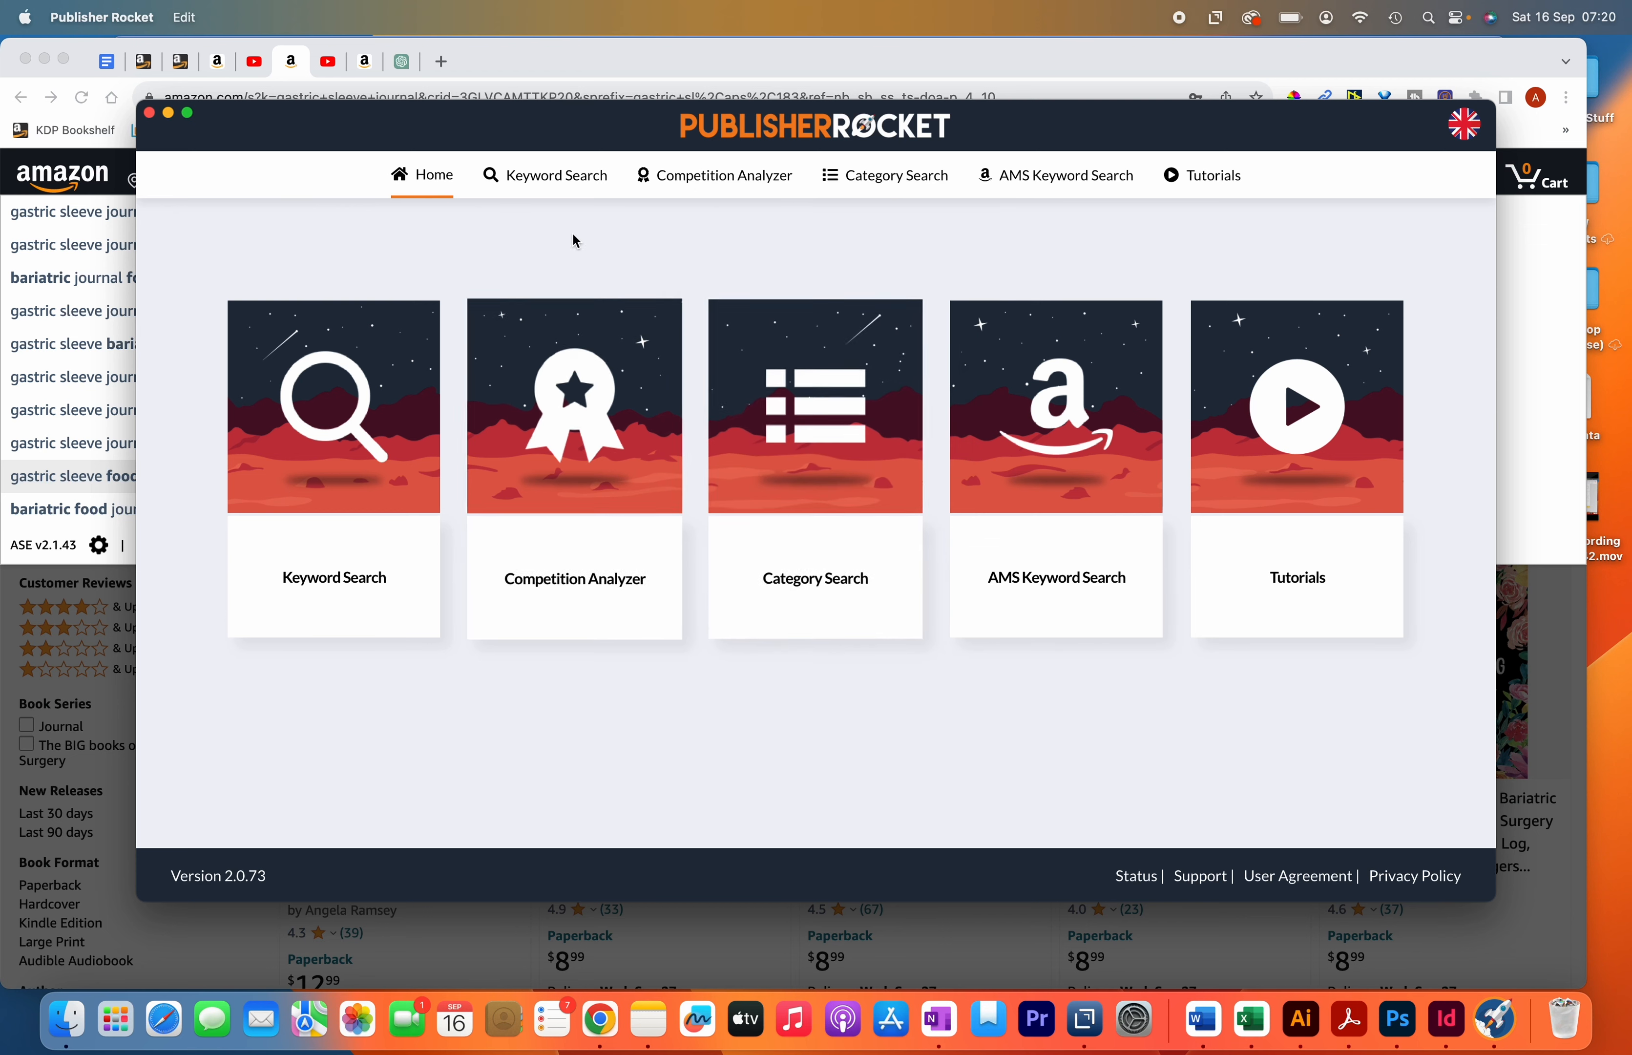
mouse_move(149, 125)
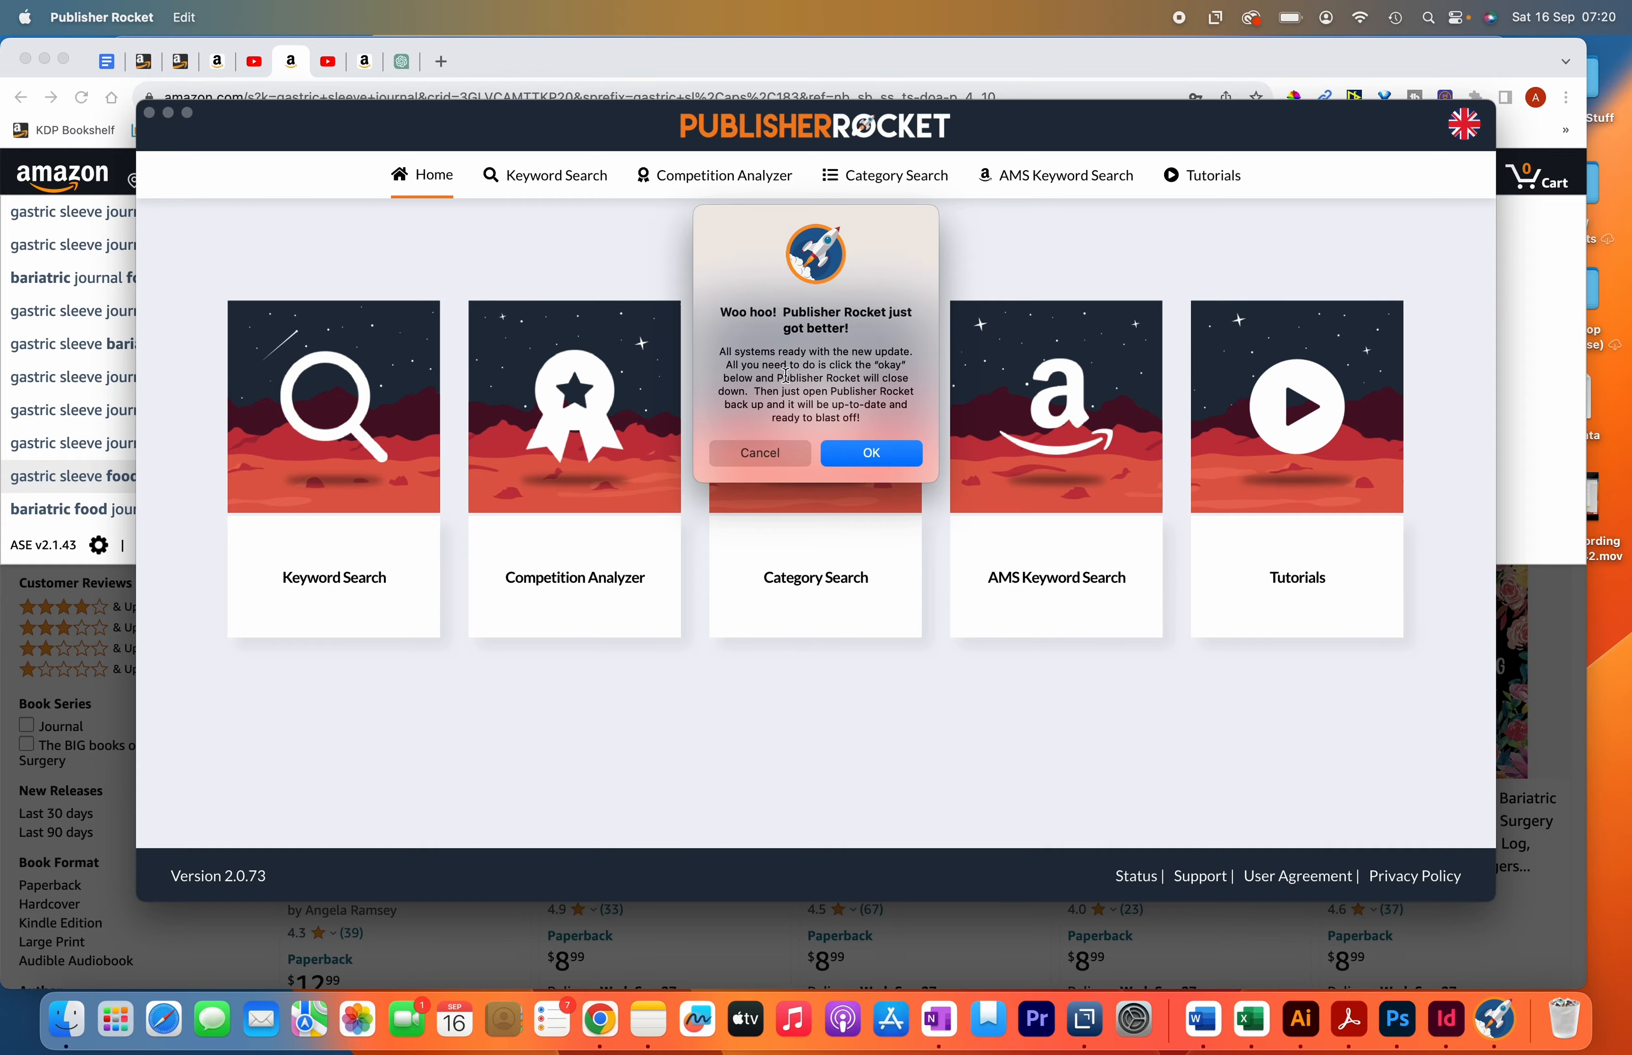
left_click(872, 452)
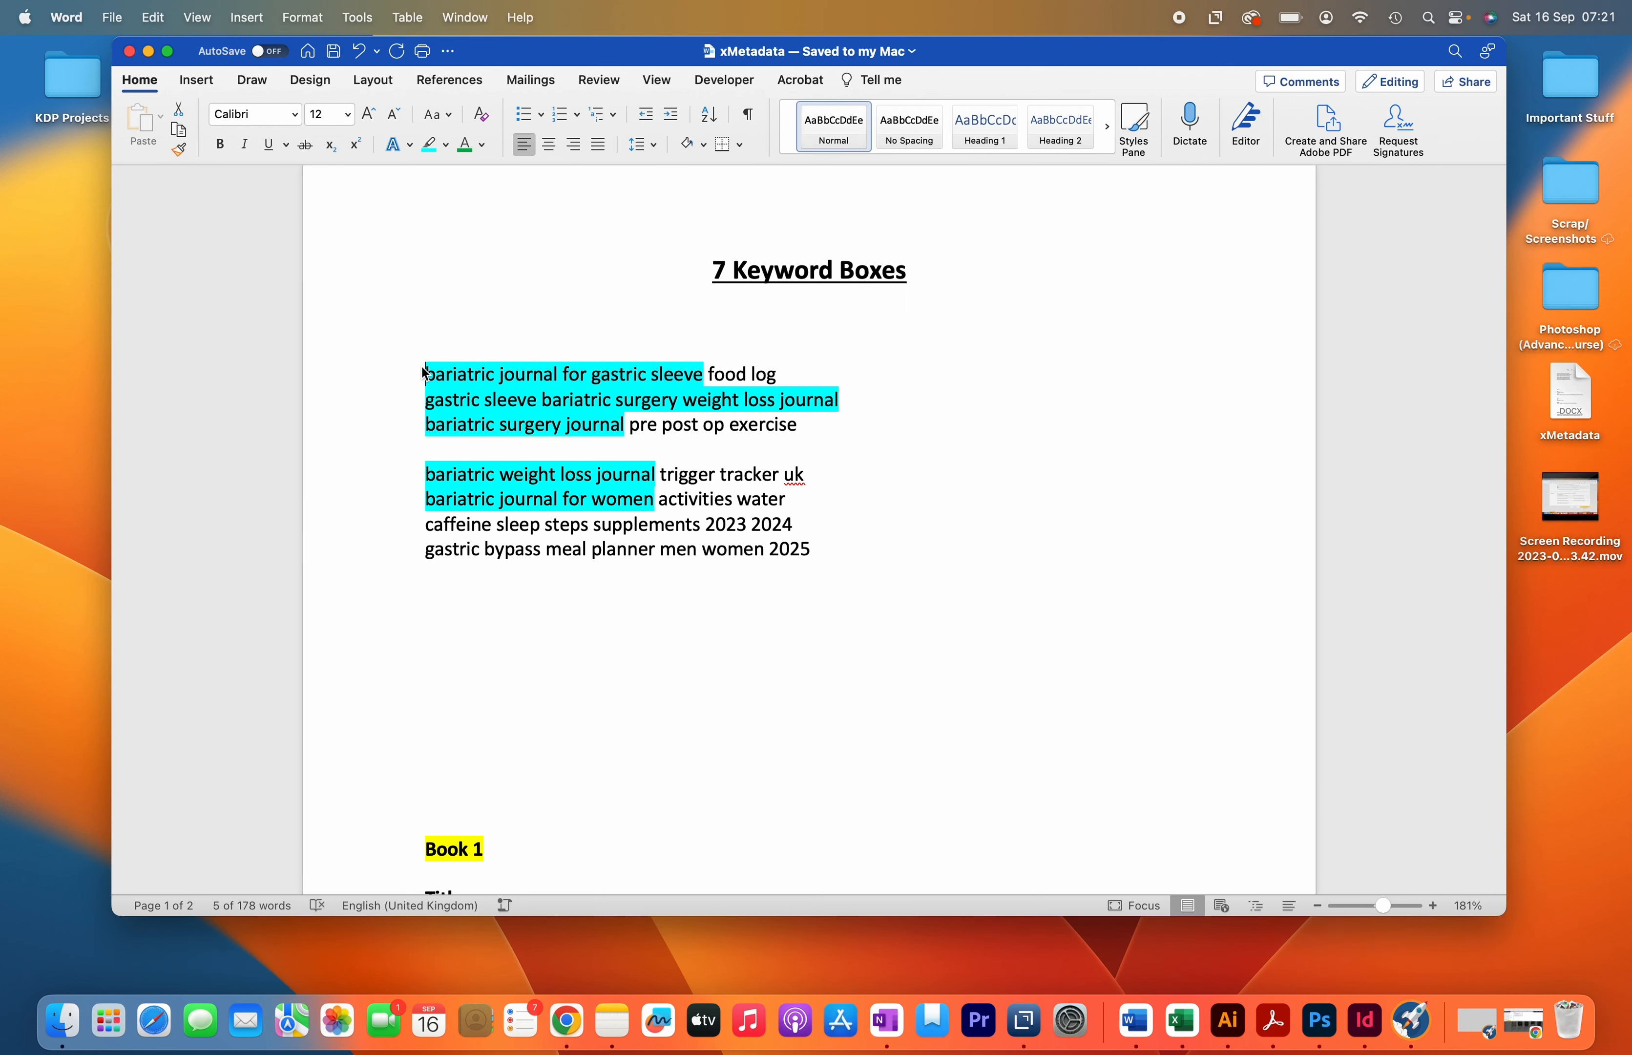
left_click(589, 373)
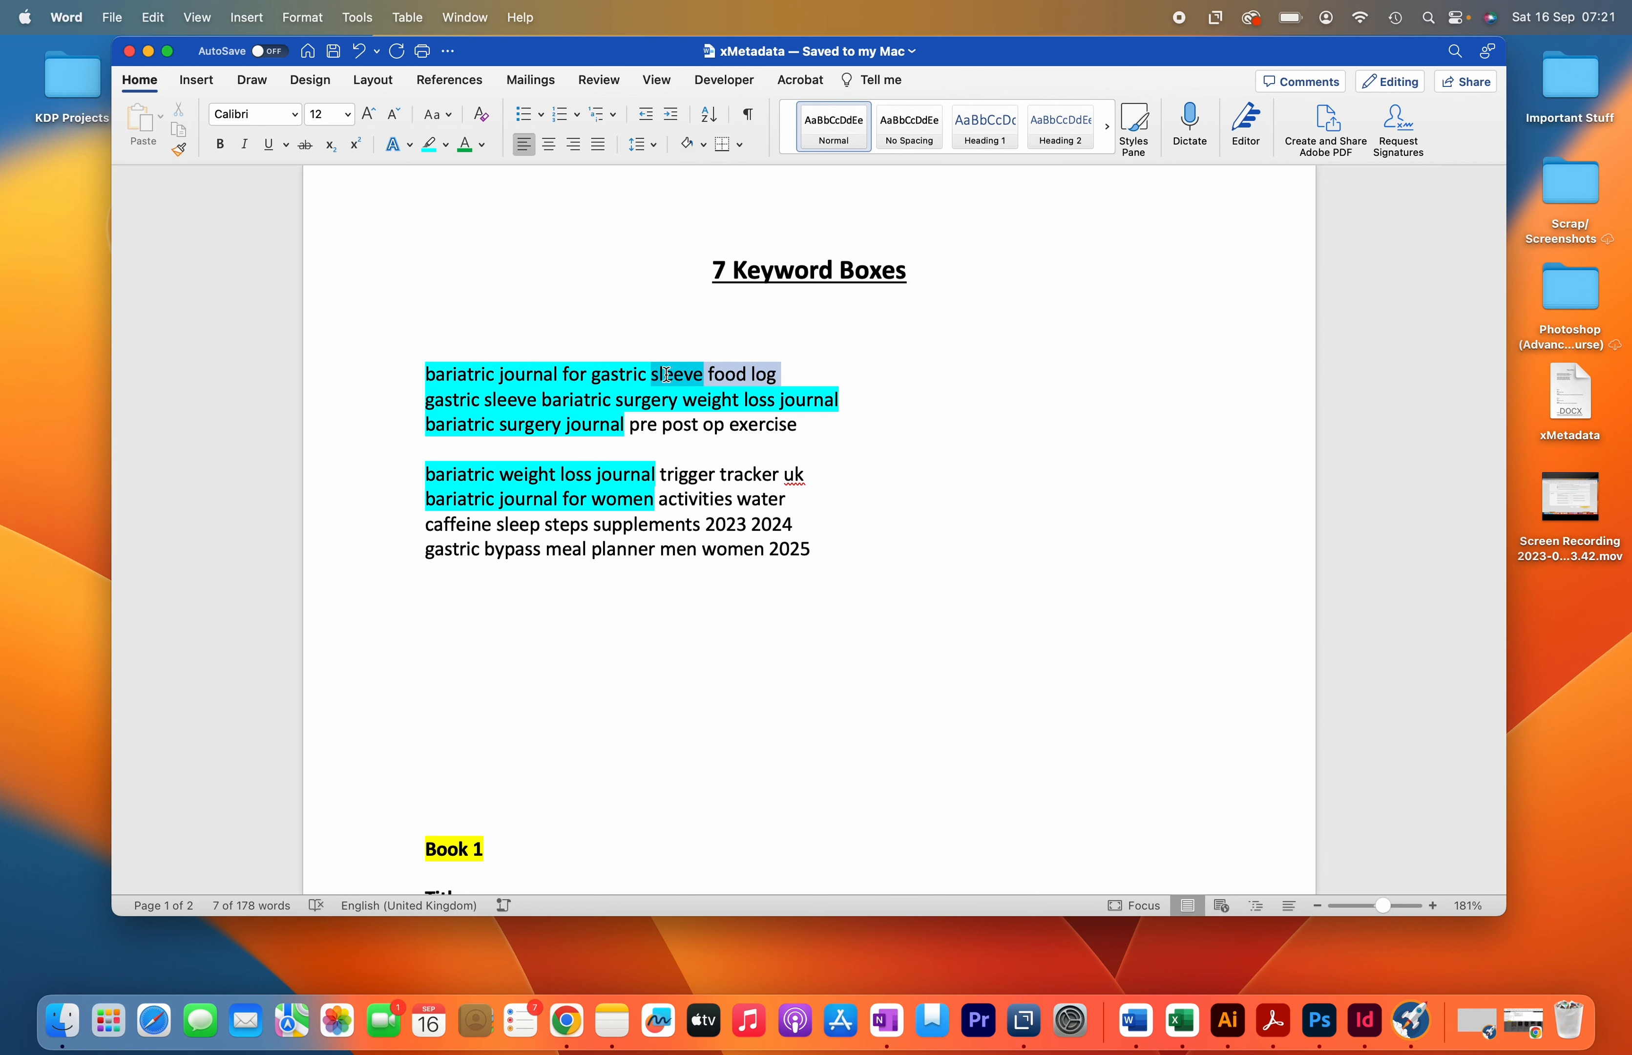
left_click(667, 375)
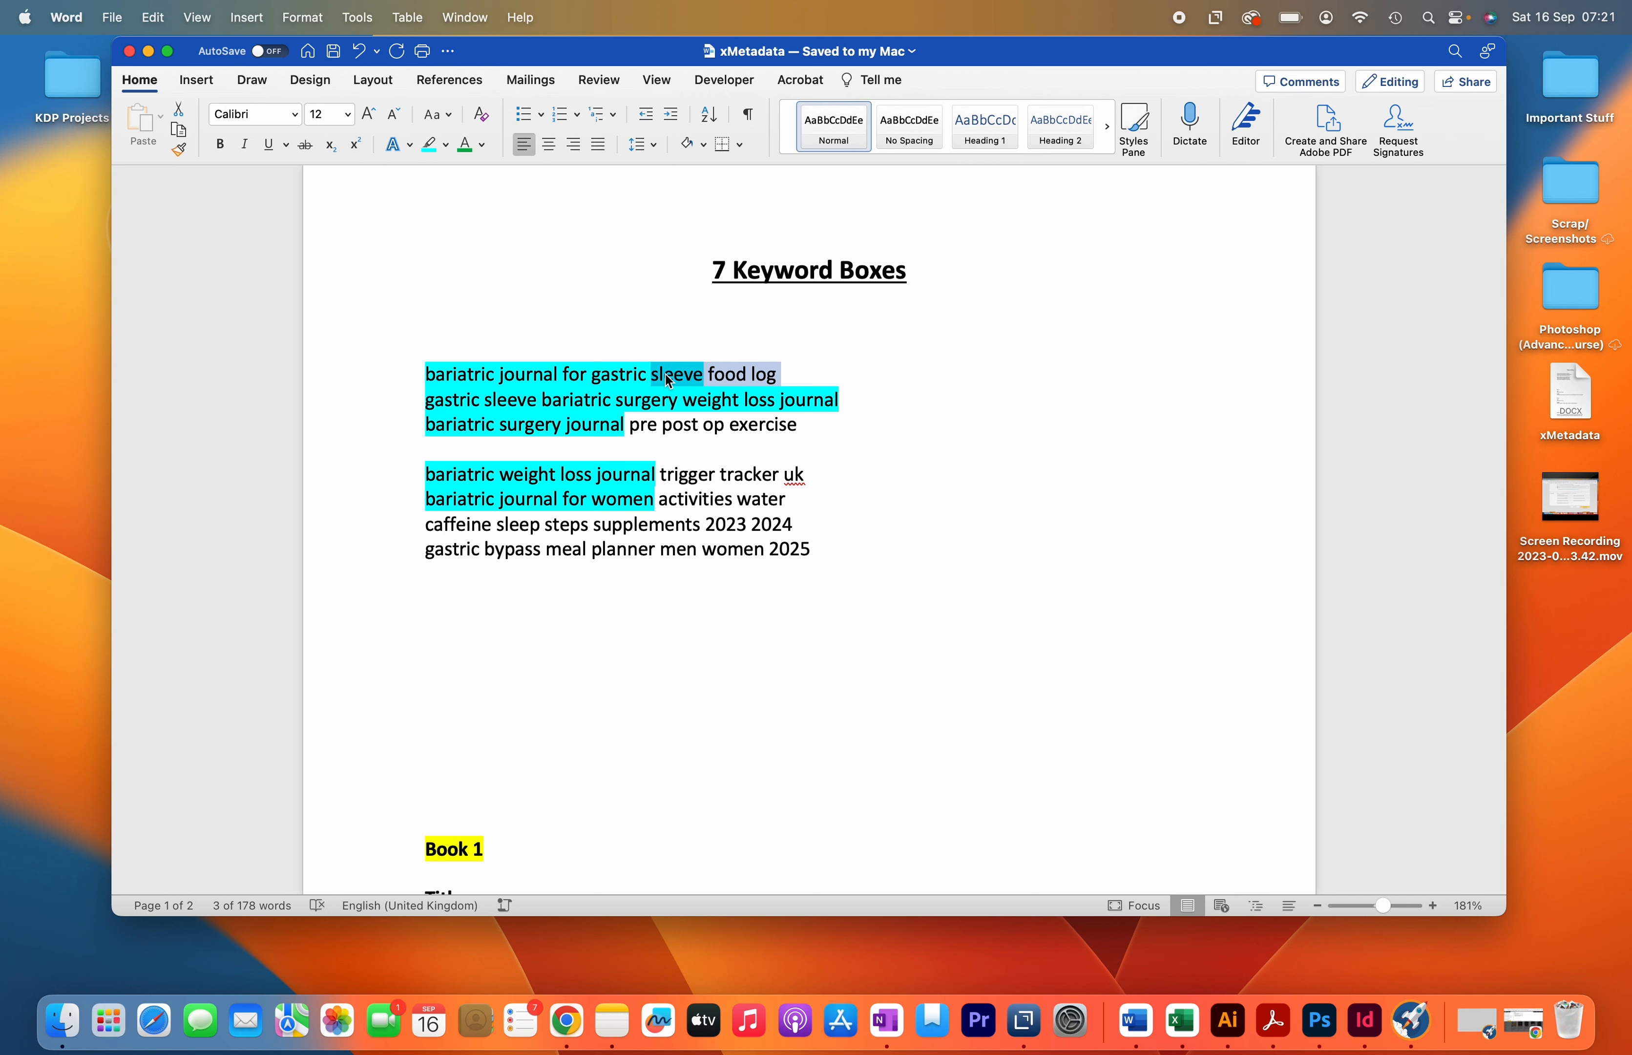
key("Delete")
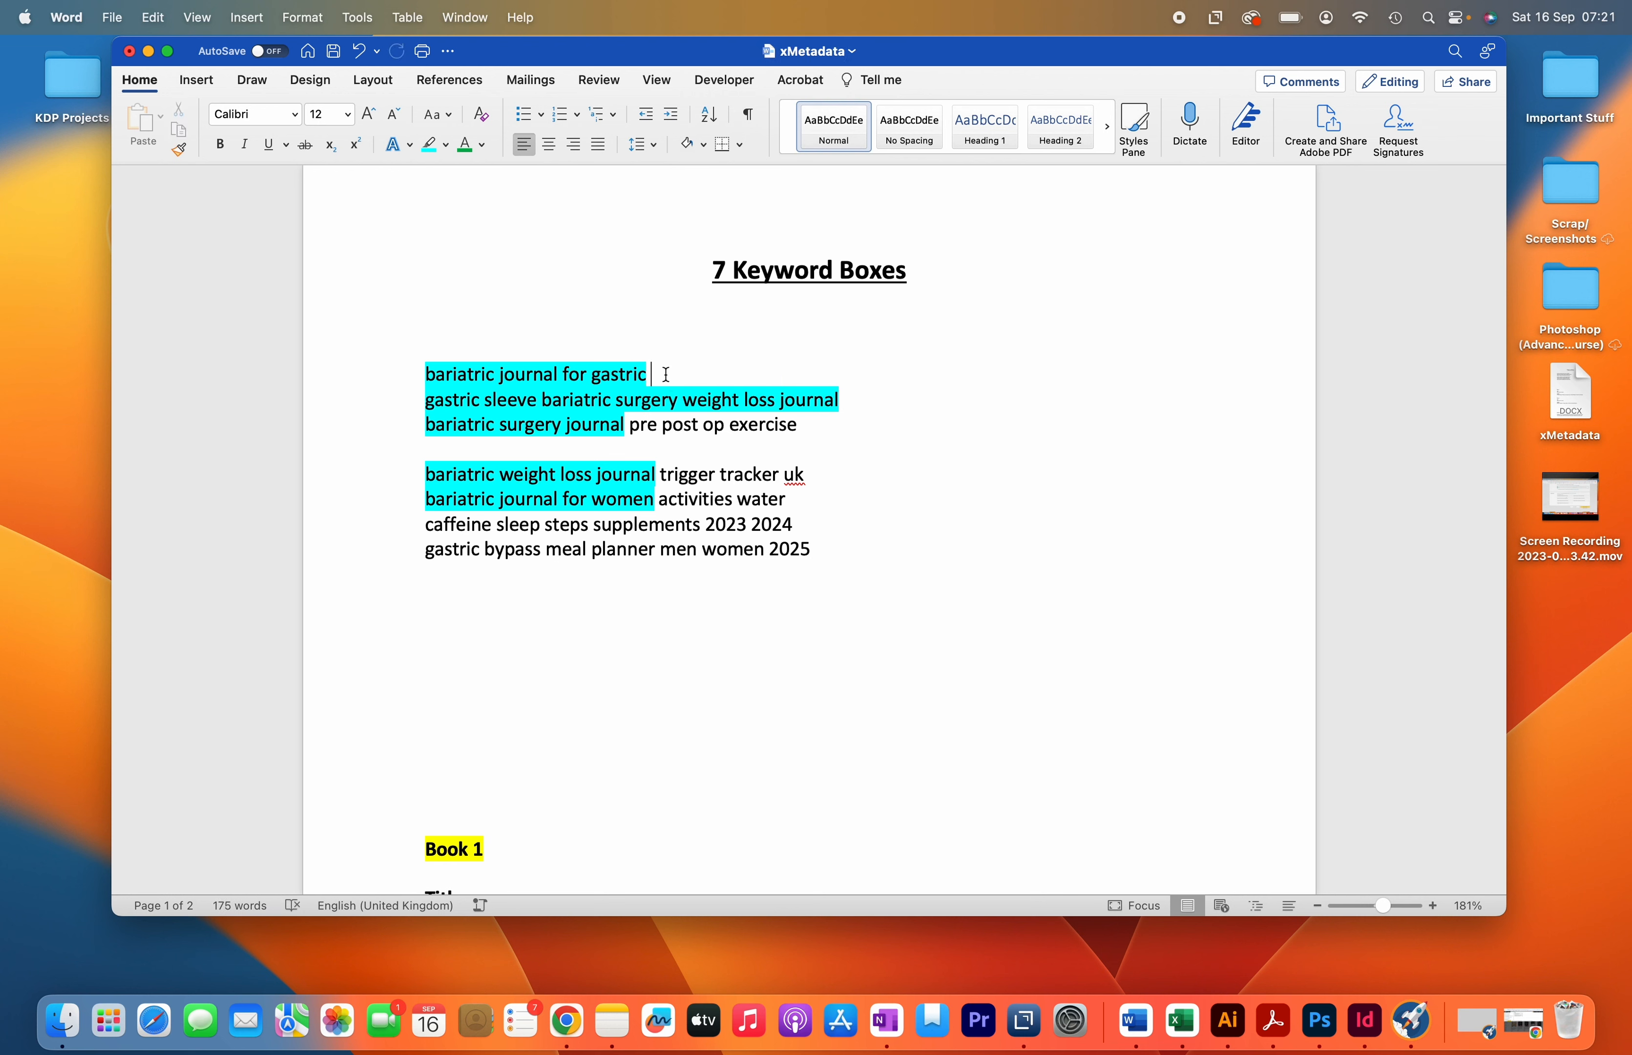
type("sleeve food log")
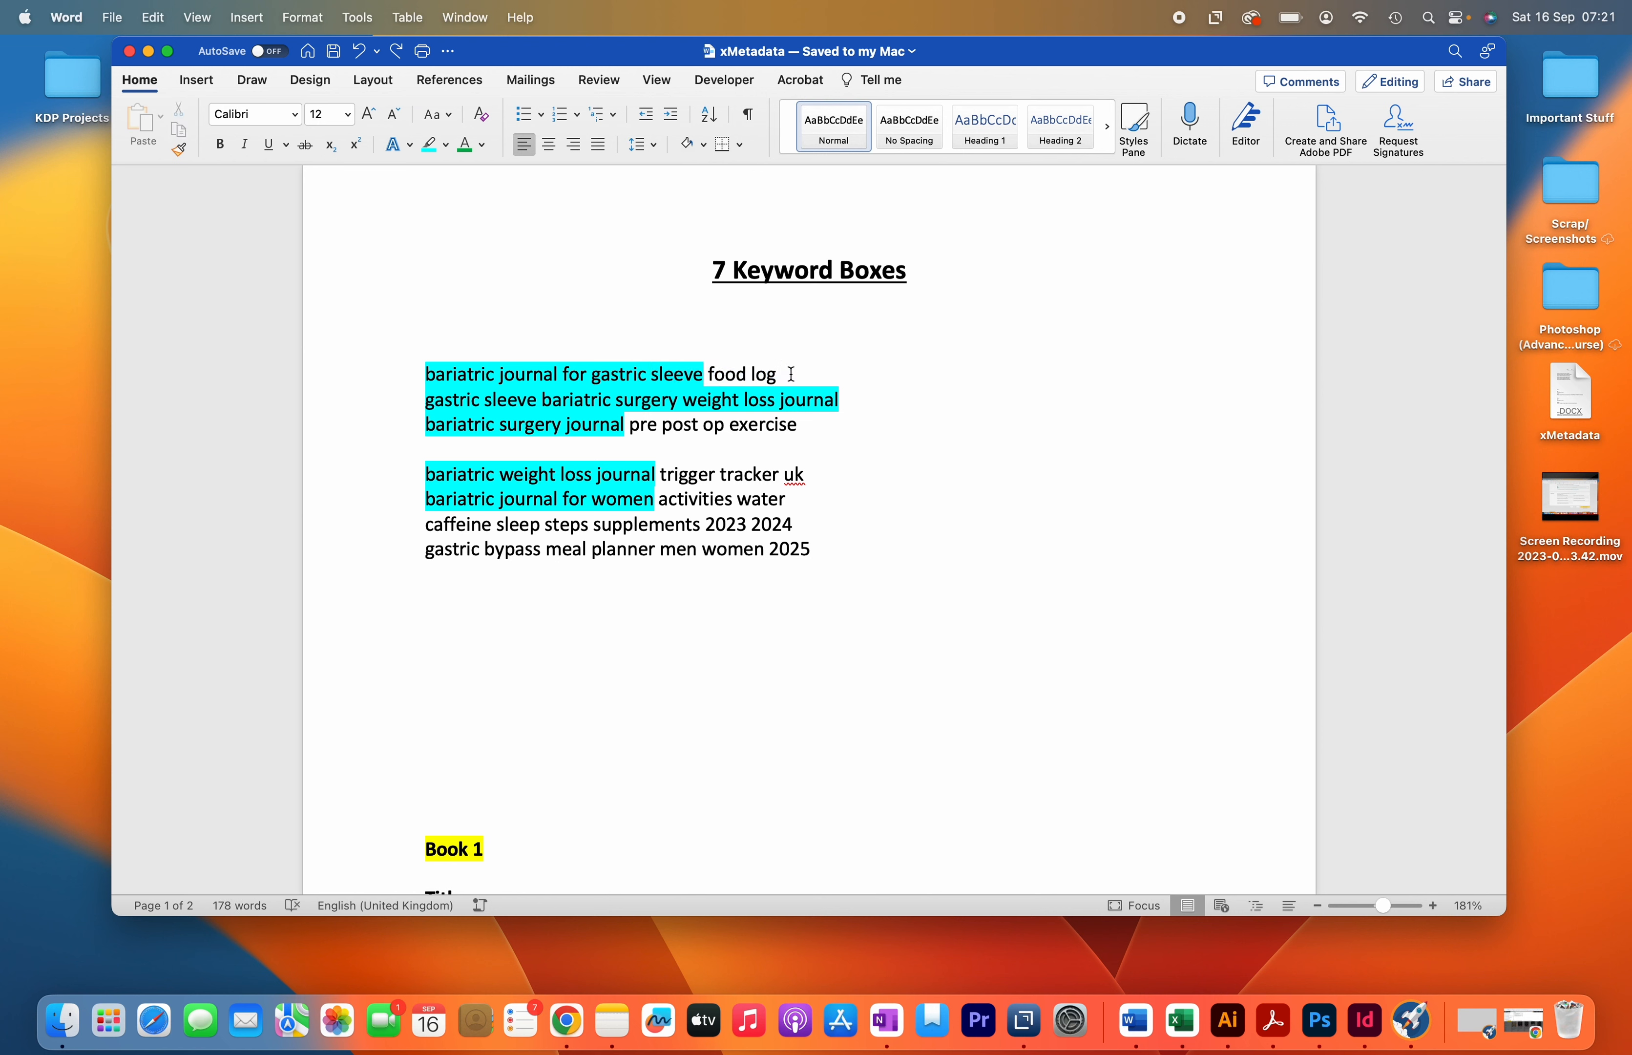
left_click(779, 374)
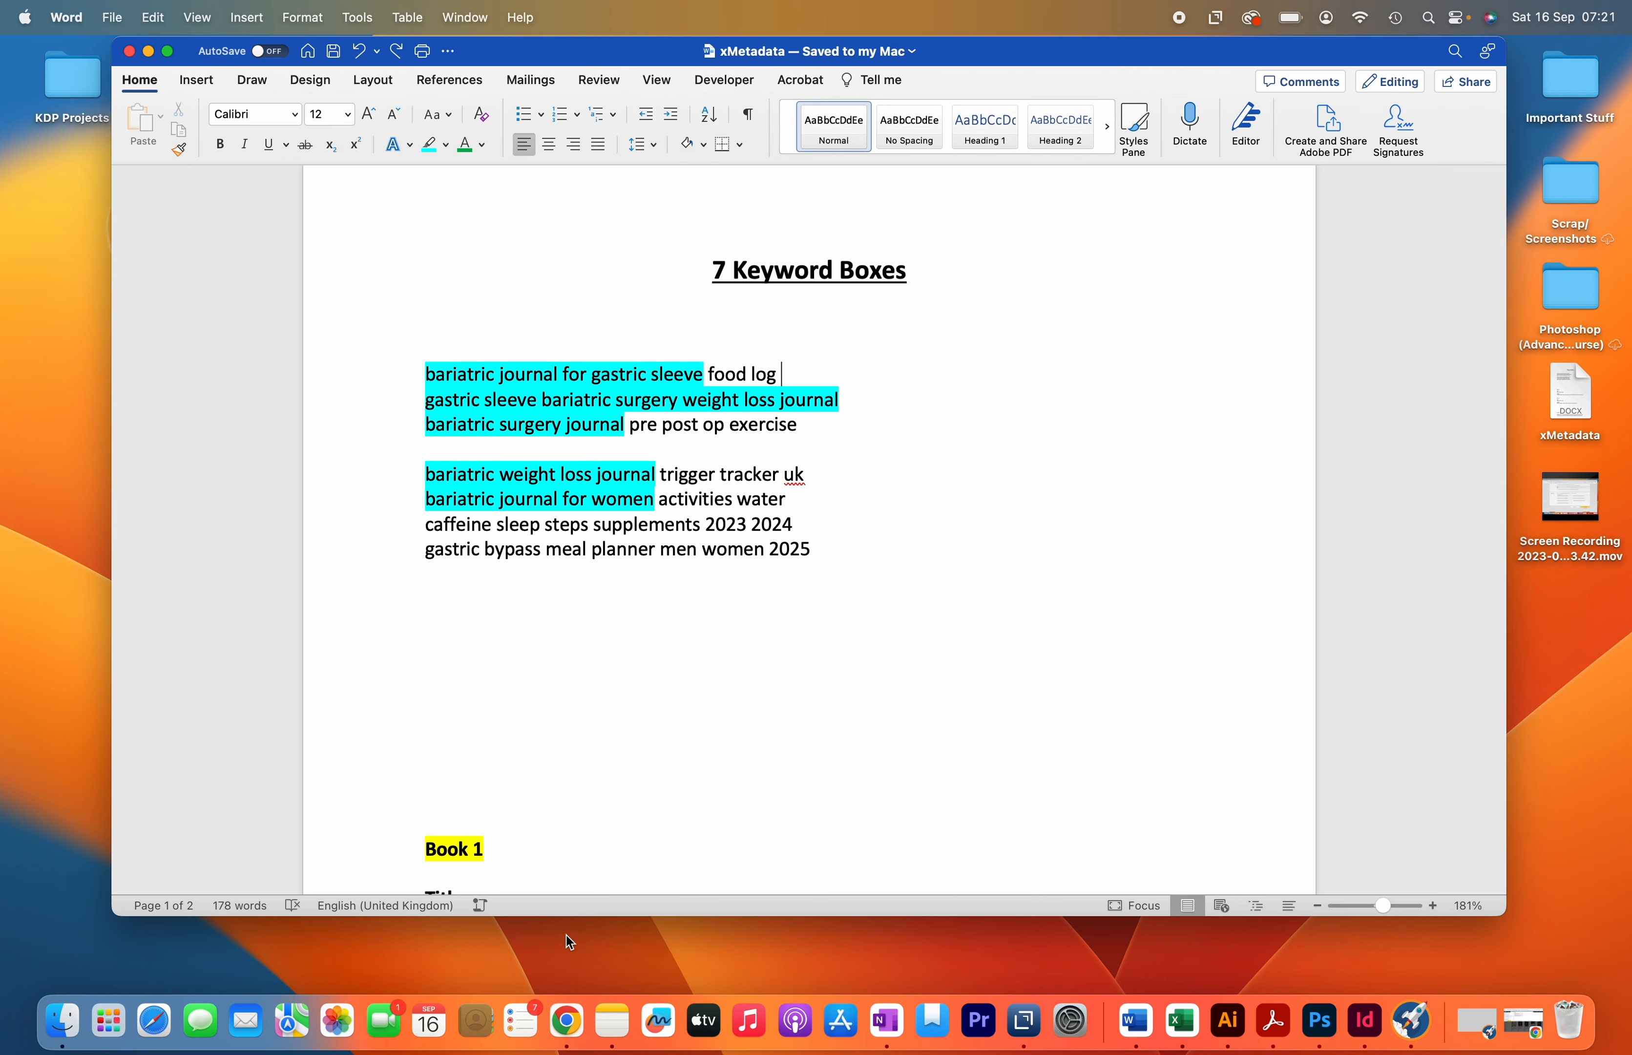
left_click(582, 1020)
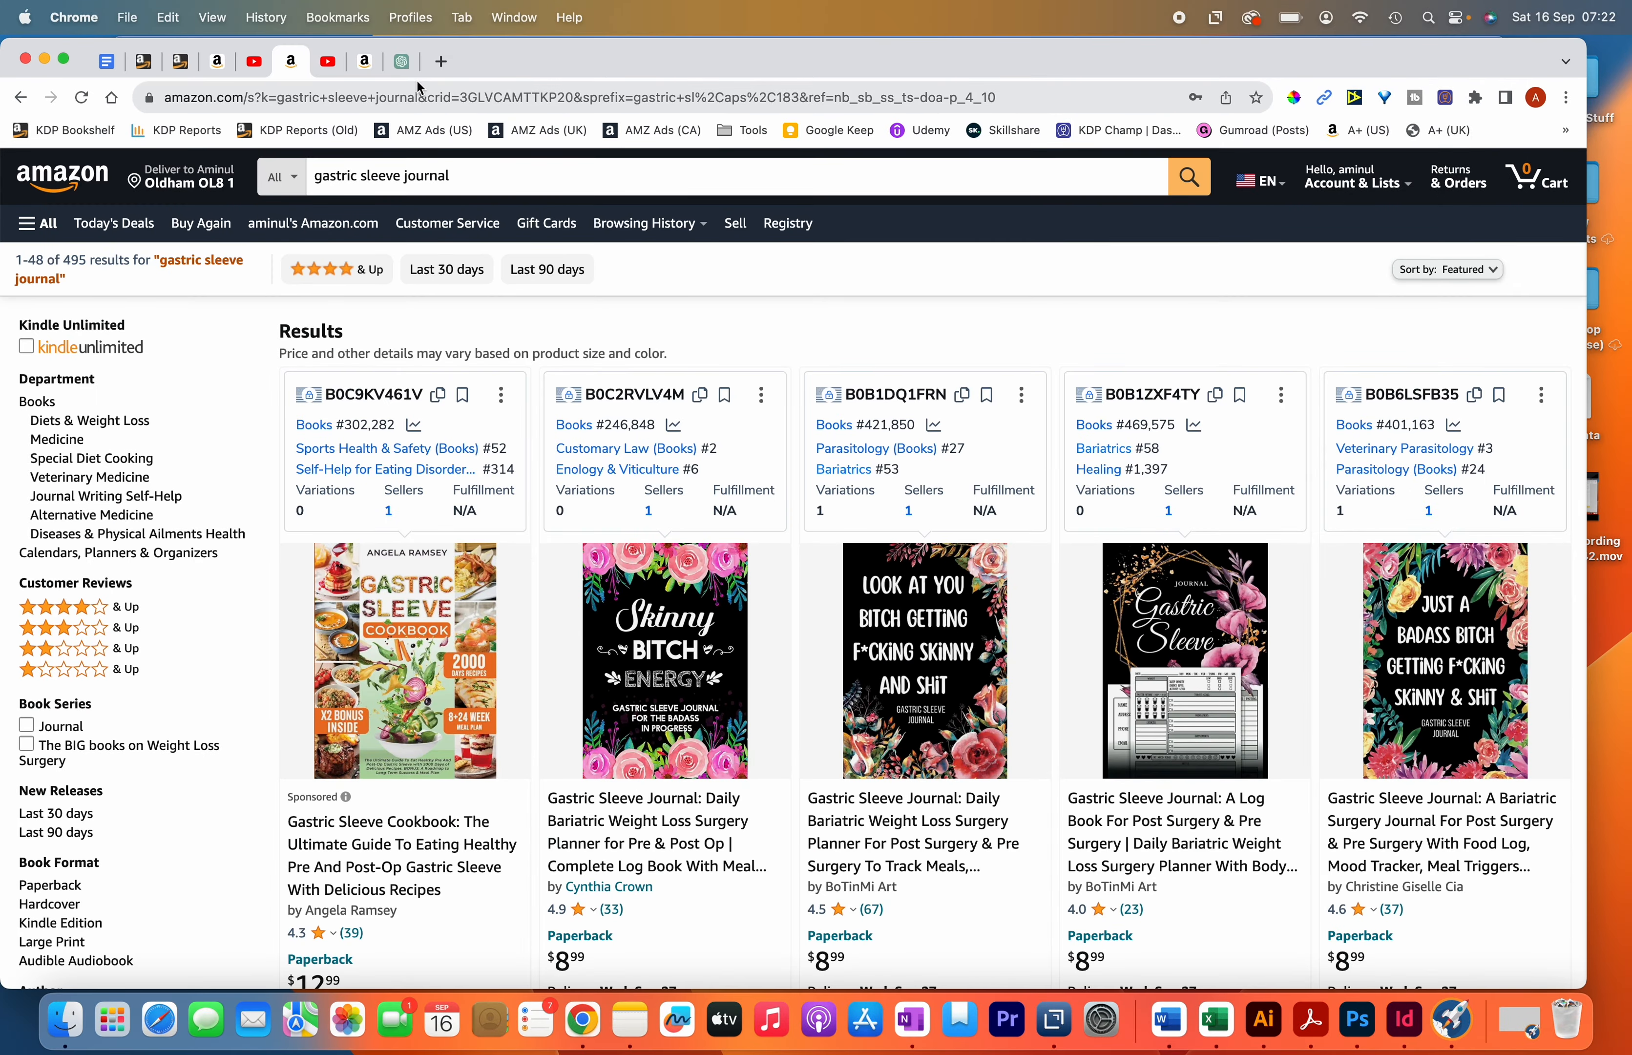
Step: Ask ChatGPT 'give me keywords related to a gastric sleeve journal'
left_click(400, 61)
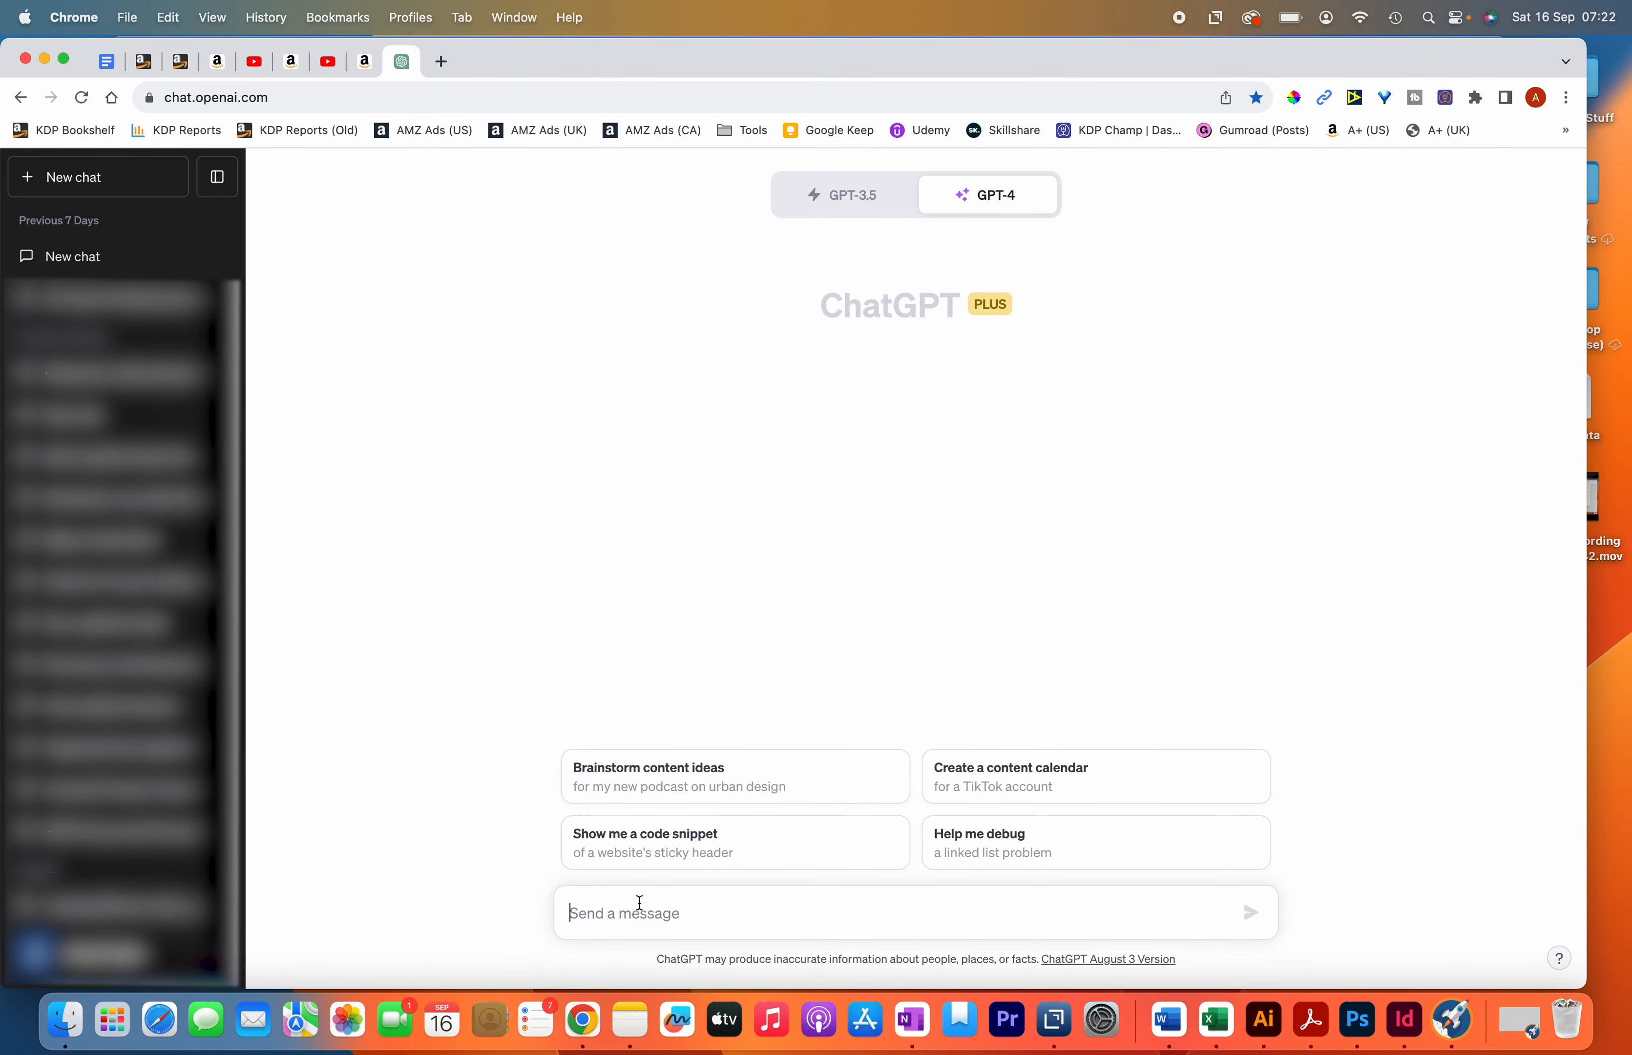
type("giv")
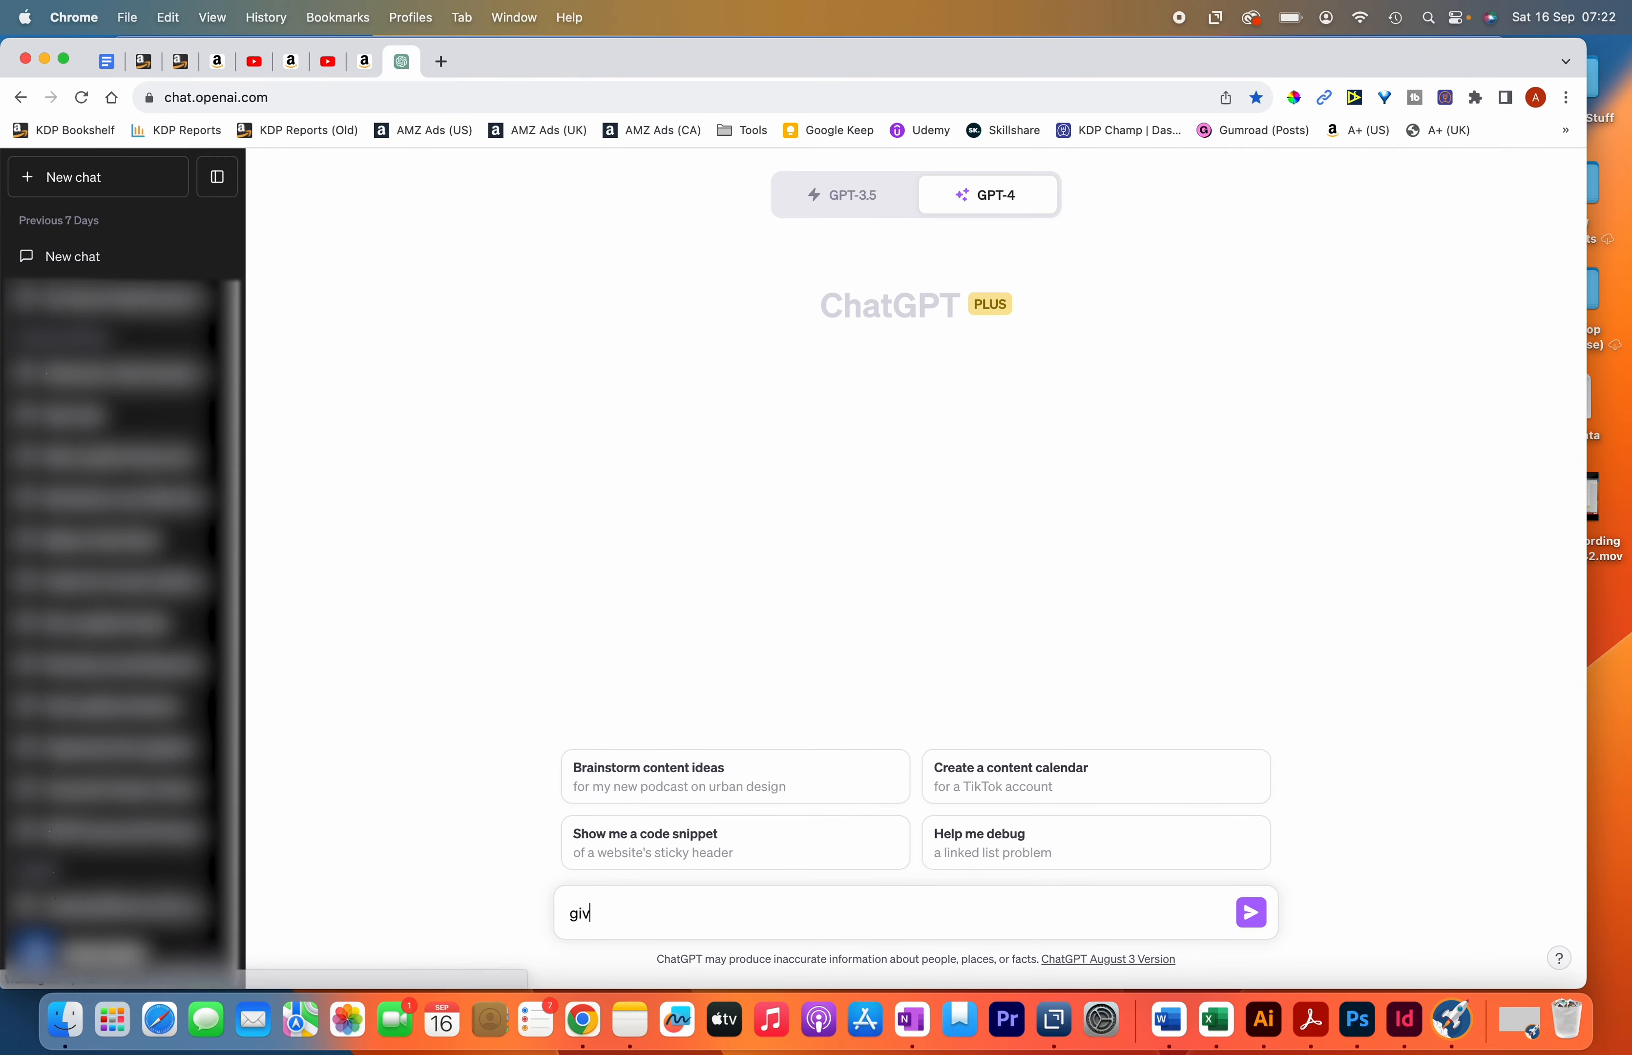
type("e m")
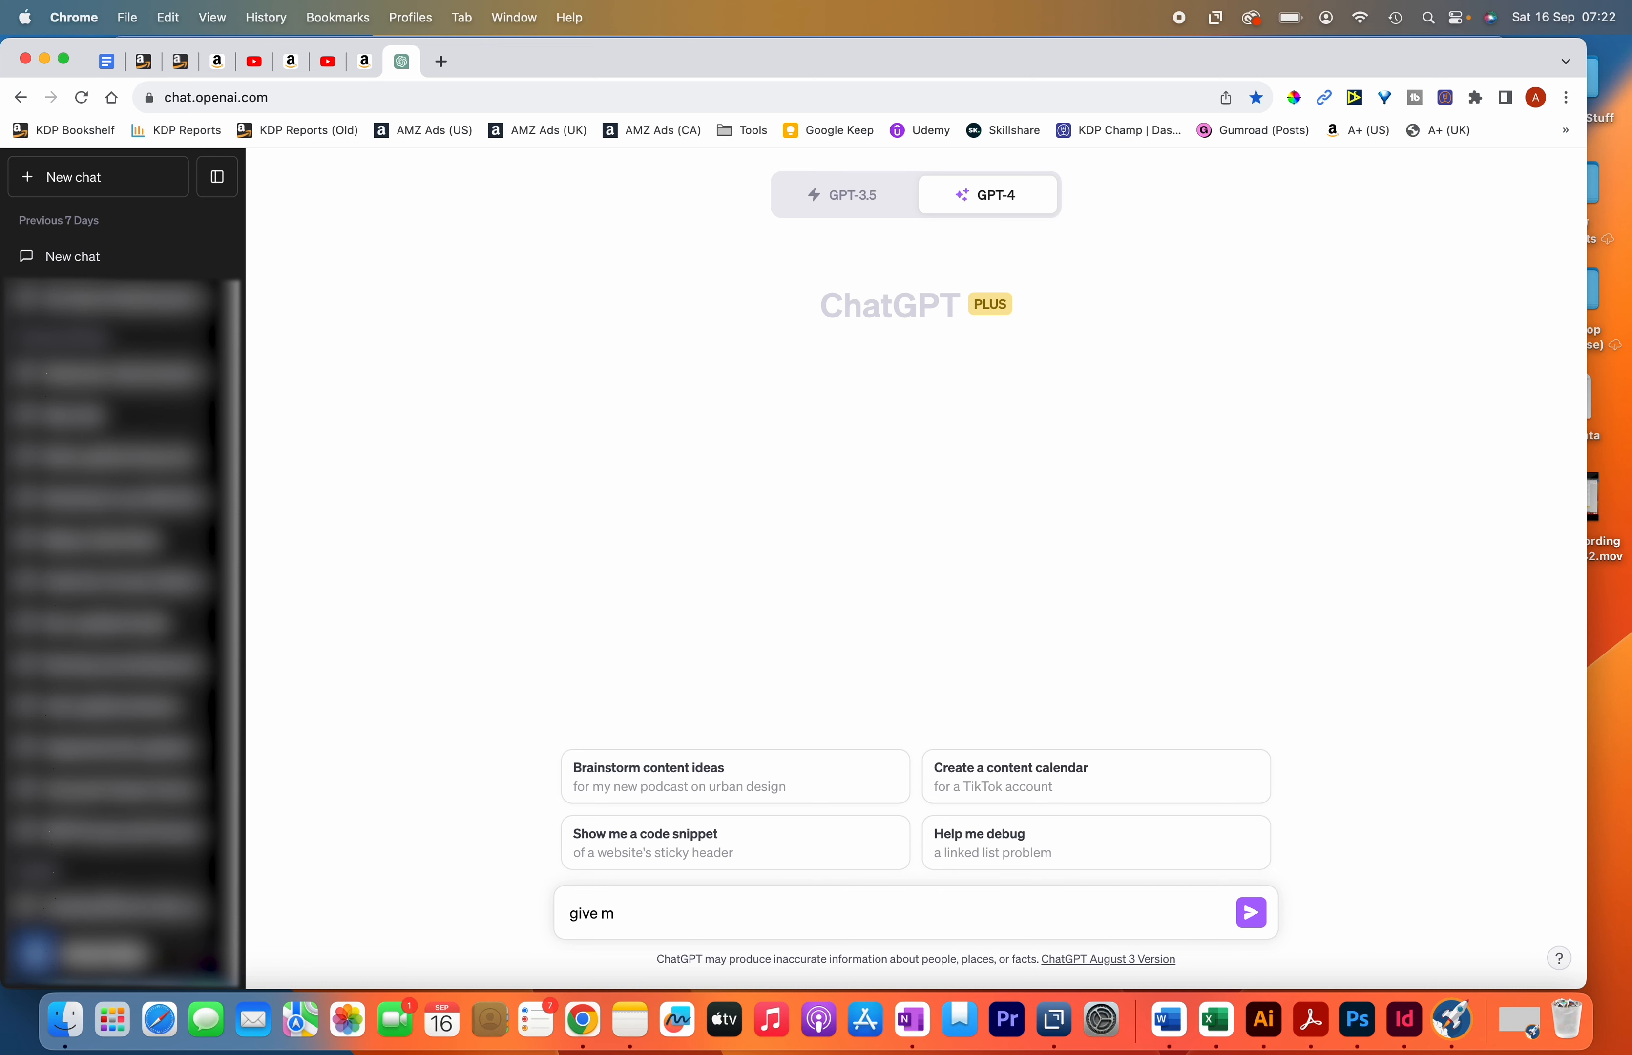
type("e")
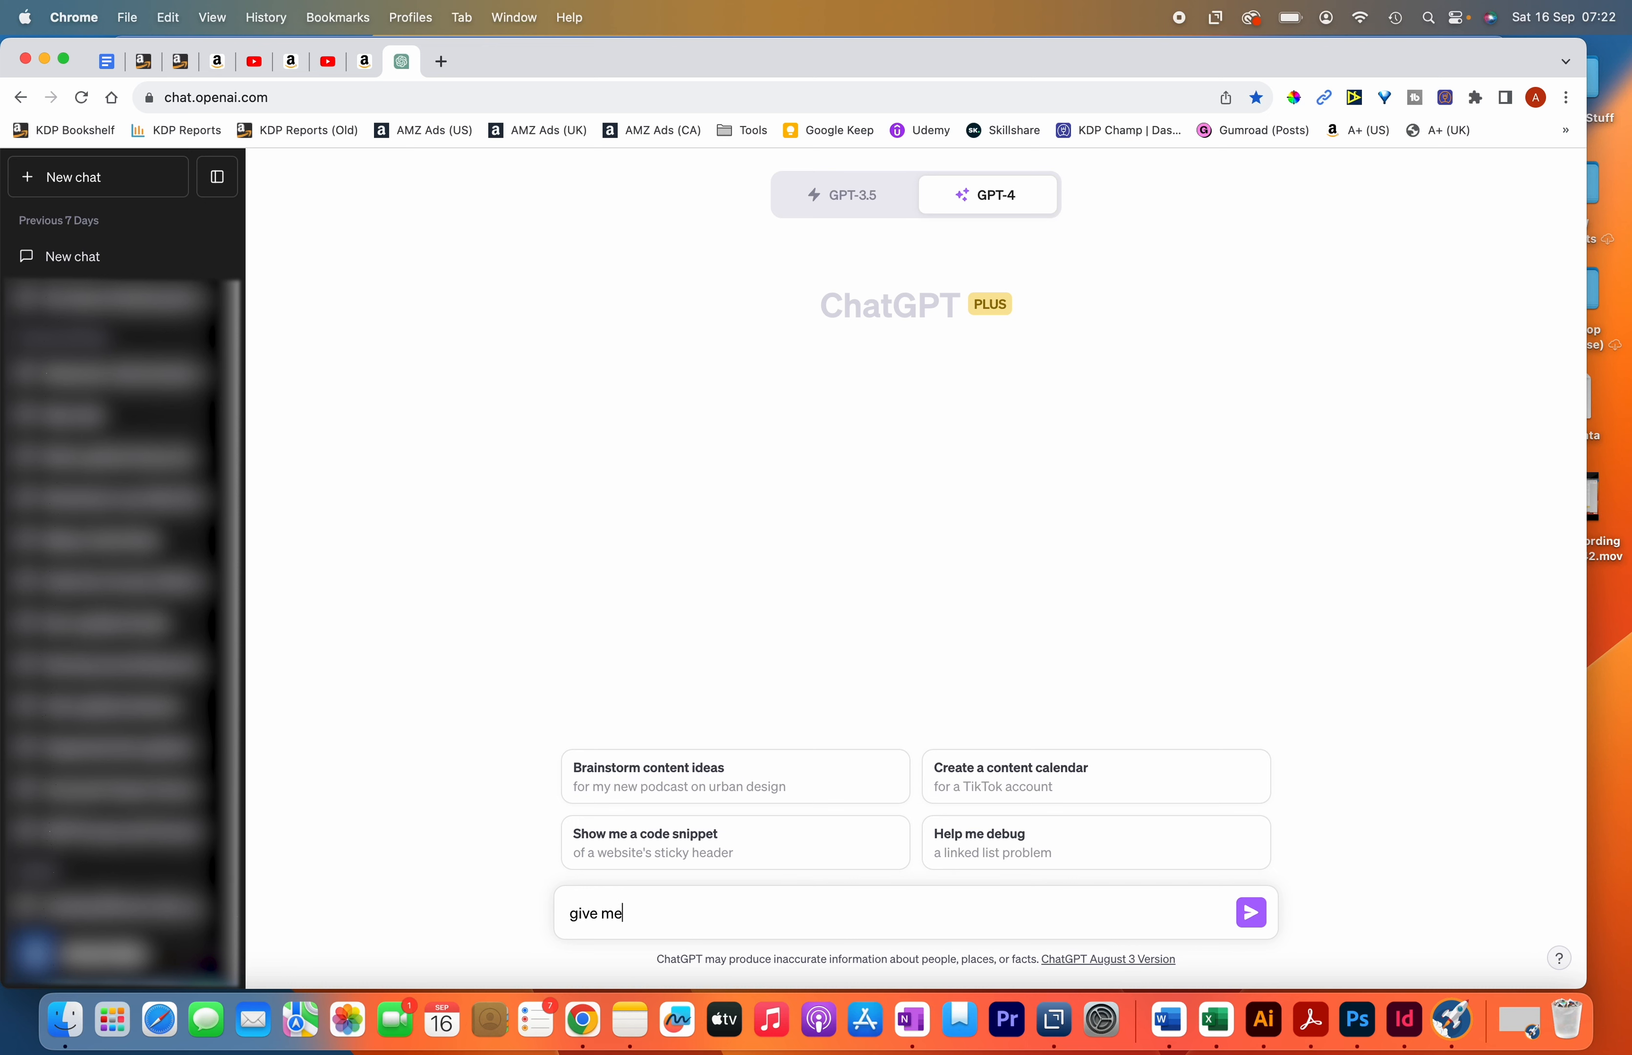
left_click(1250, 912)
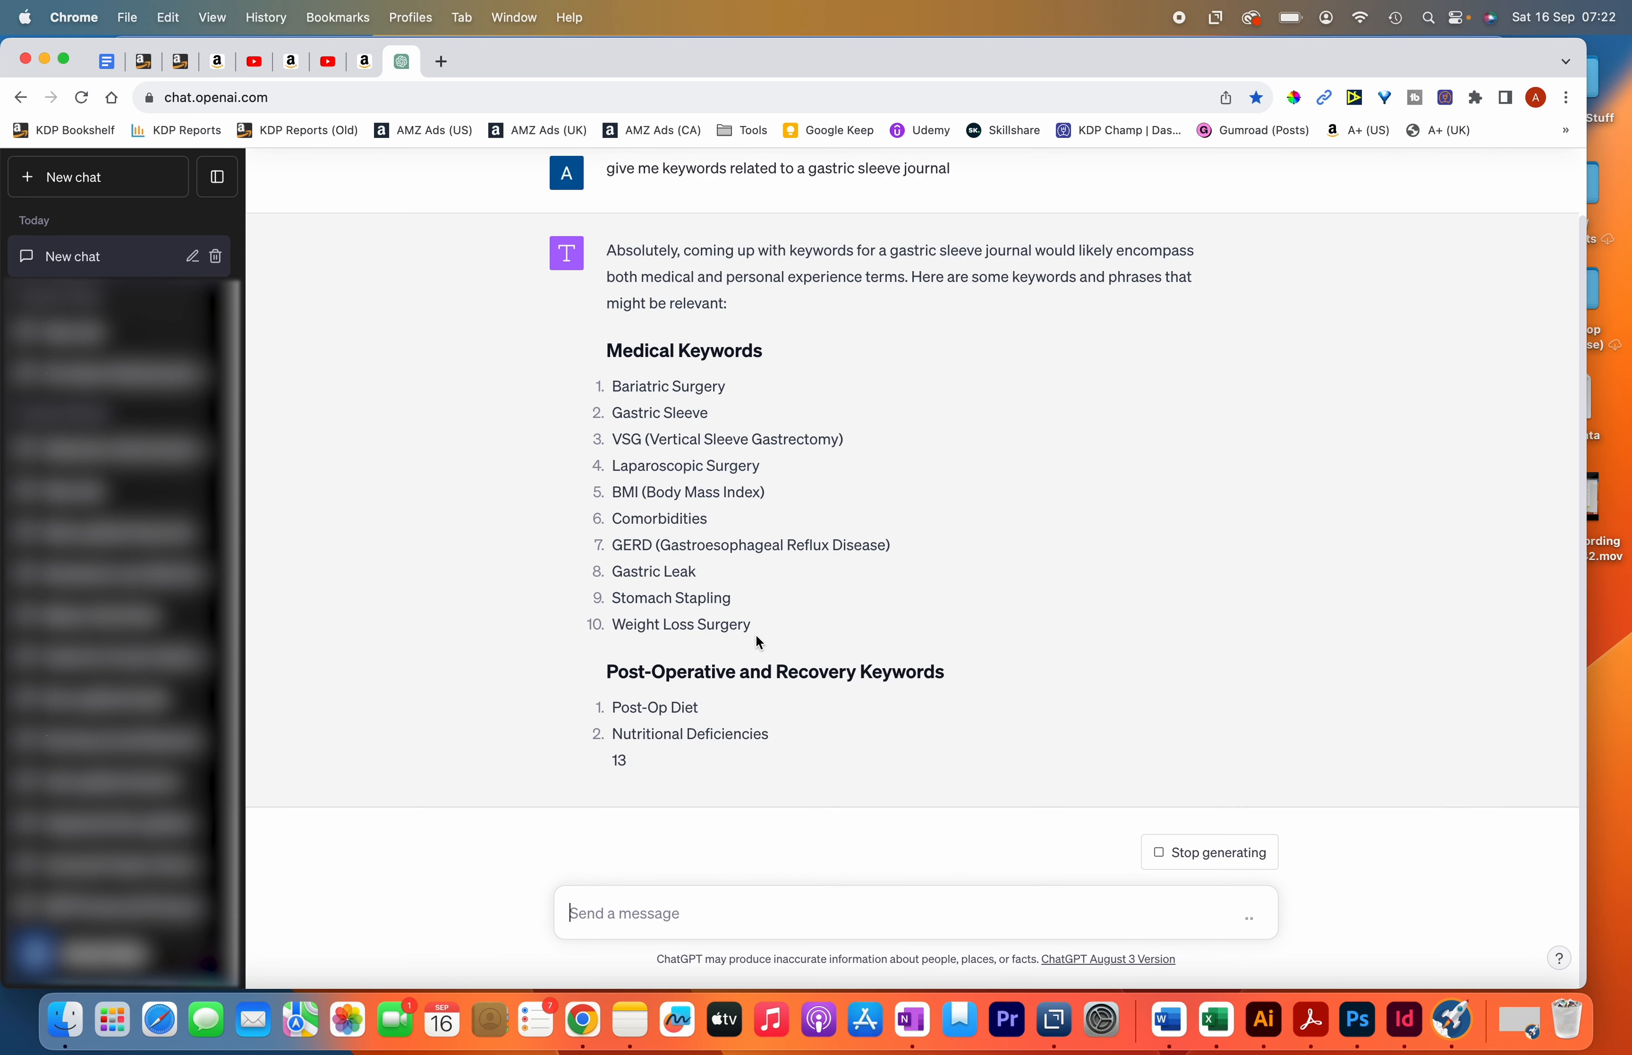
Step: Read through ChatGPT's keyword list, then return to the KDP keyword setup page
scroll("down", 3)
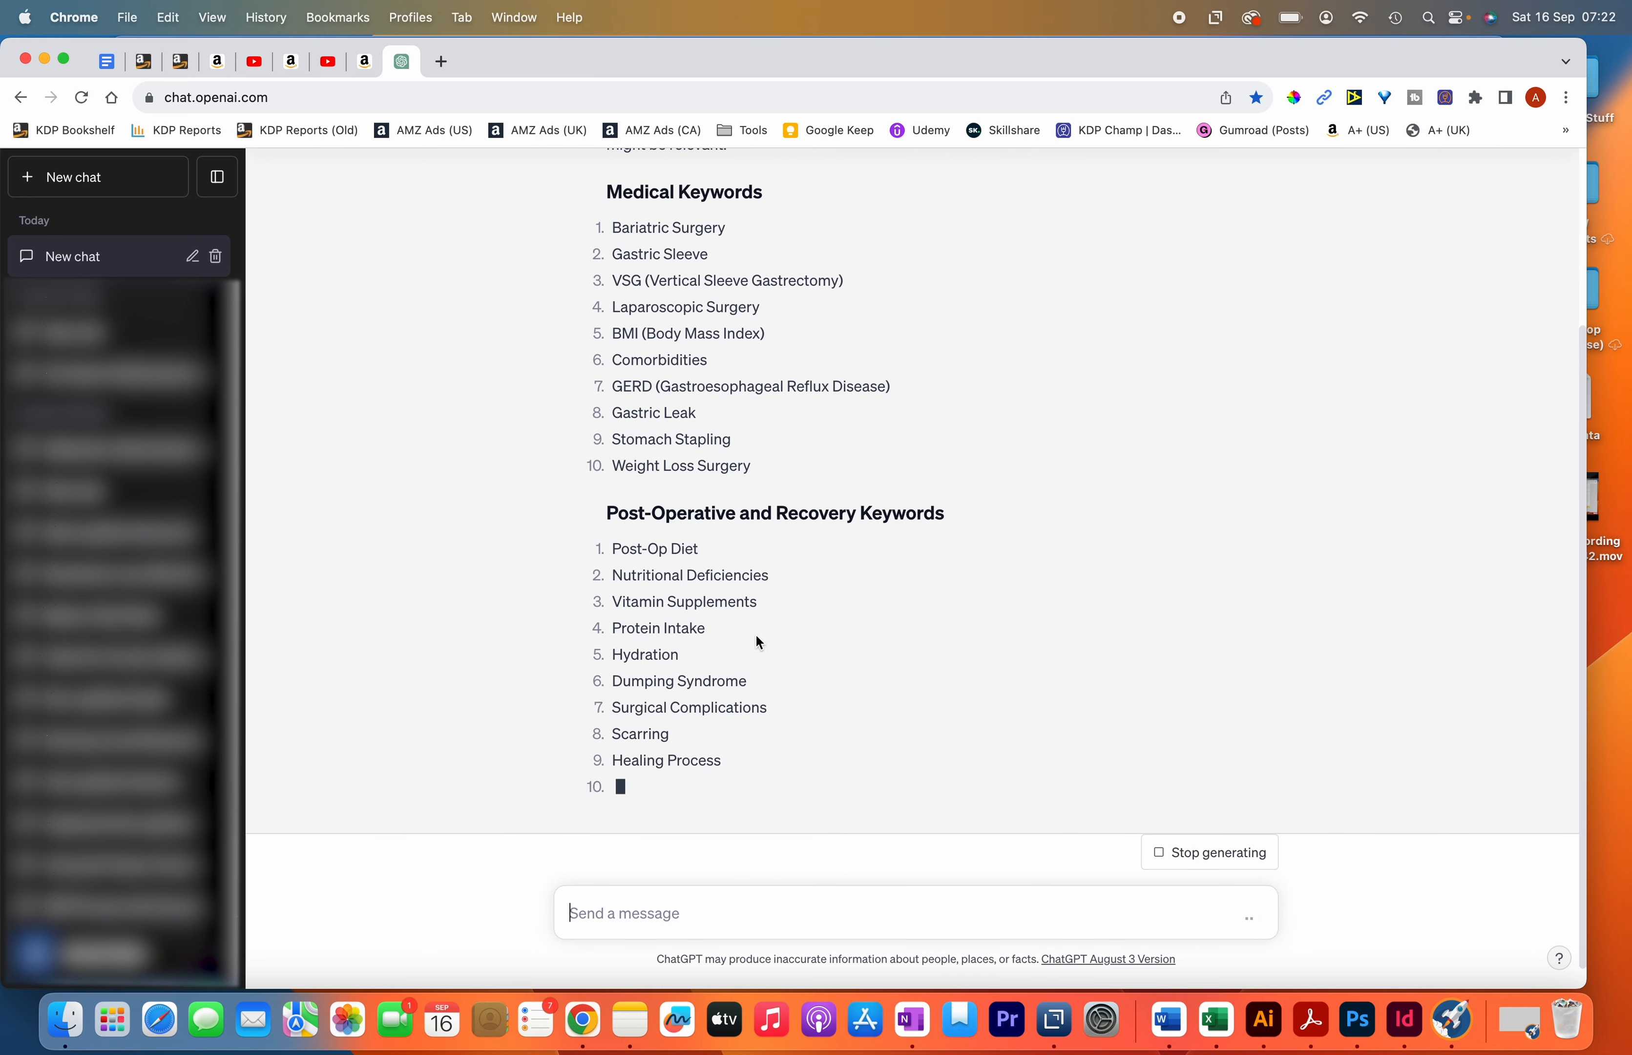
scroll("down", 3)
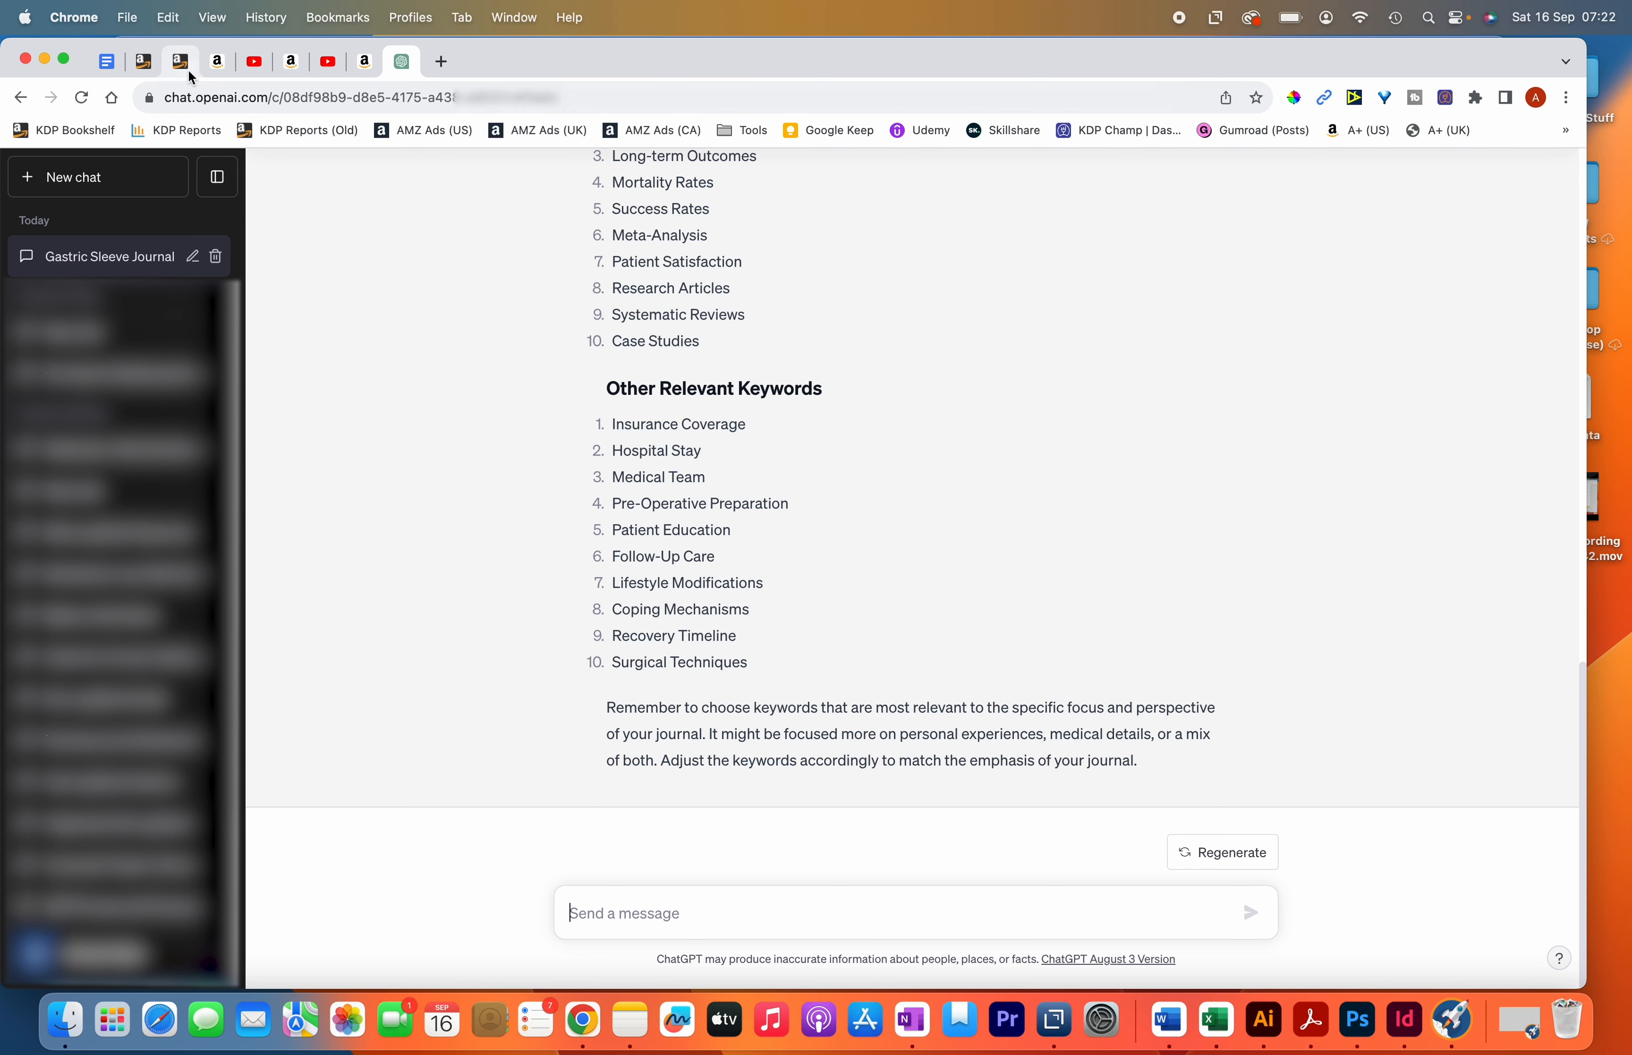
left_click(178, 61)
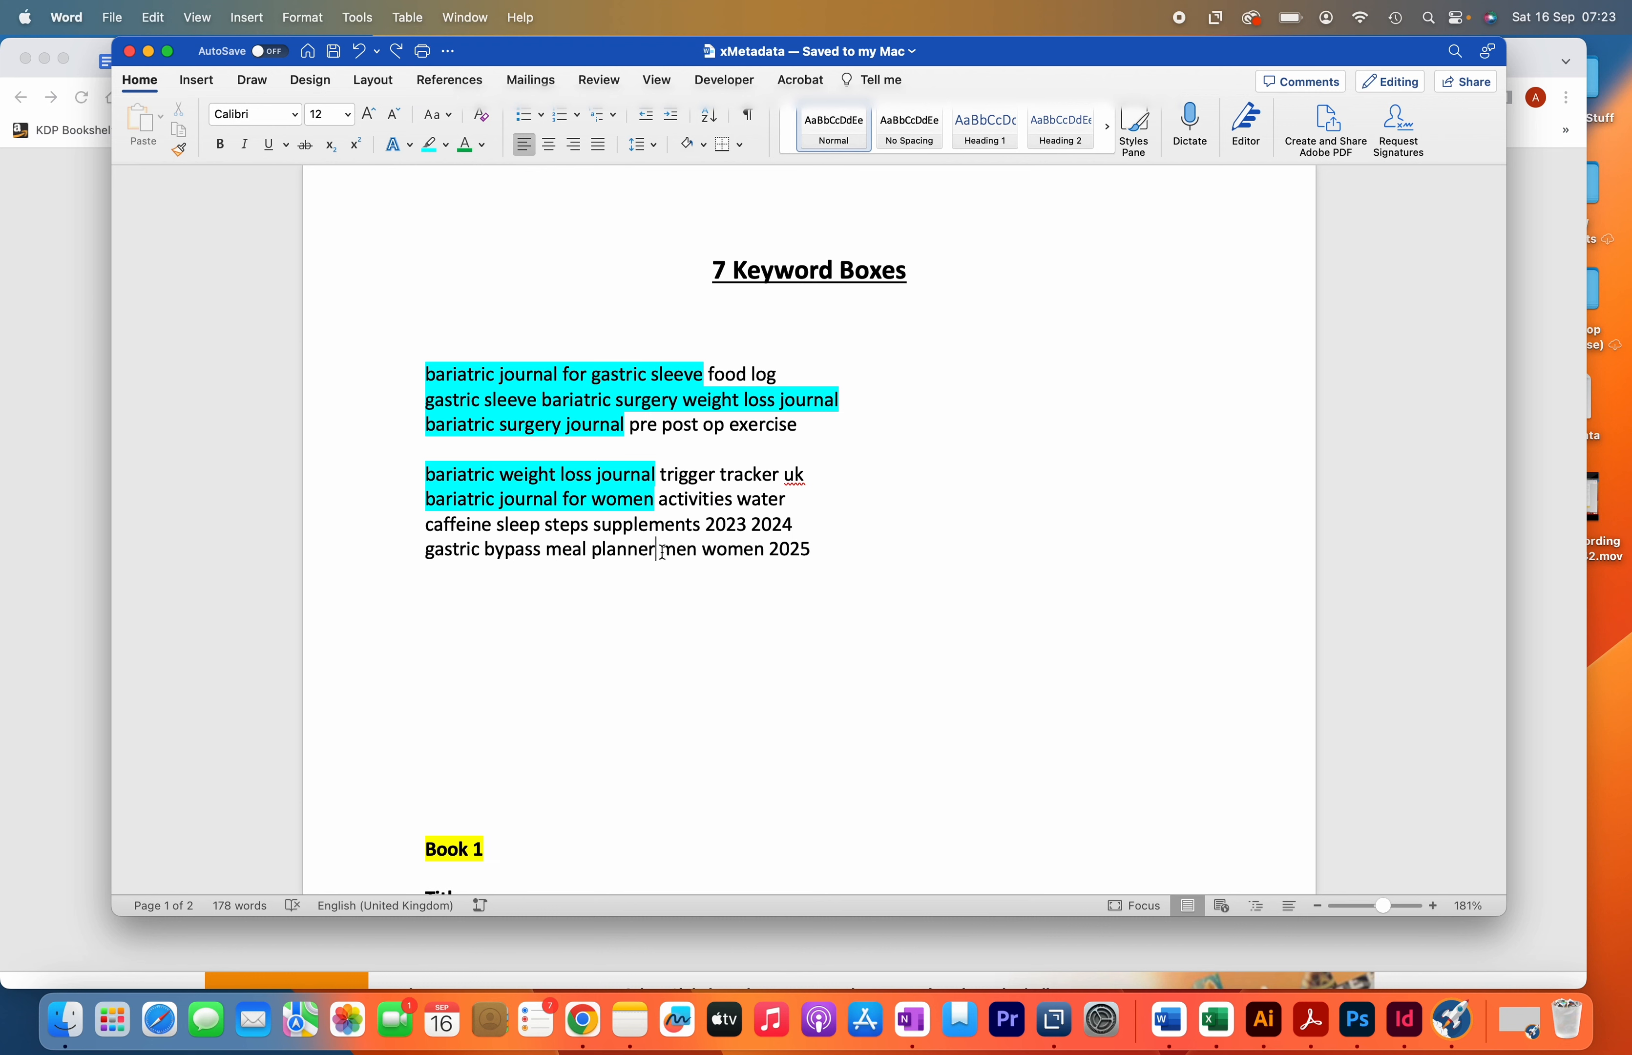
double_click(732, 549)
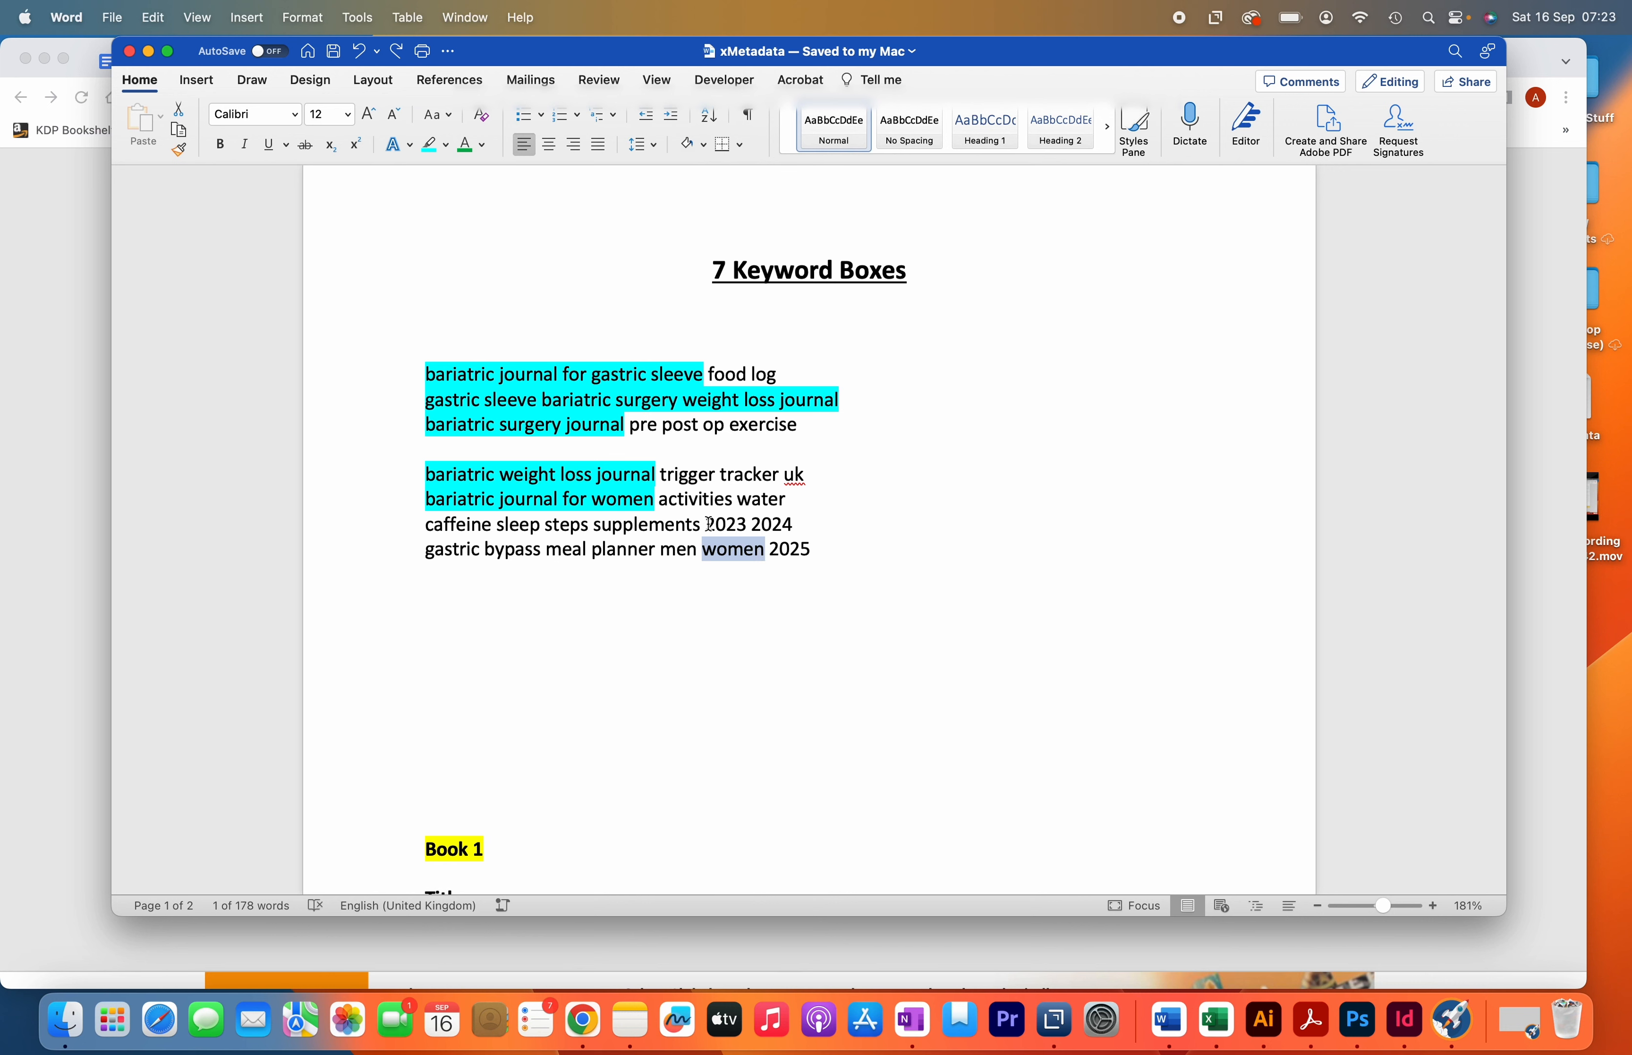
left_click(771, 523)
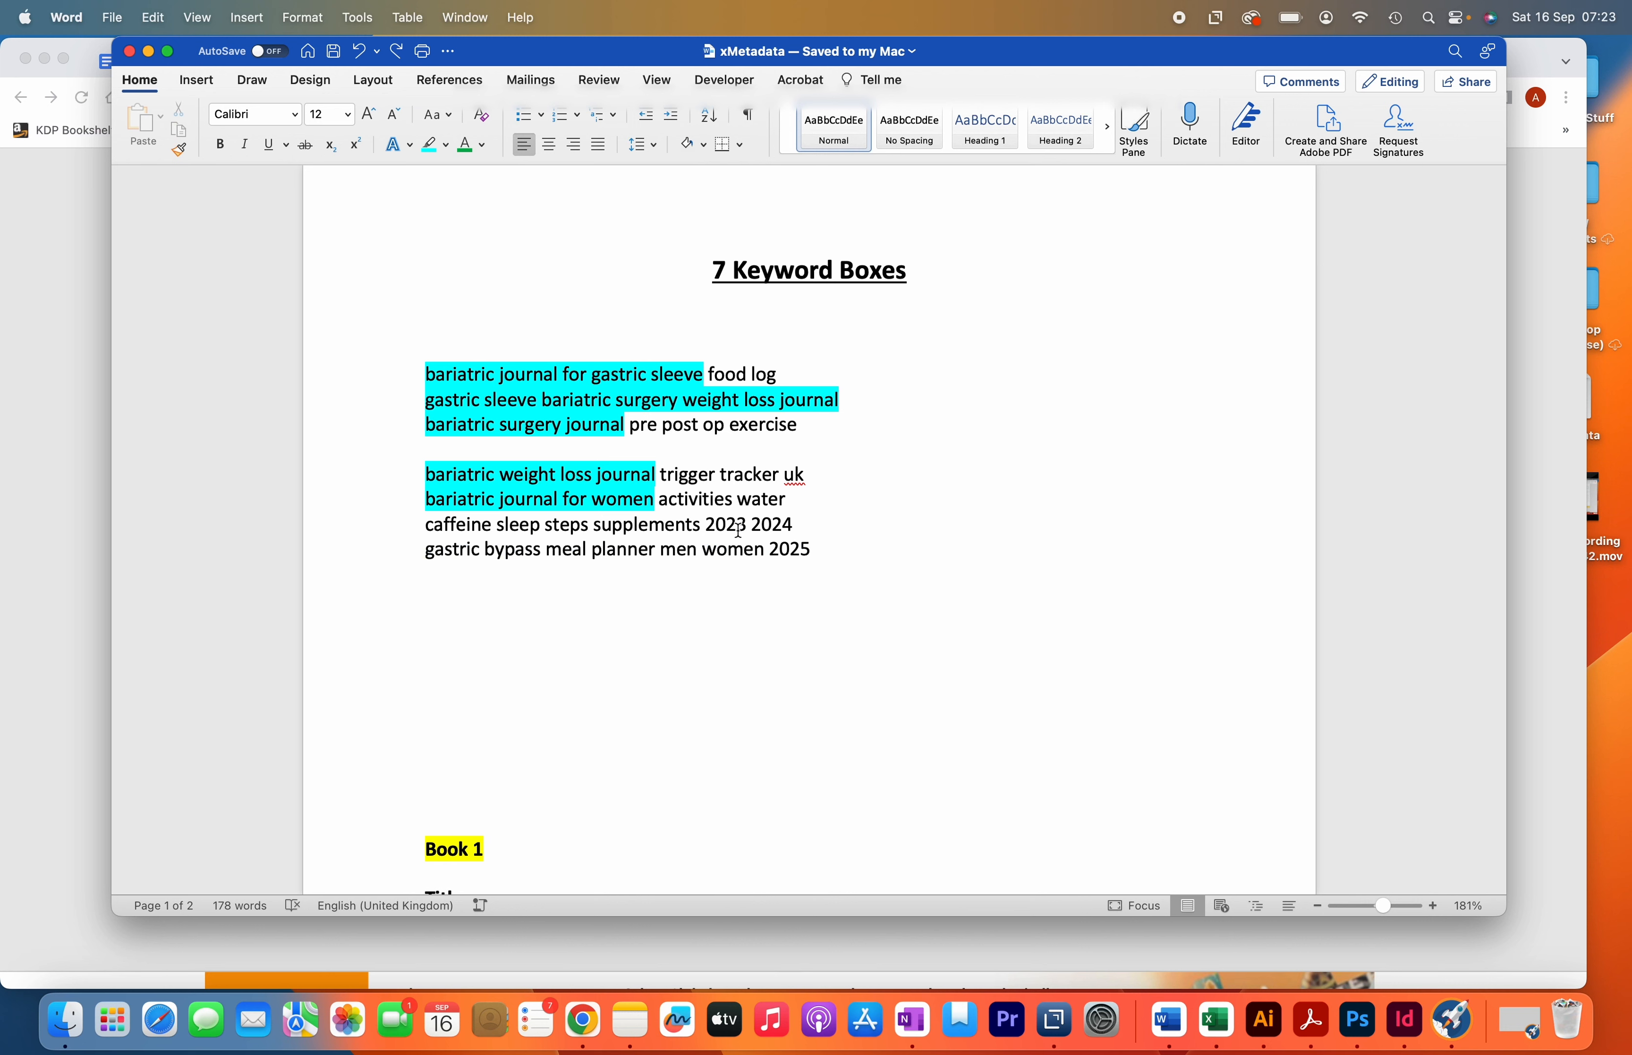
left_click(811, 549)
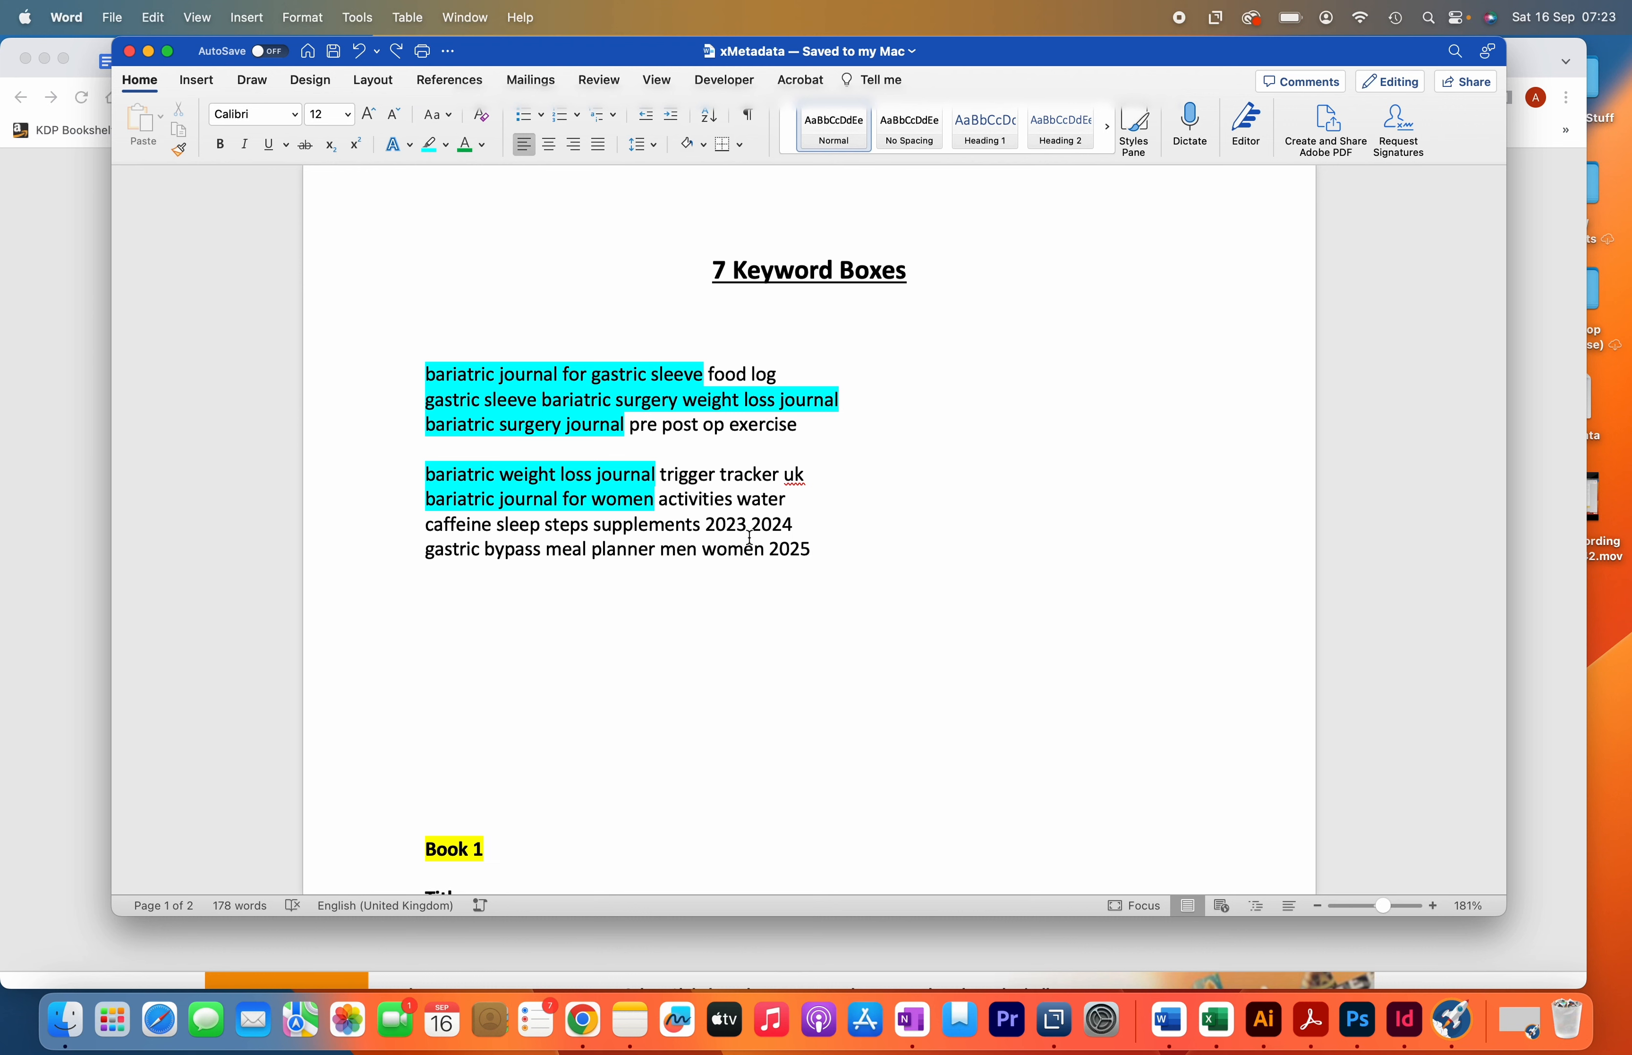
left_click(813, 549)
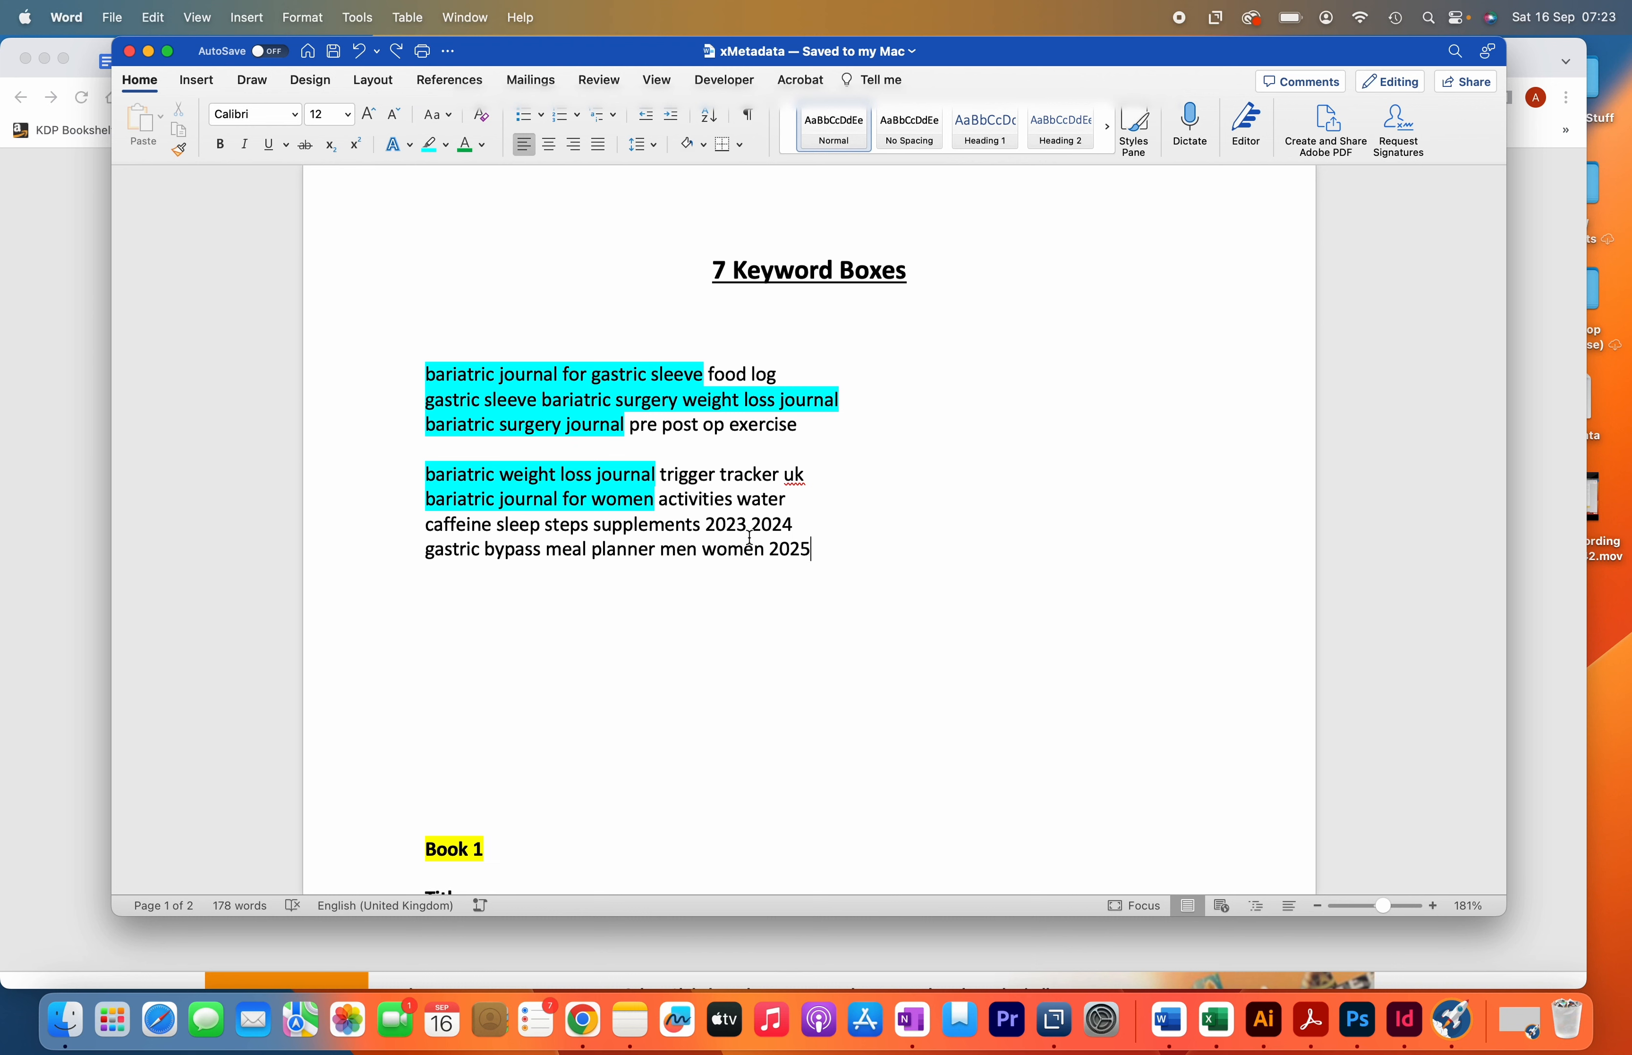